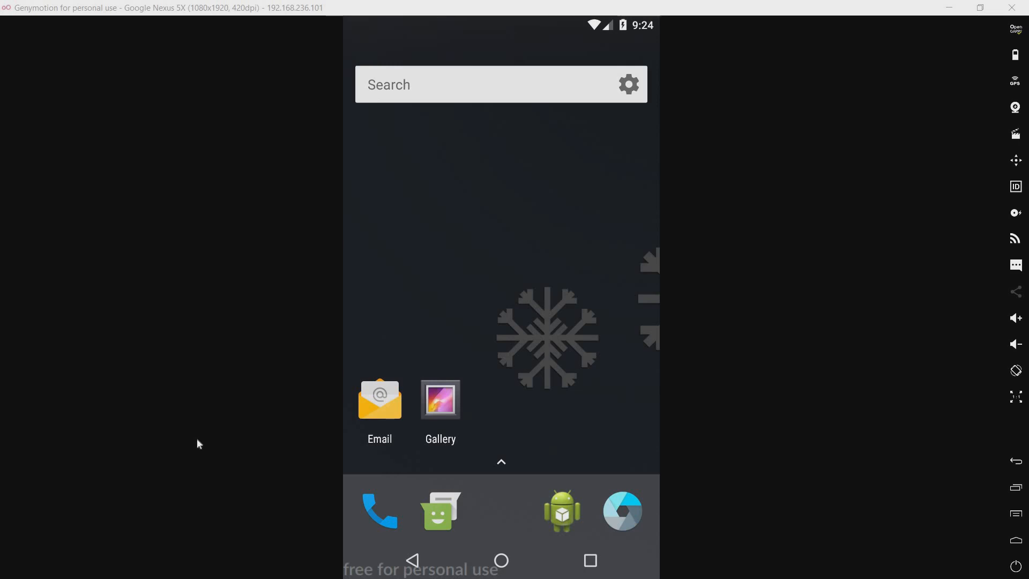
mouse_move(507, 484)
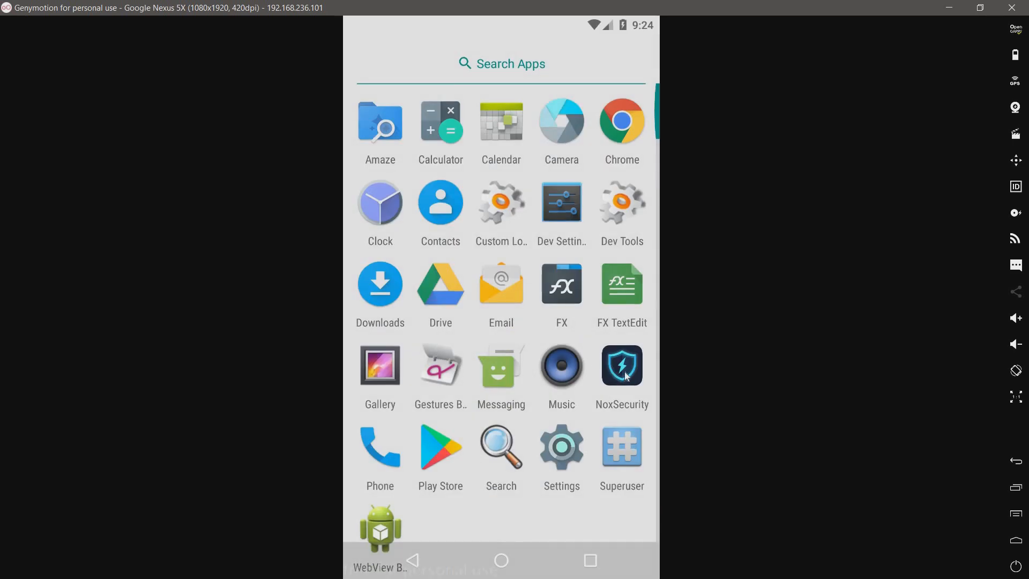
Launch NoxSecurity from the app drawer to reach its never-scanned home screen
left_click(622, 366)
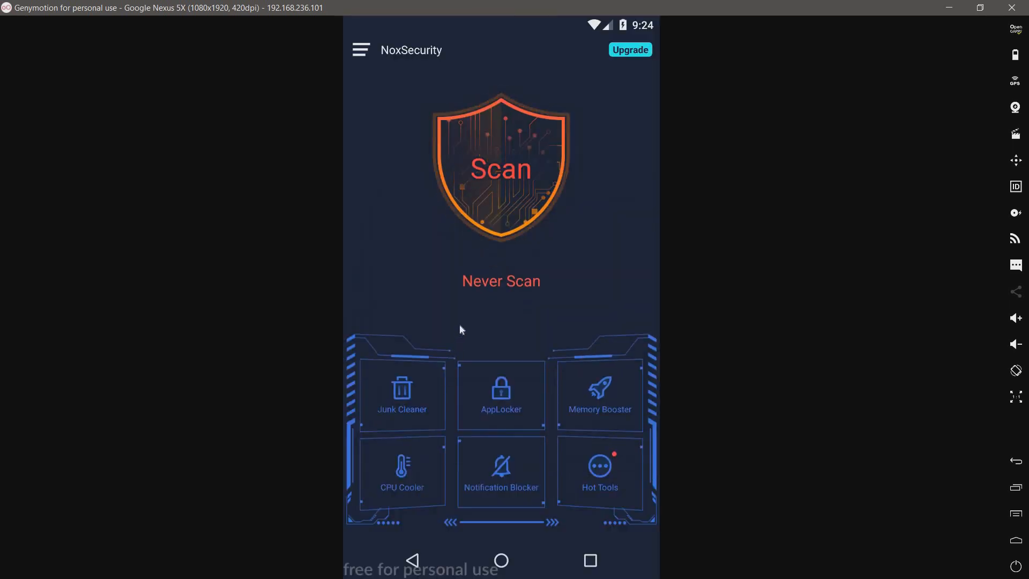
mouse_move(569, 254)
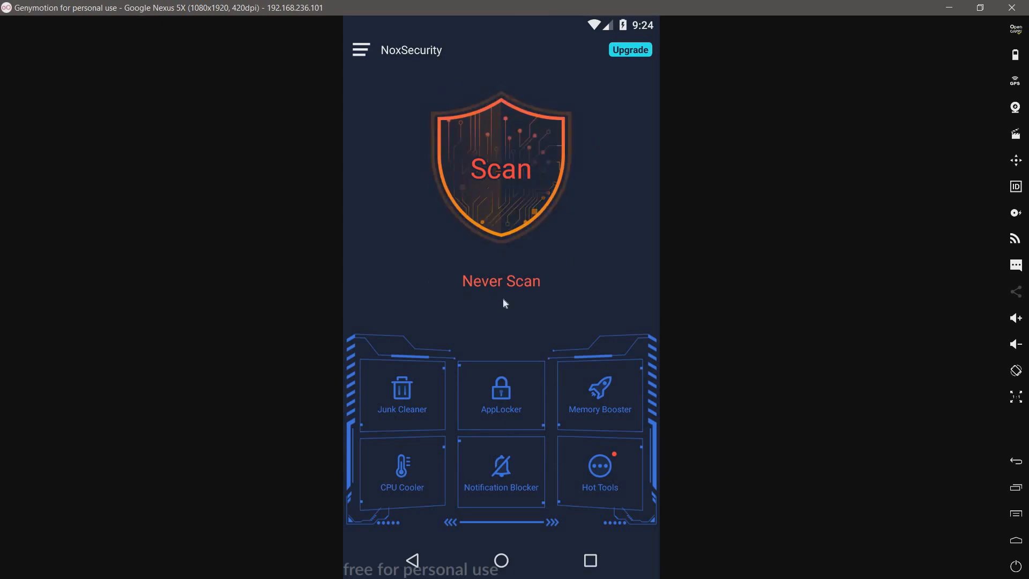
mouse_move(534, 305)
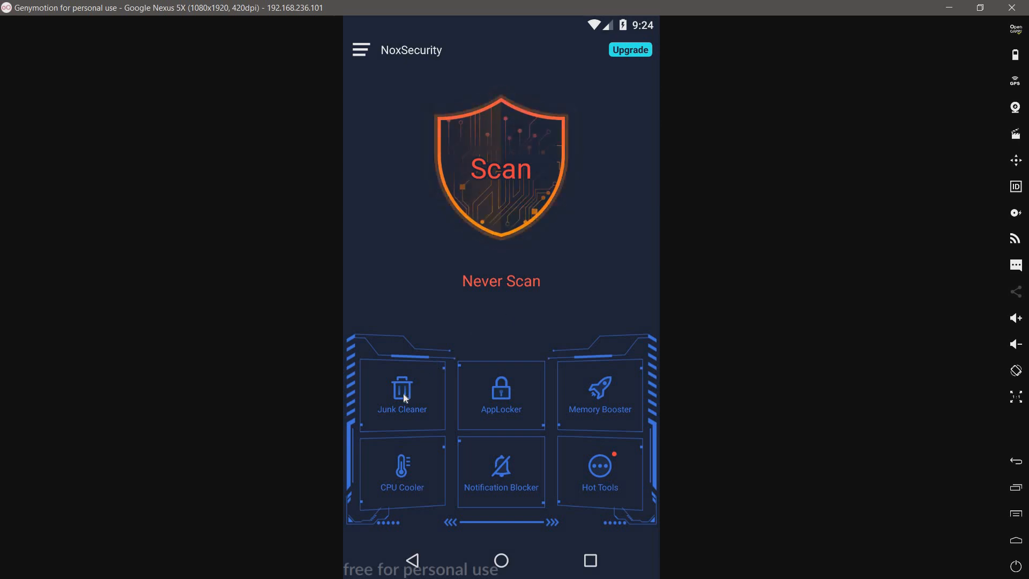
left_click(402, 394)
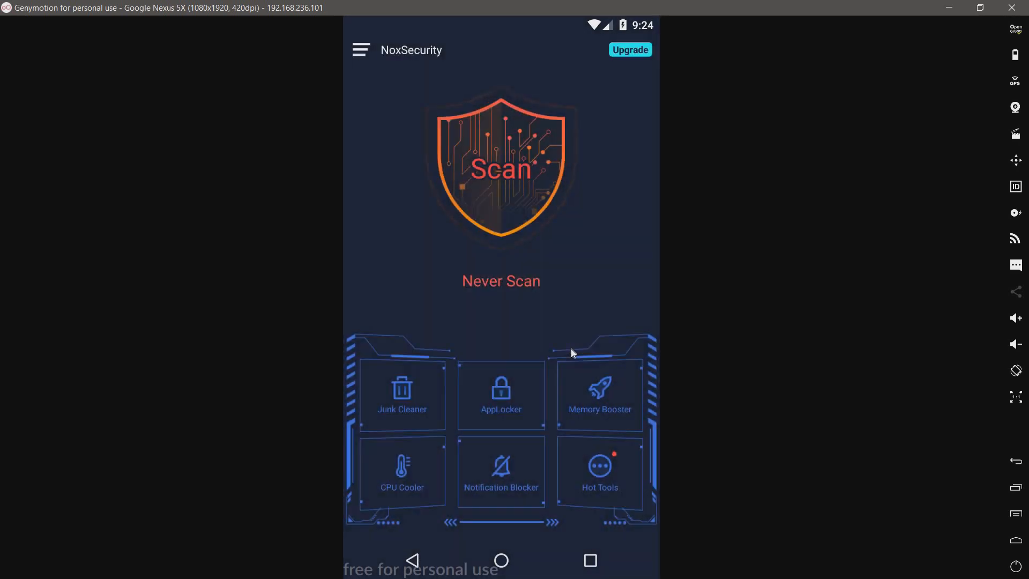
left_click(402, 393)
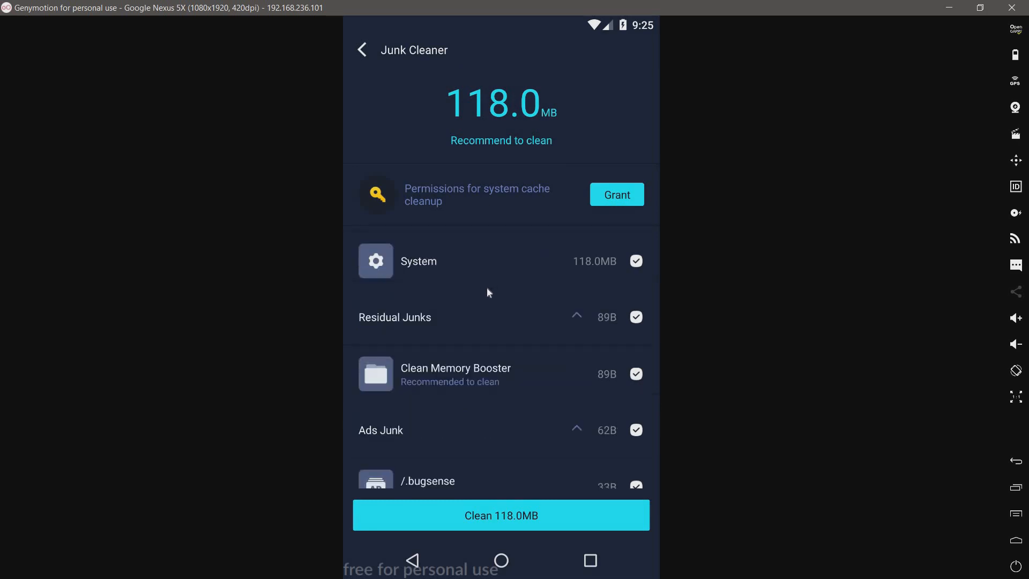
scroll("down", 3)
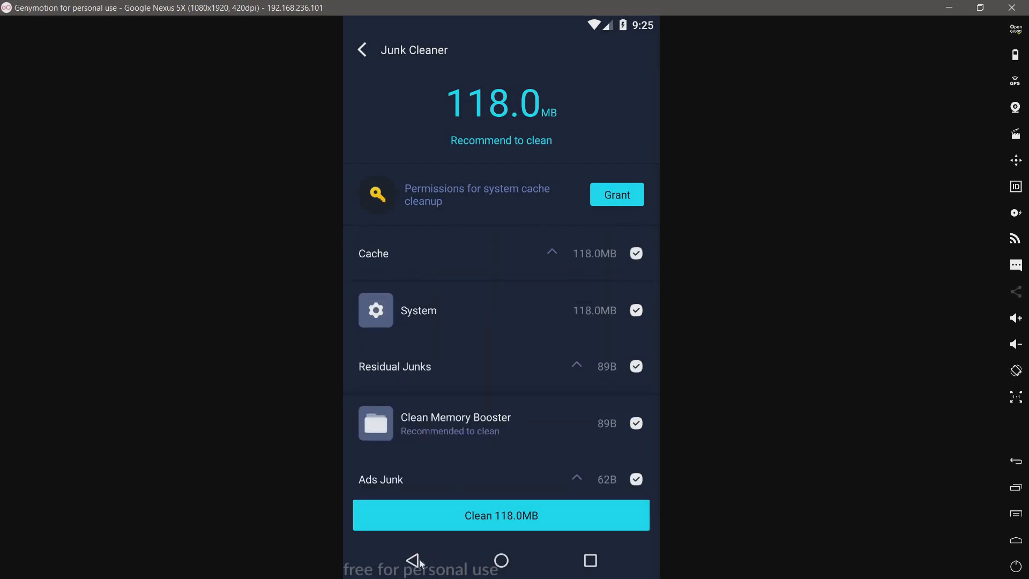
mouse_move(422, 565)
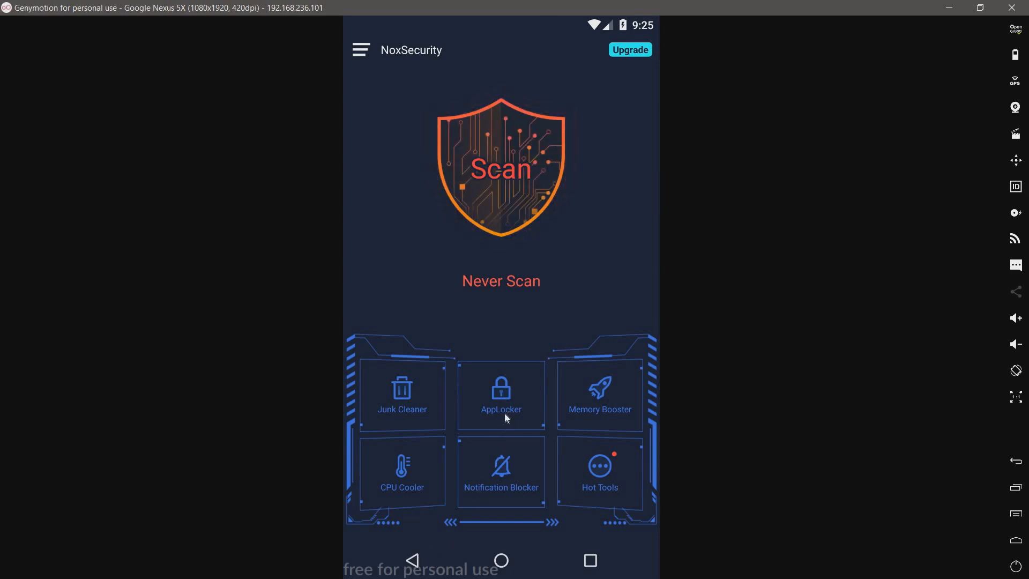
Lock only Gallery in AppLocker with a confirmed new pattern, skipping the security question
left_click(501, 394)
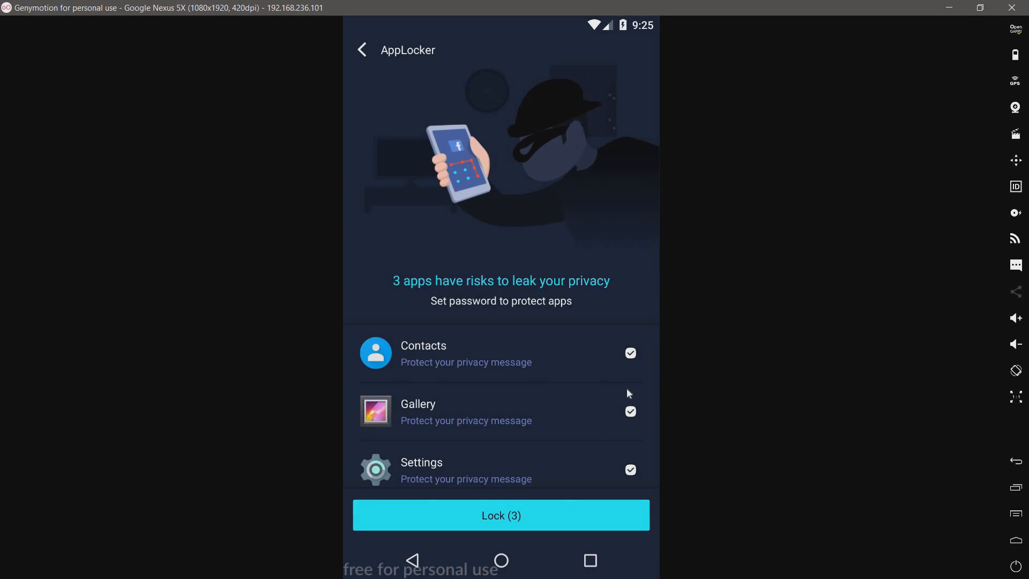
mouse_move(622, 442)
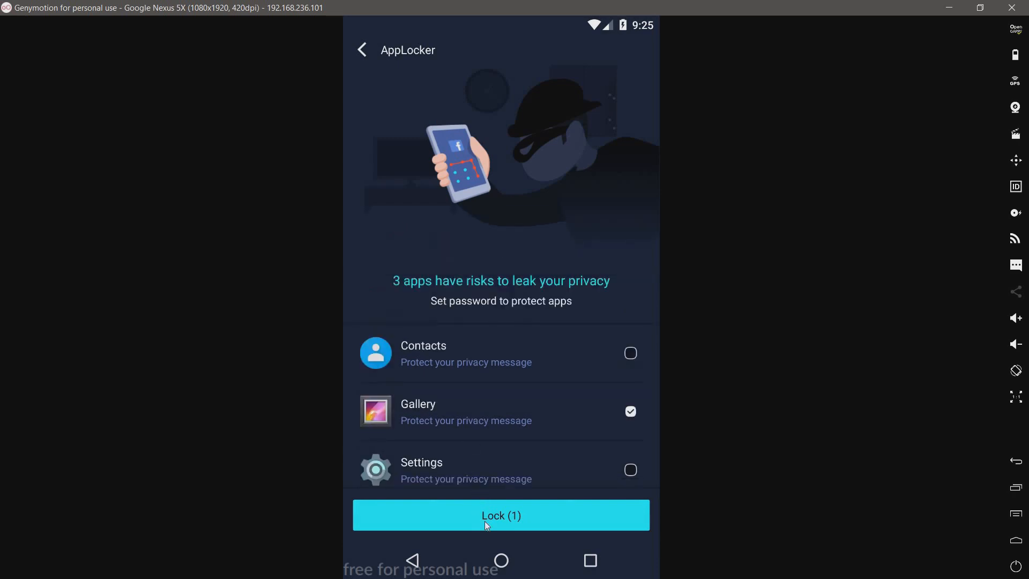
mouse_move(486, 362)
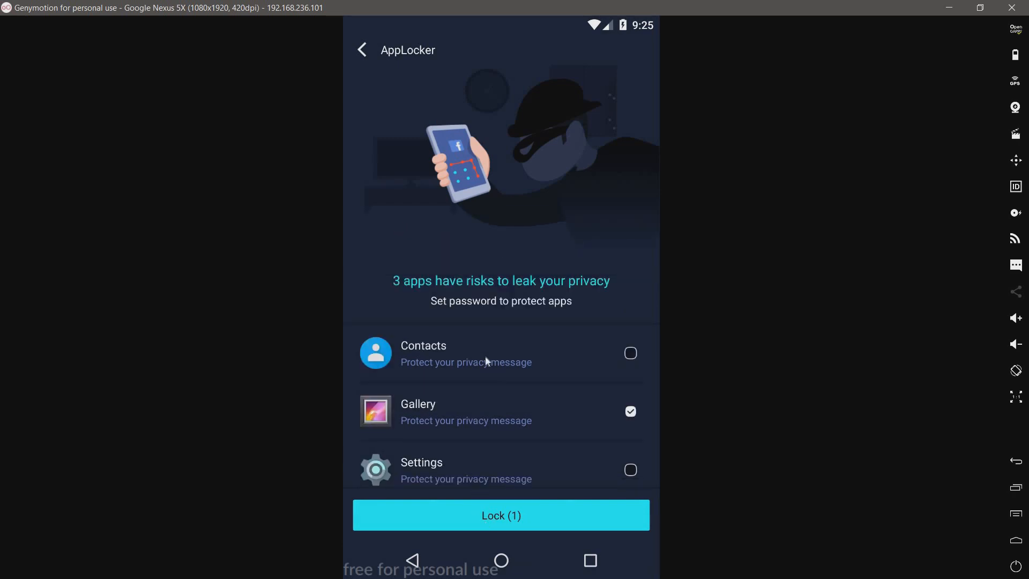
left_click(501, 515)
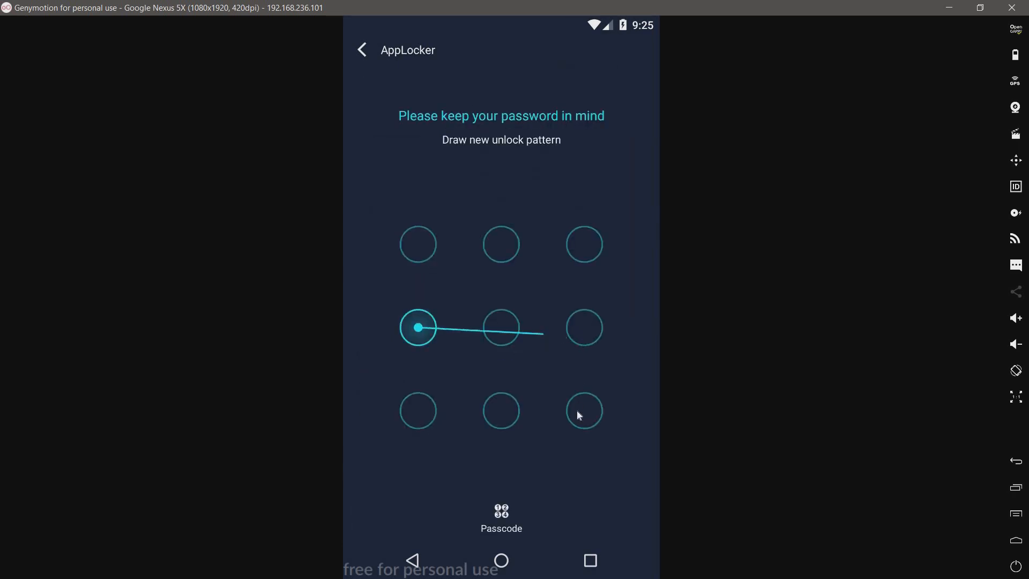
left_click_drag(418, 328, 584, 411)
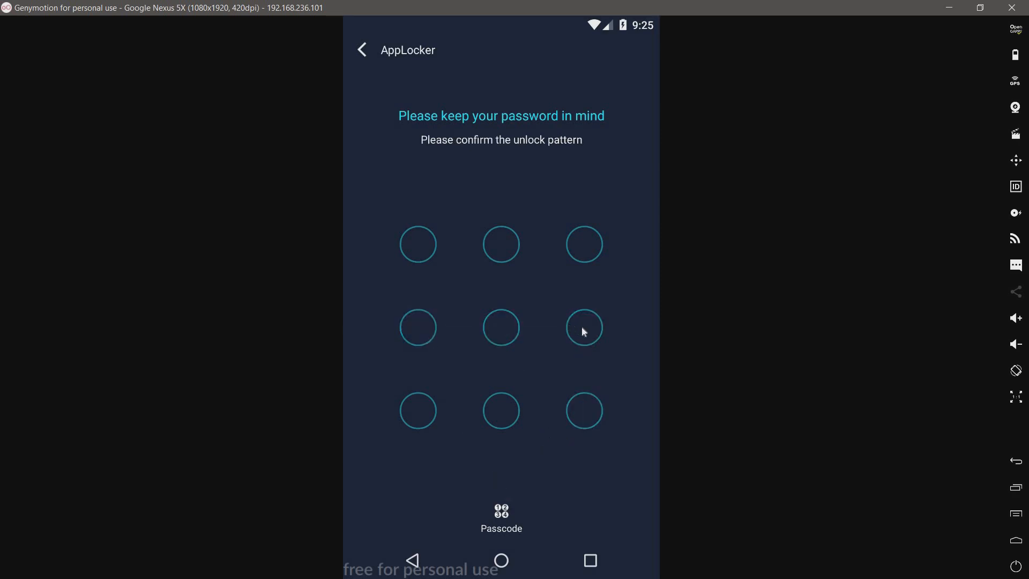
left_click_drag(417, 327, 584, 410)
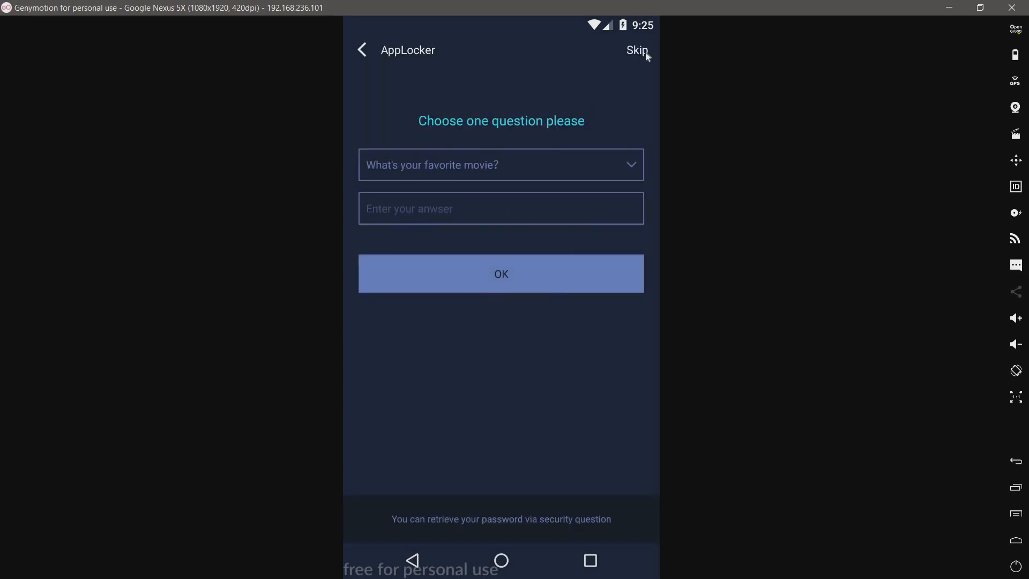
left_click(501, 208)
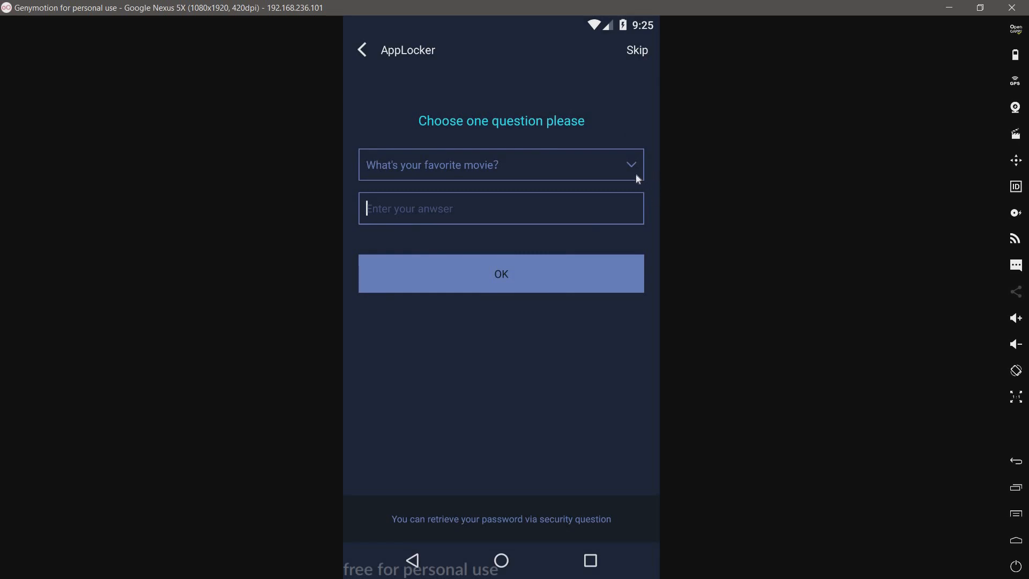
left_click(637, 50)
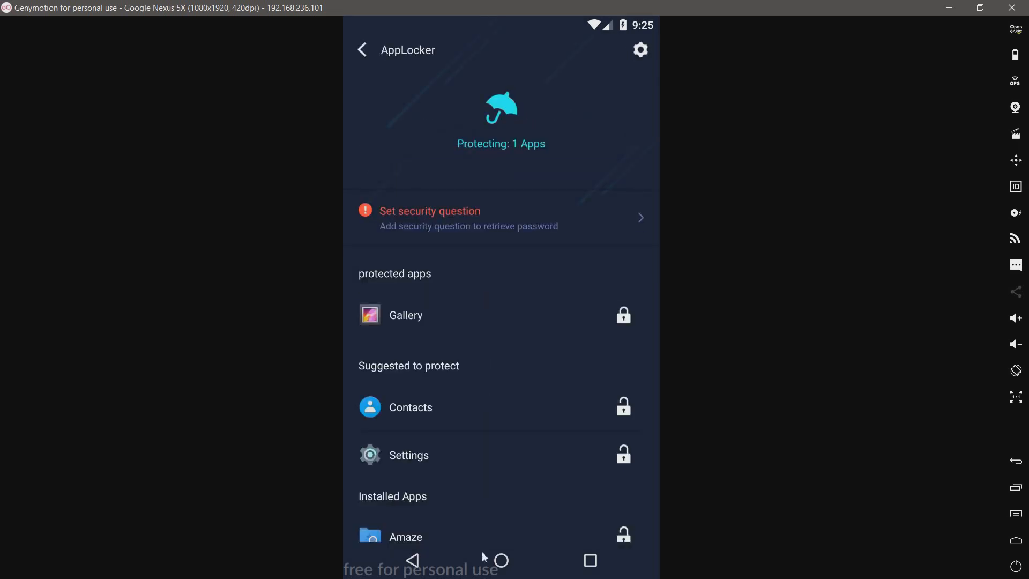
mouse_move(422, 570)
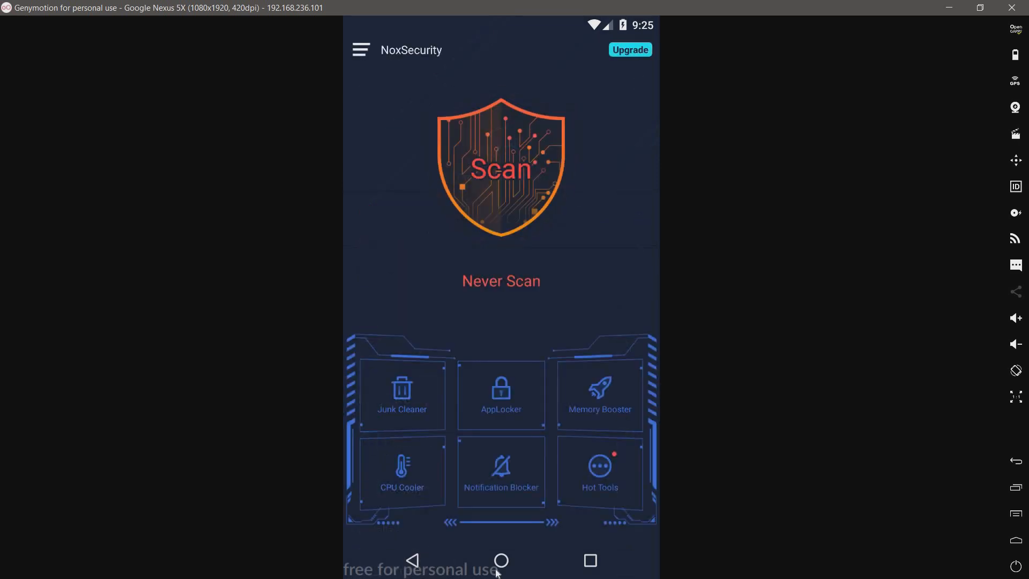
Open Gallery from the home screen and unlock it with the saved pattern
left_click(501, 560)
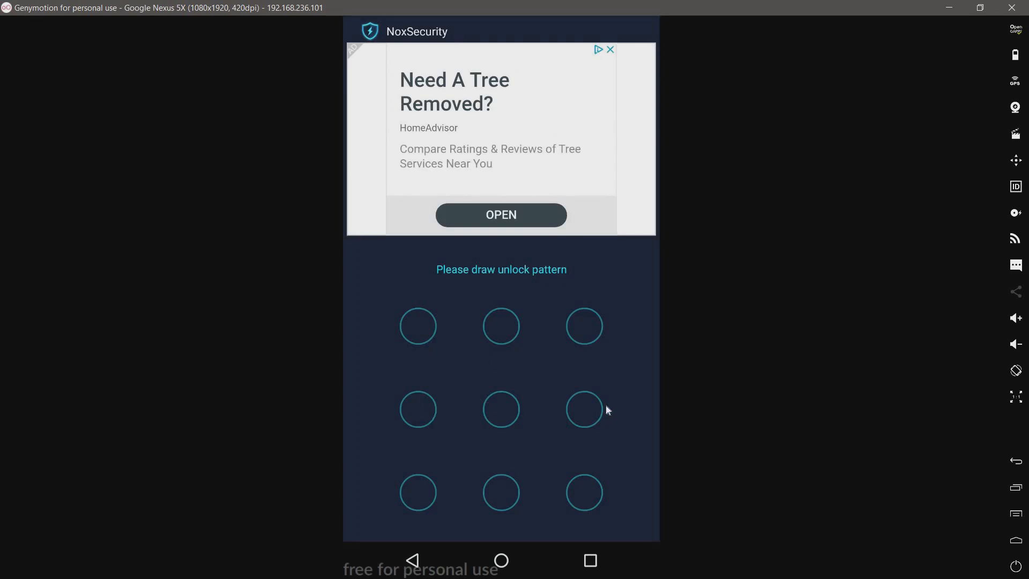
left_click_drag(418, 409, 584, 492)
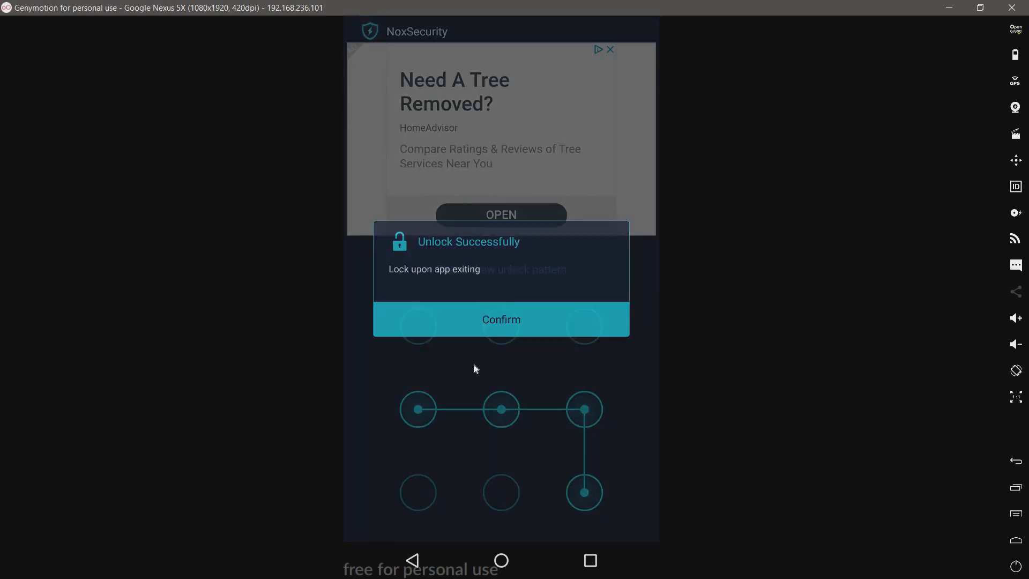
left_click(501, 319)
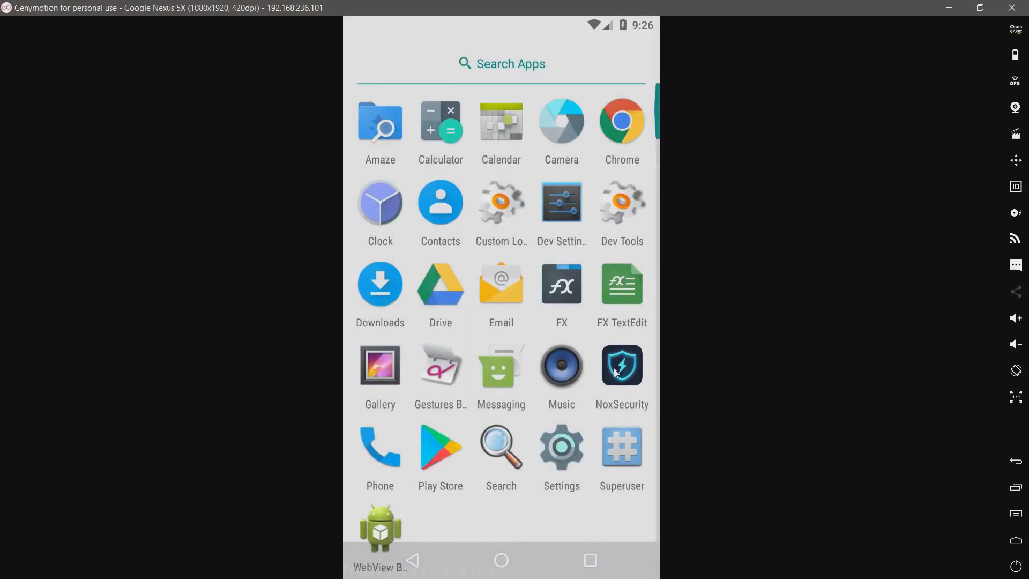
Relaunch NoxSecurity and preview the Notification Blocker without enabling it
left_click(621, 365)
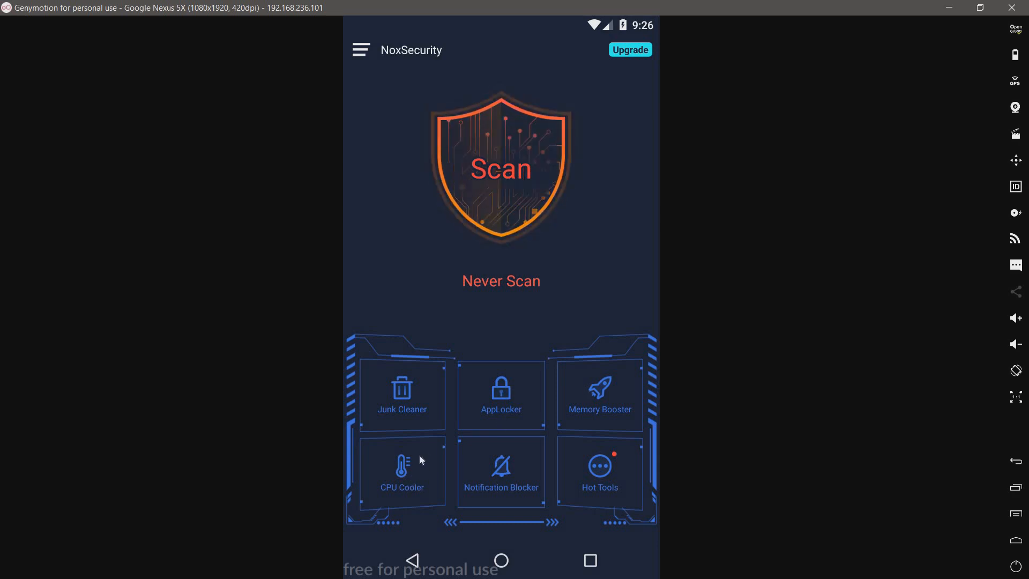
mouse_move(431, 460)
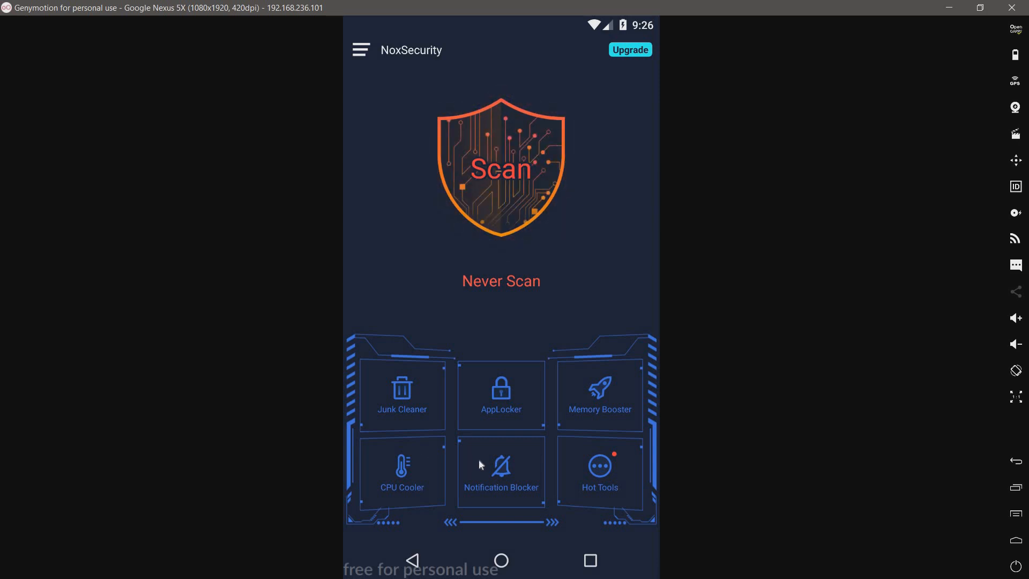
left_click(501, 470)
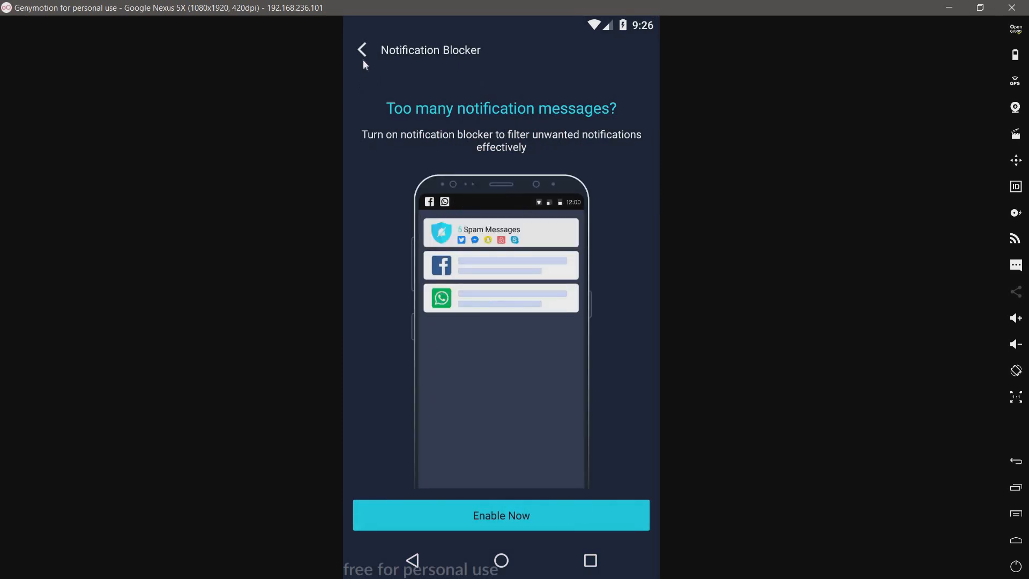
left_click(362, 49)
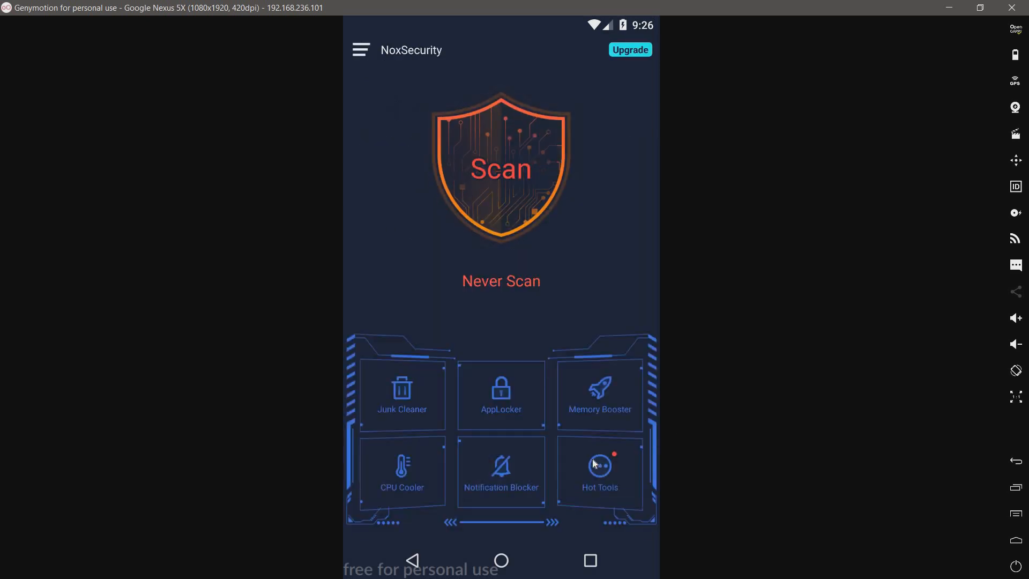
left_click(600, 466)
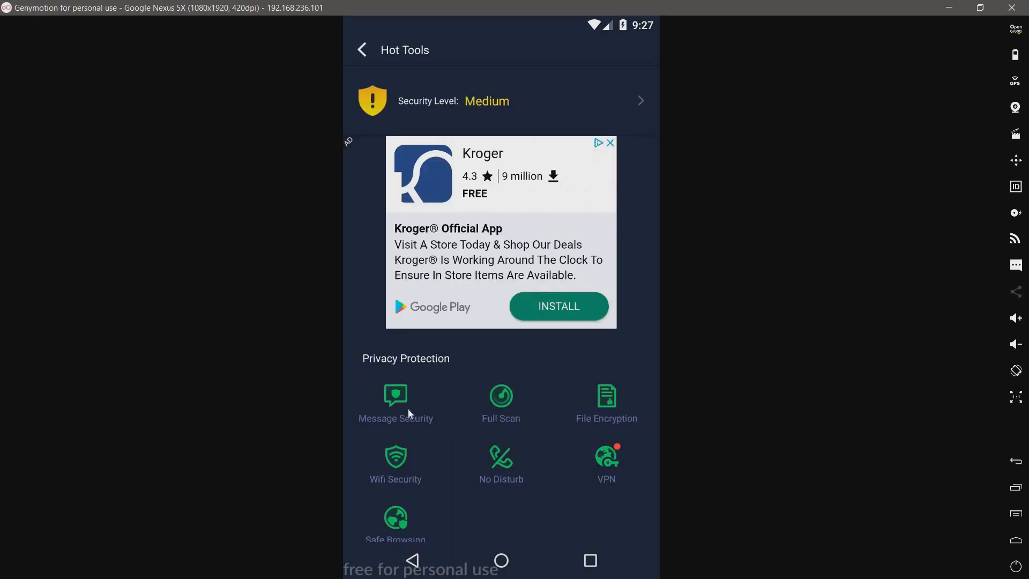
left_click(395, 397)
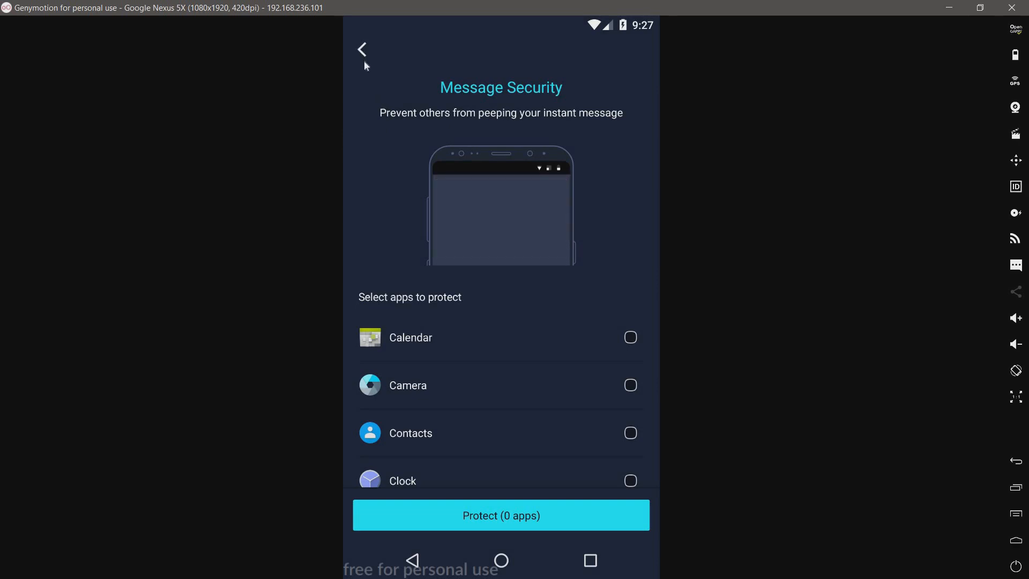
left_click(362, 49)
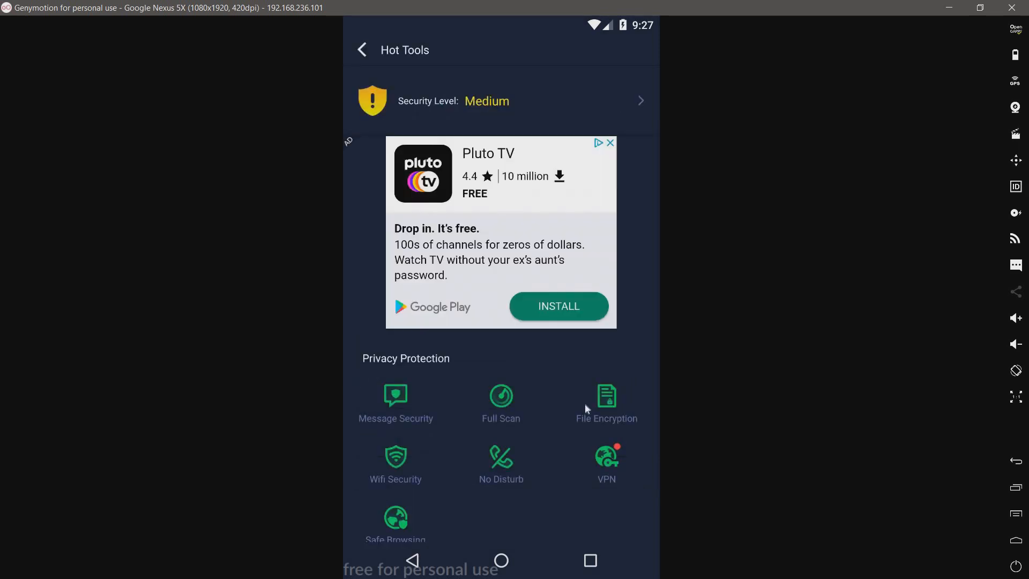
mouse_move(599, 407)
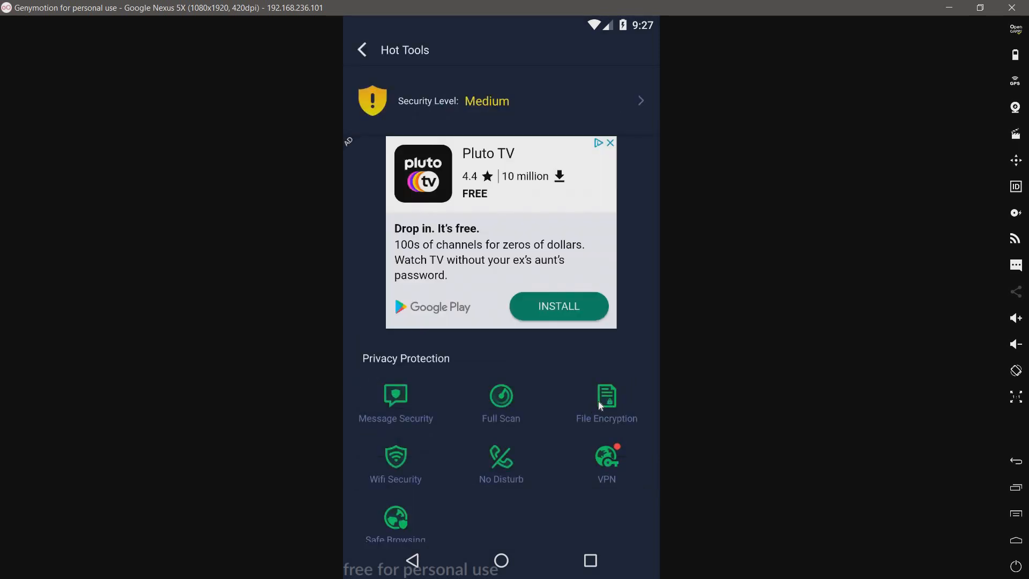
mouse_move(609, 403)
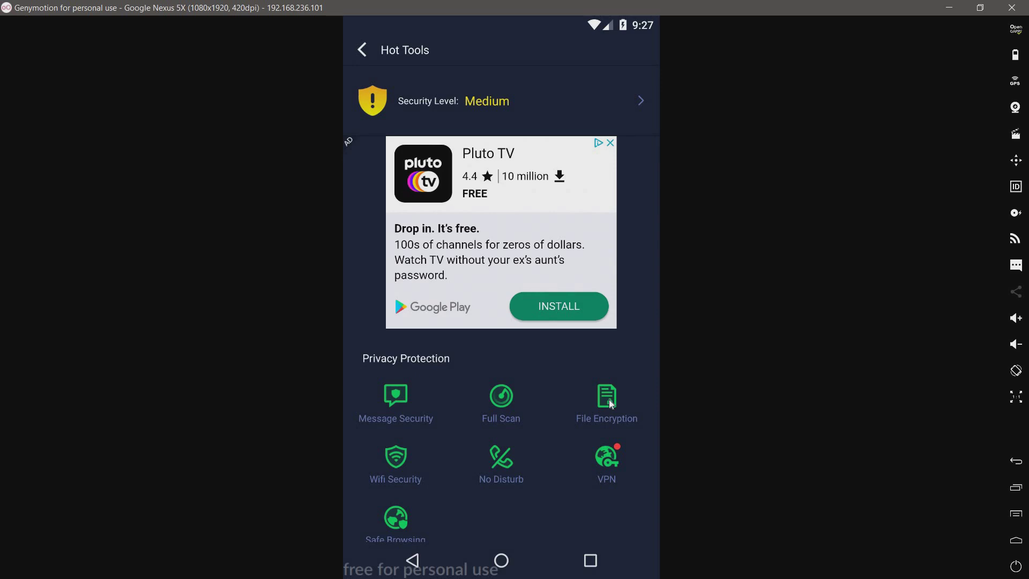
left_click(606, 397)
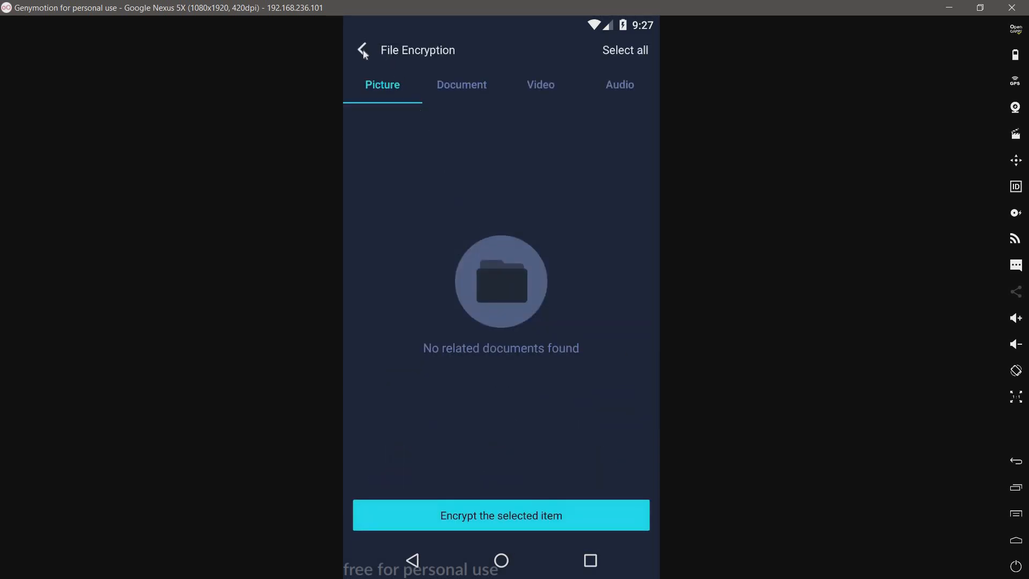
mouse_move(379, 182)
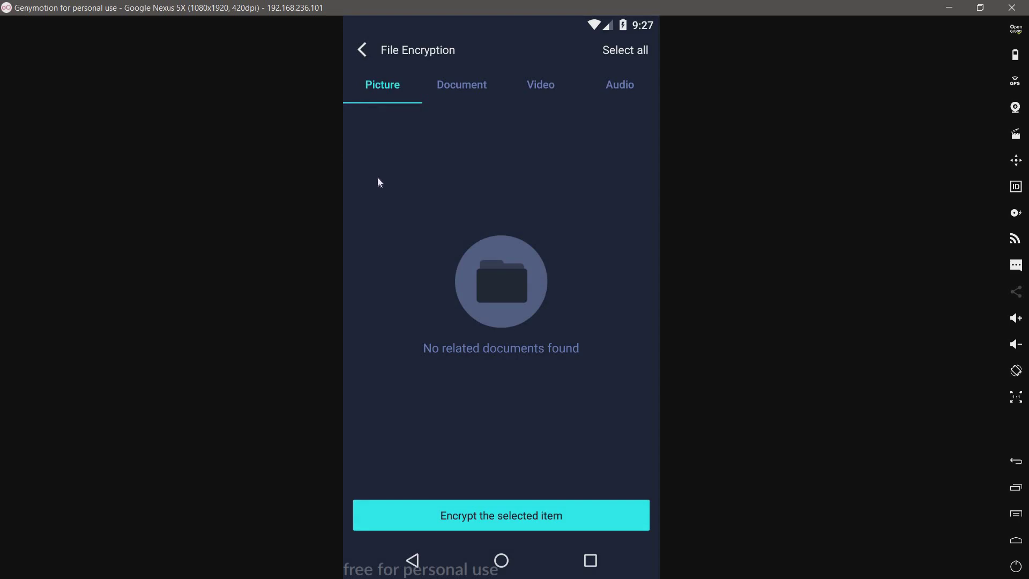
left_click(361, 49)
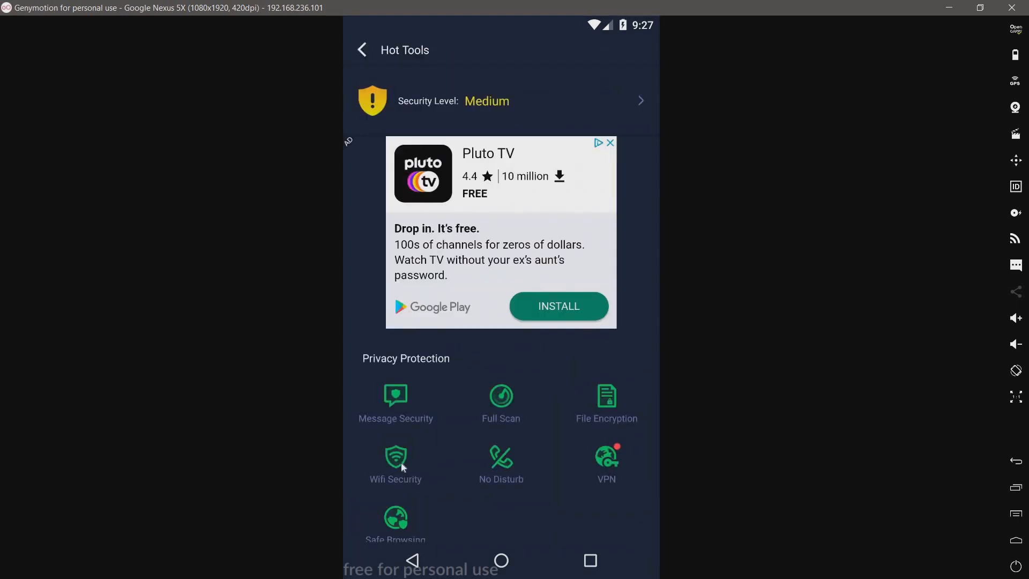
left_click(396, 460)
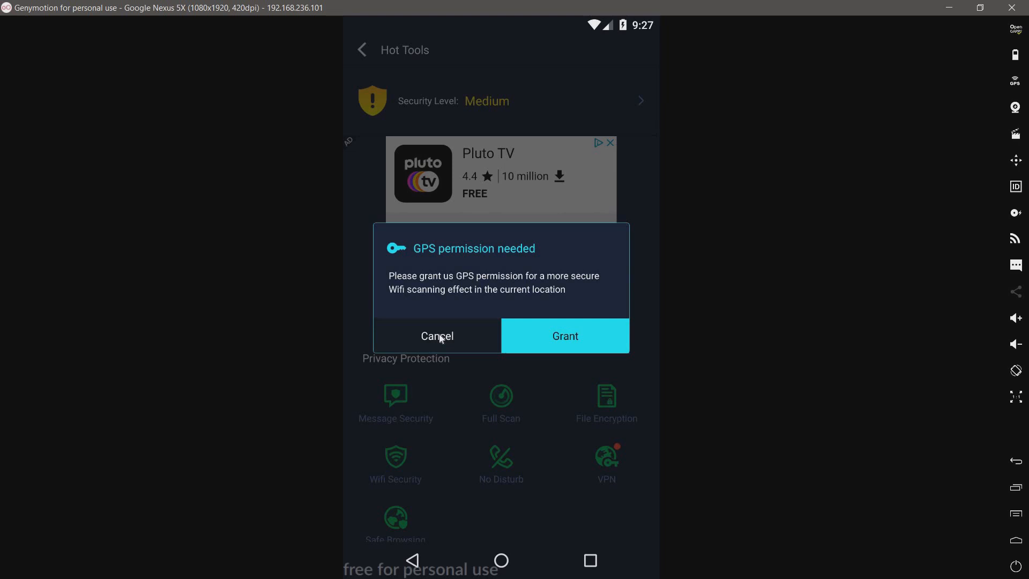
left_click(437, 335)
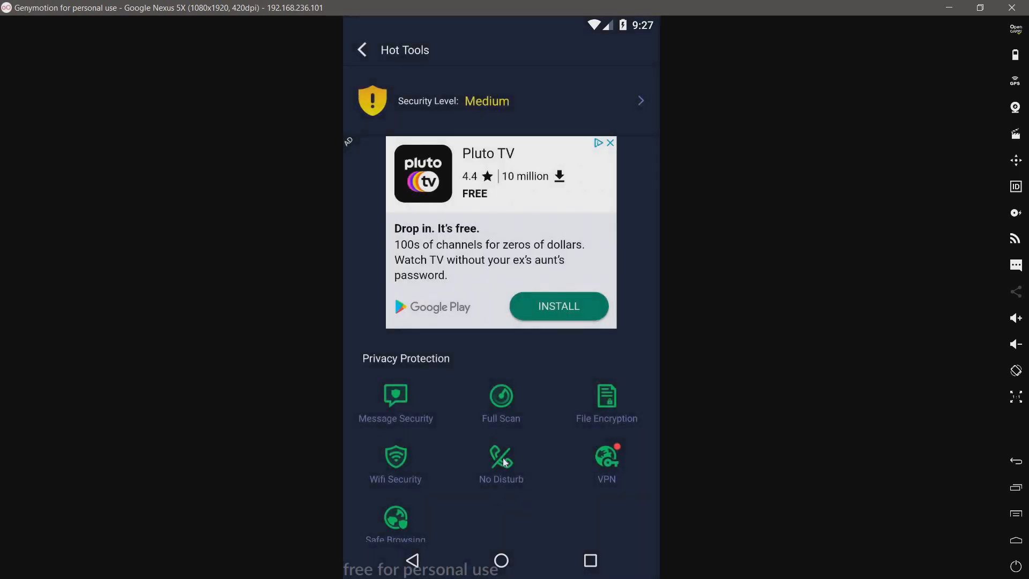
left_click(501, 457)
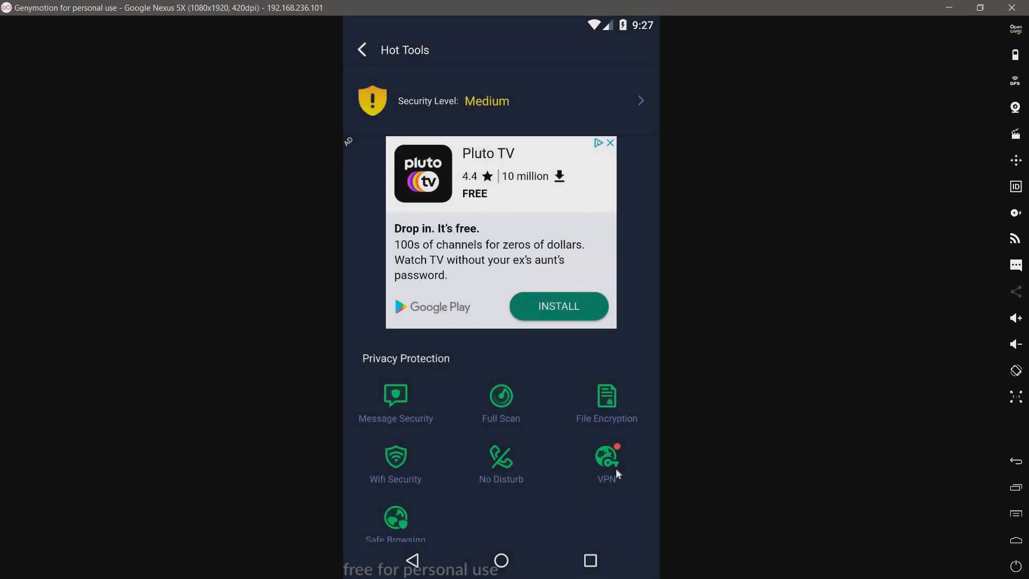
left_click(606, 457)
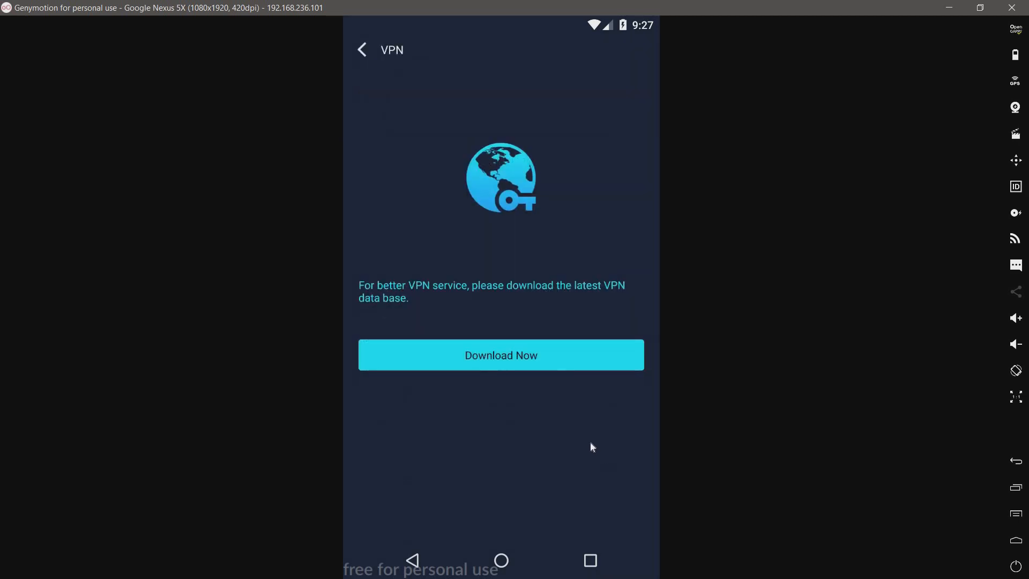
mouse_move(558, 317)
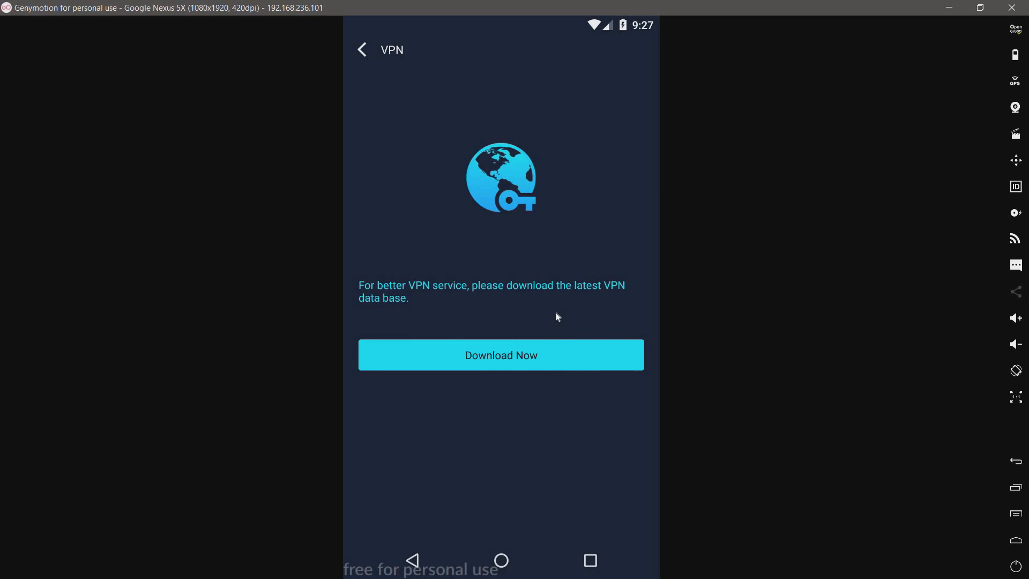
mouse_move(361, 52)
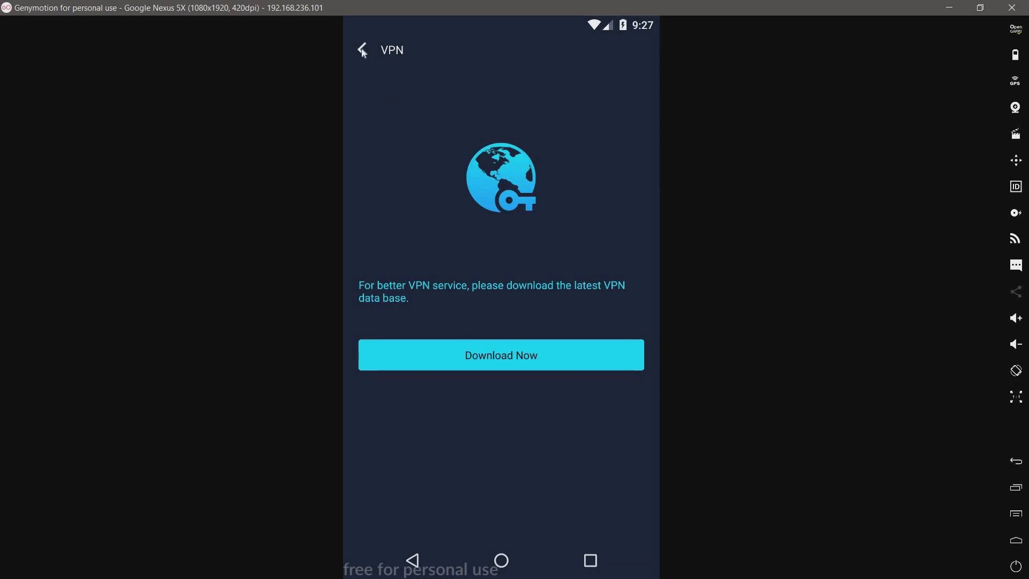
mouse_move(403, 143)
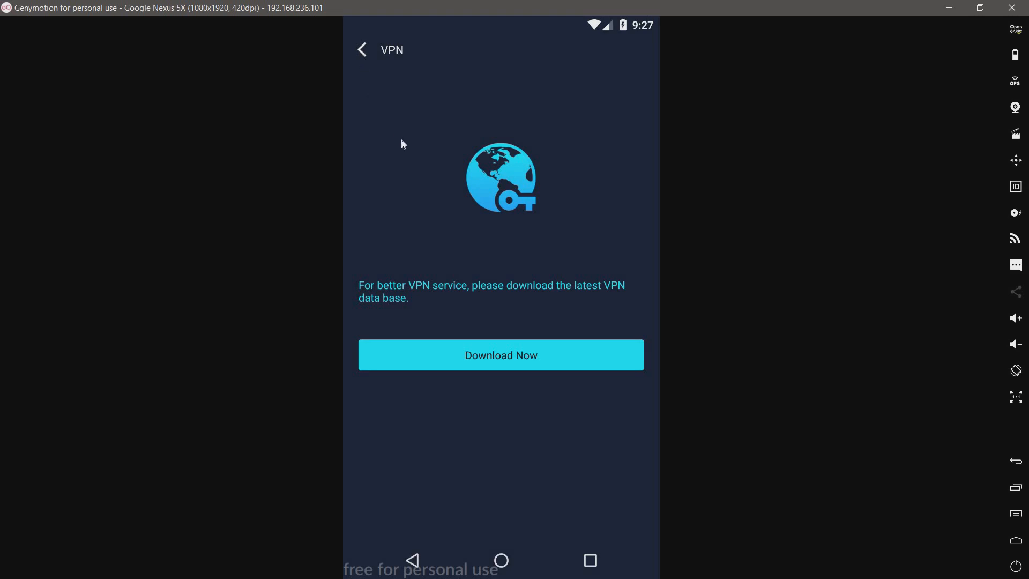
left_click(362, 49)
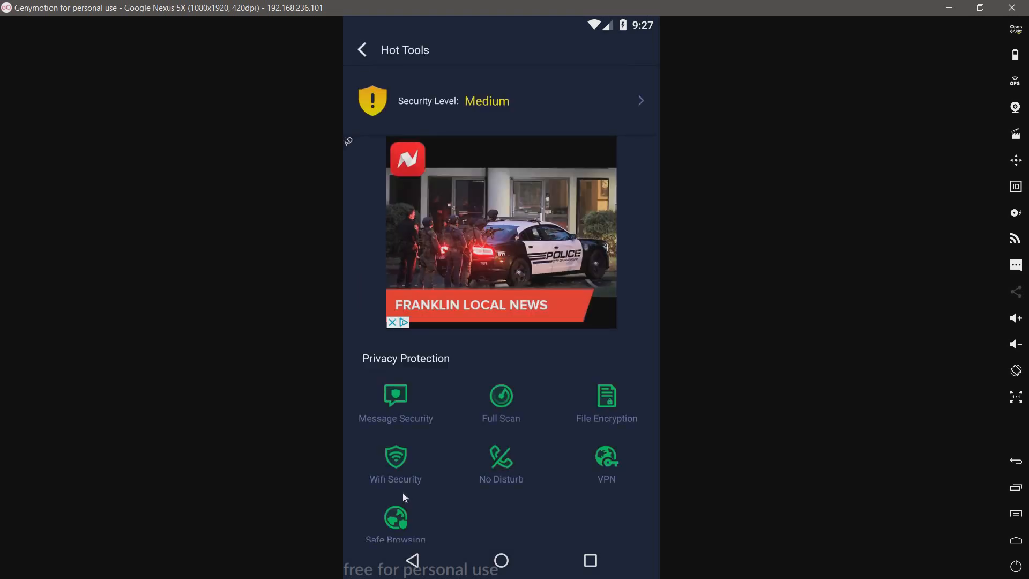
scroll("down", 3)
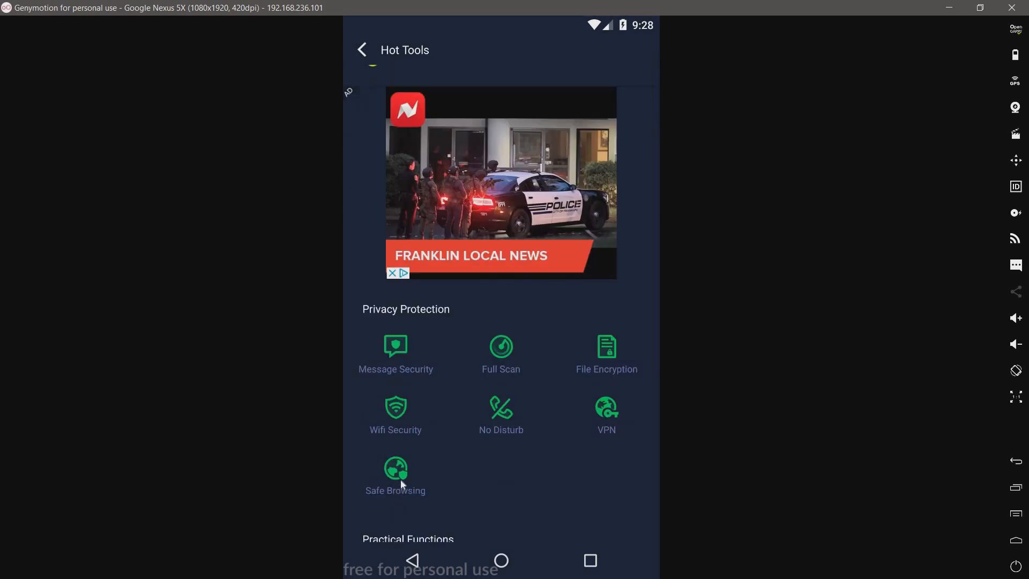
left_click(395, 467)
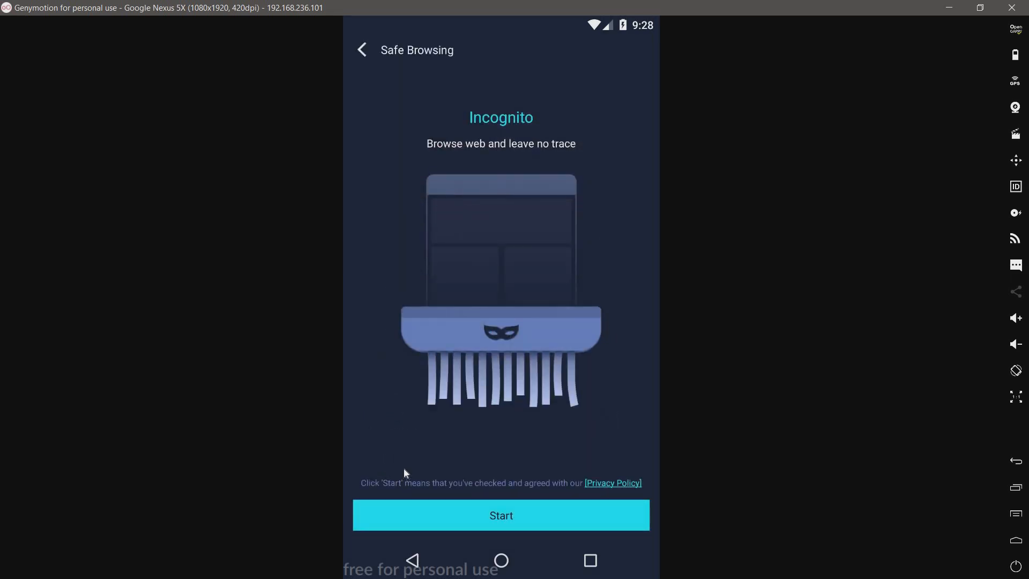
mouse_move(476, 317)
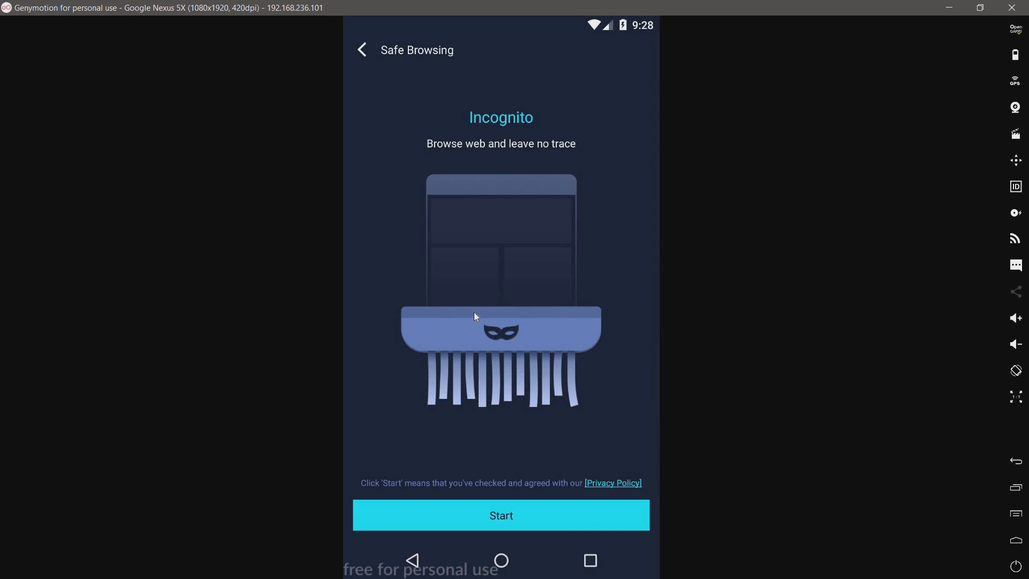
mouse_move(401, 87)
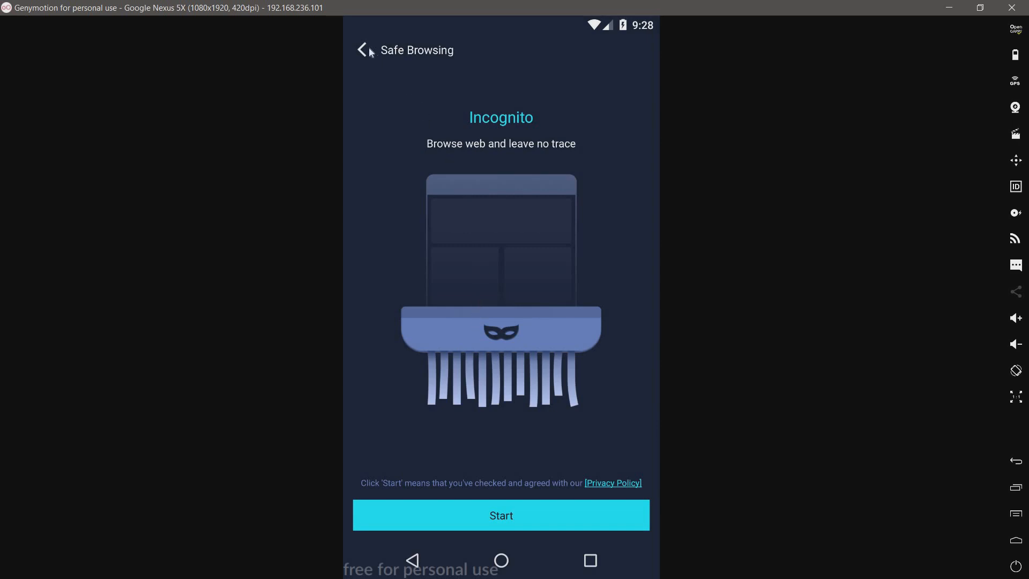
left_click(363, 50)
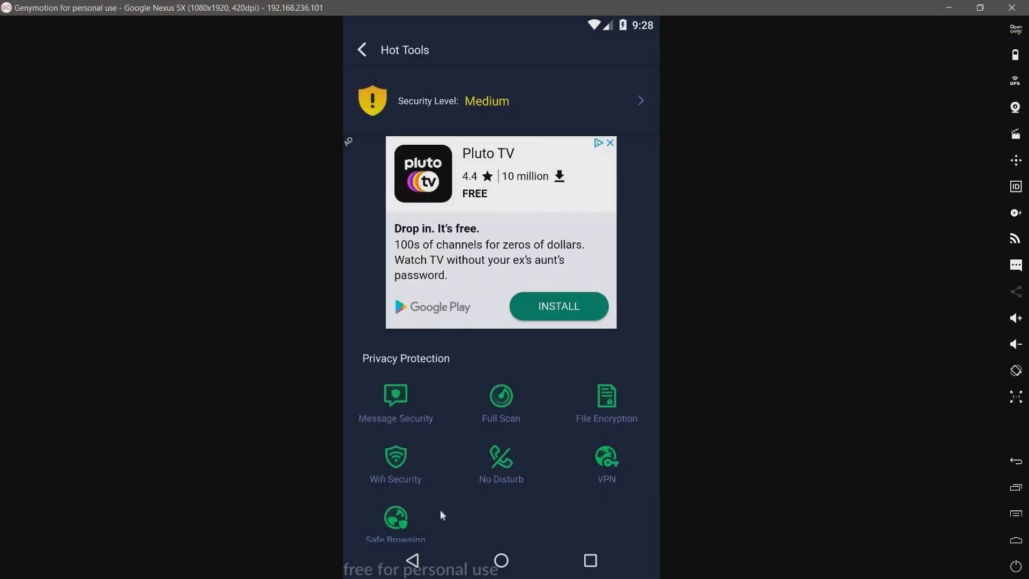
left_click(396, 517)
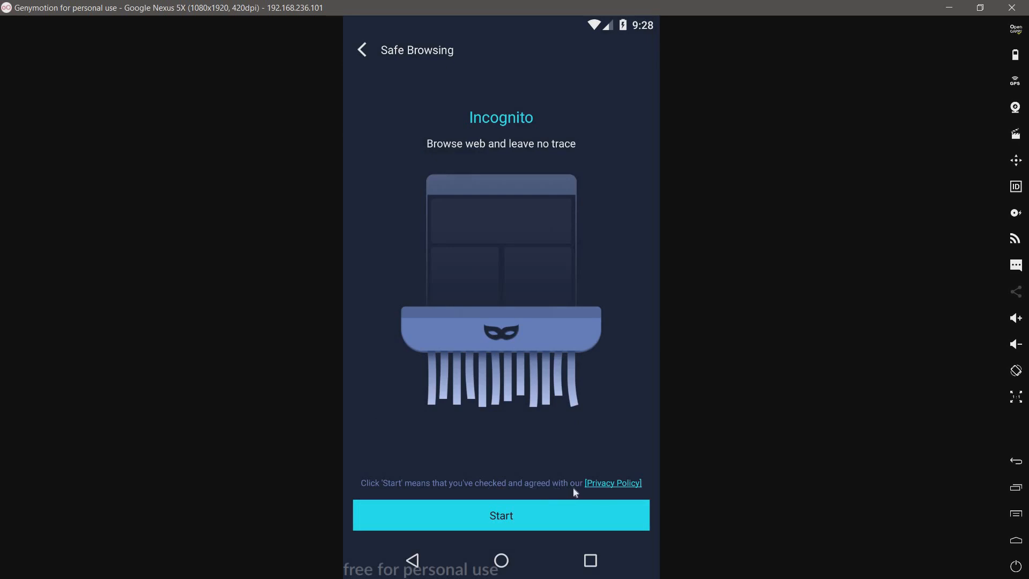
mouse_move(433, 204)
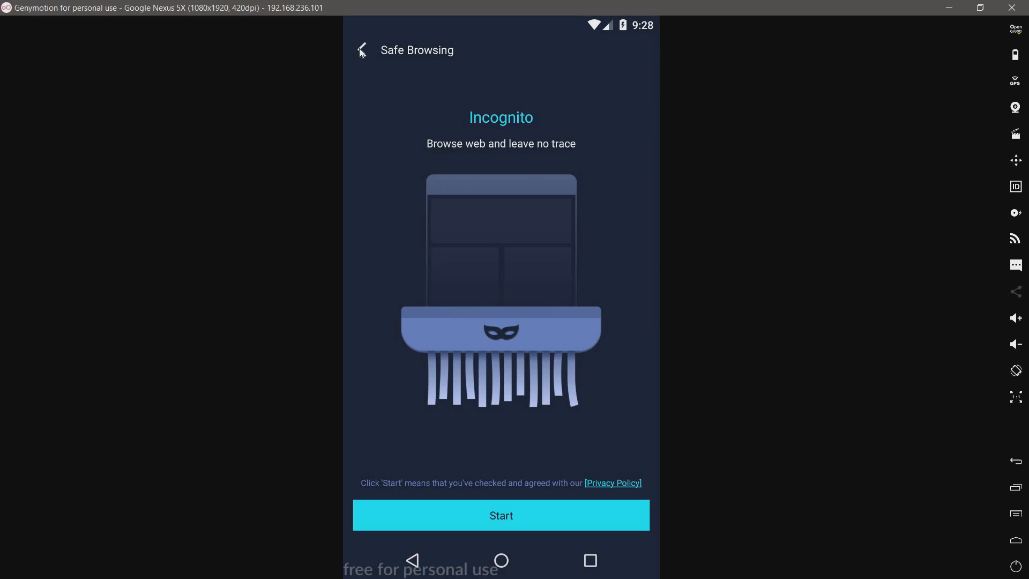
mouse_move(370, 251)
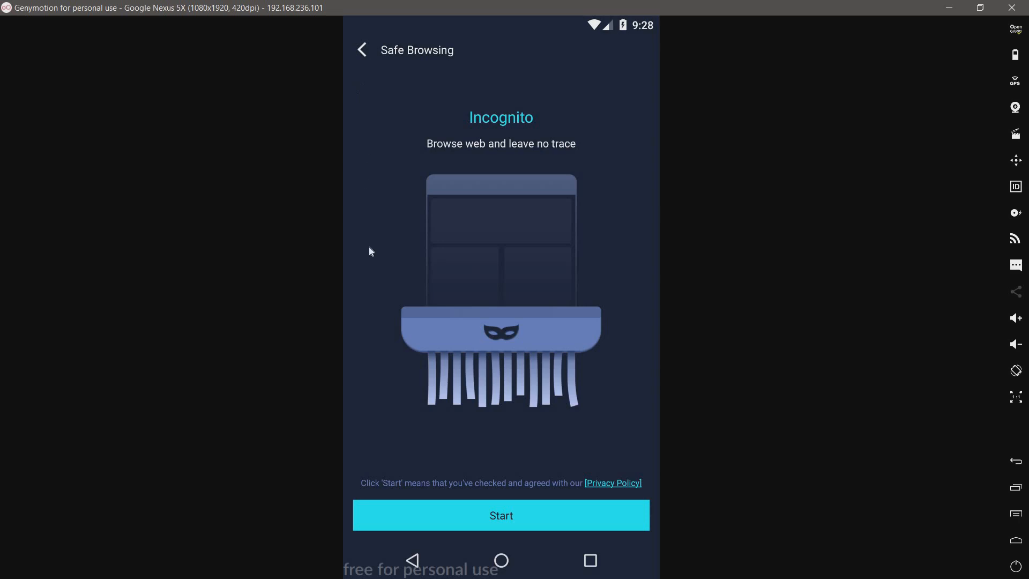
left_click(361, 50)
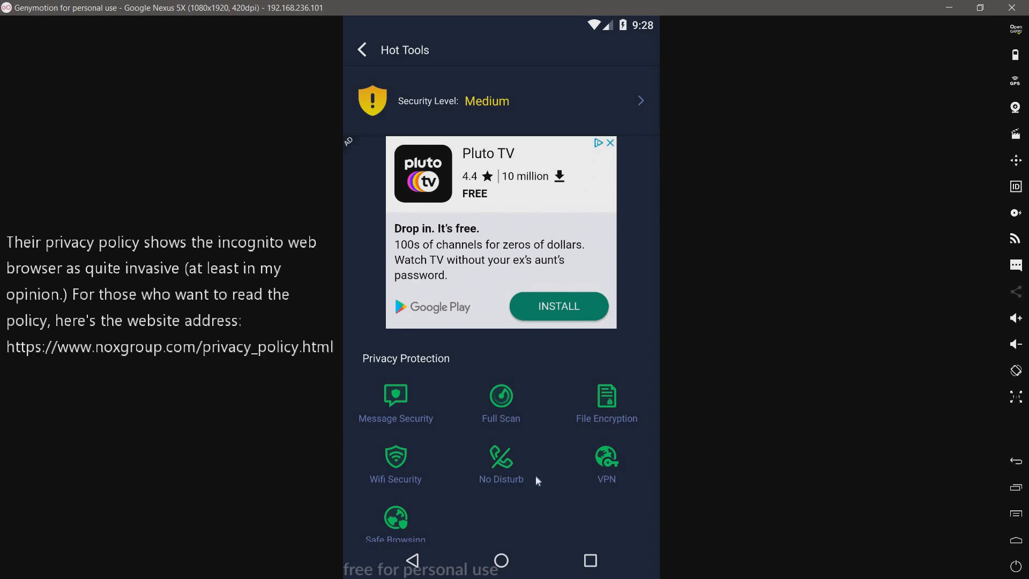
Scroll through Hot Tools, then go back to the Never Scan home screen
scroll("down", 3)
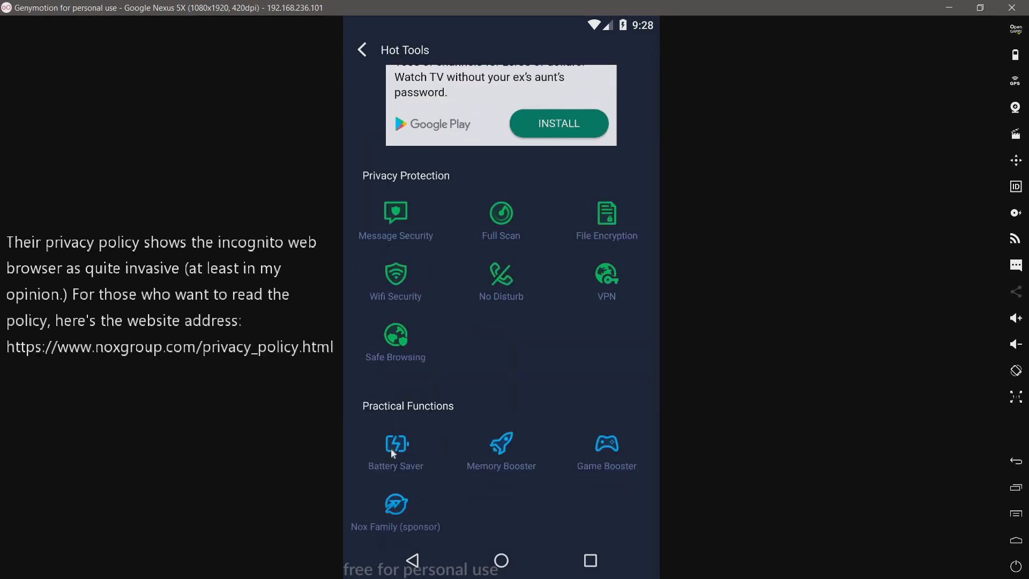
mouse_move(502, 460)
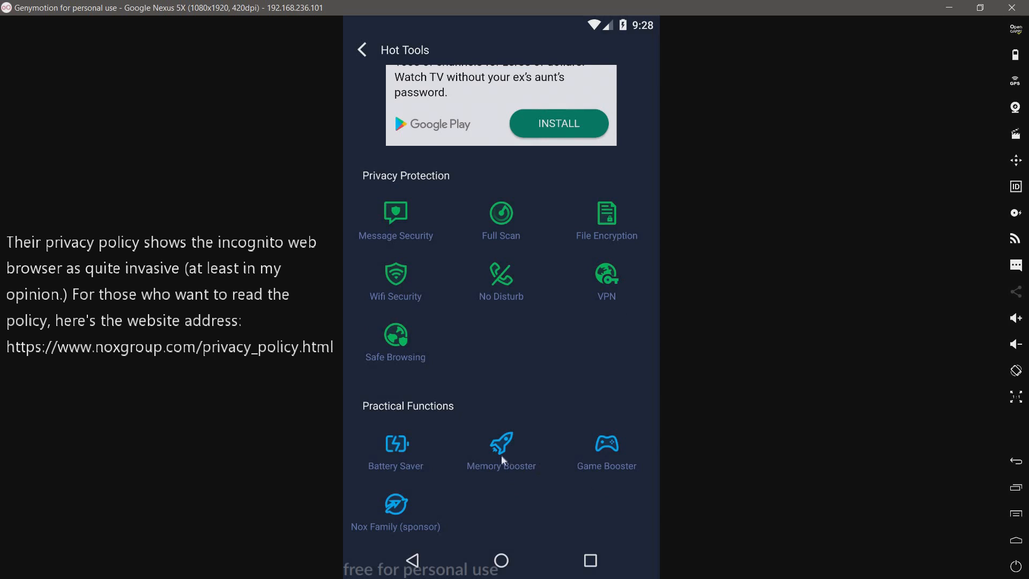
mouse_move(604, 456)
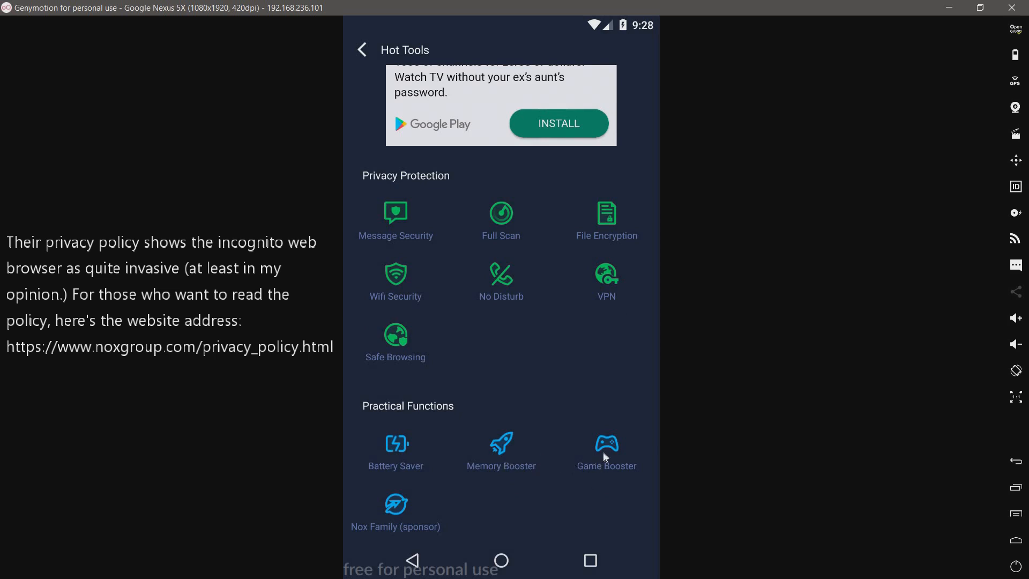
mouse_move(607, 464)
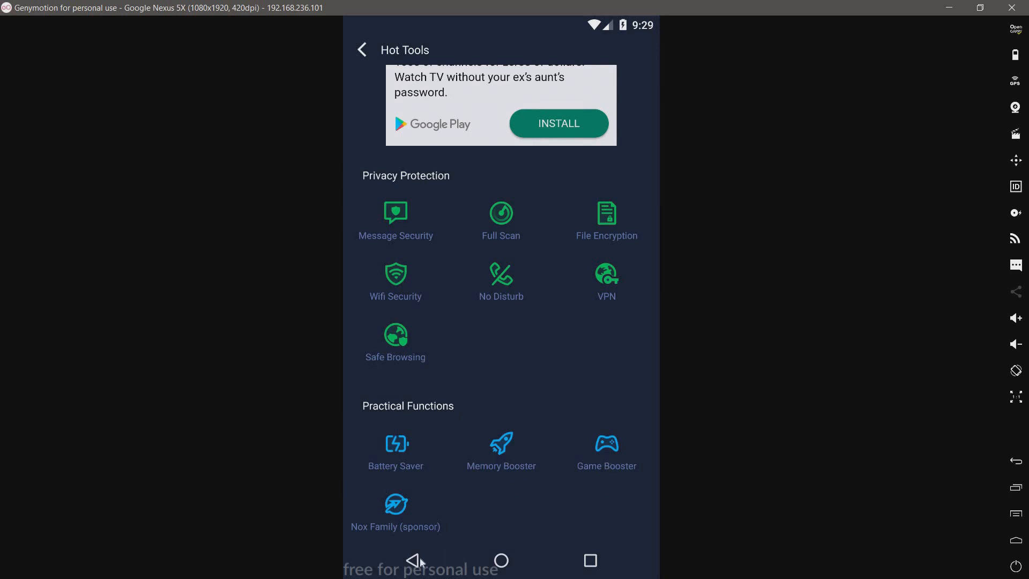
mouse_move(428, 563)
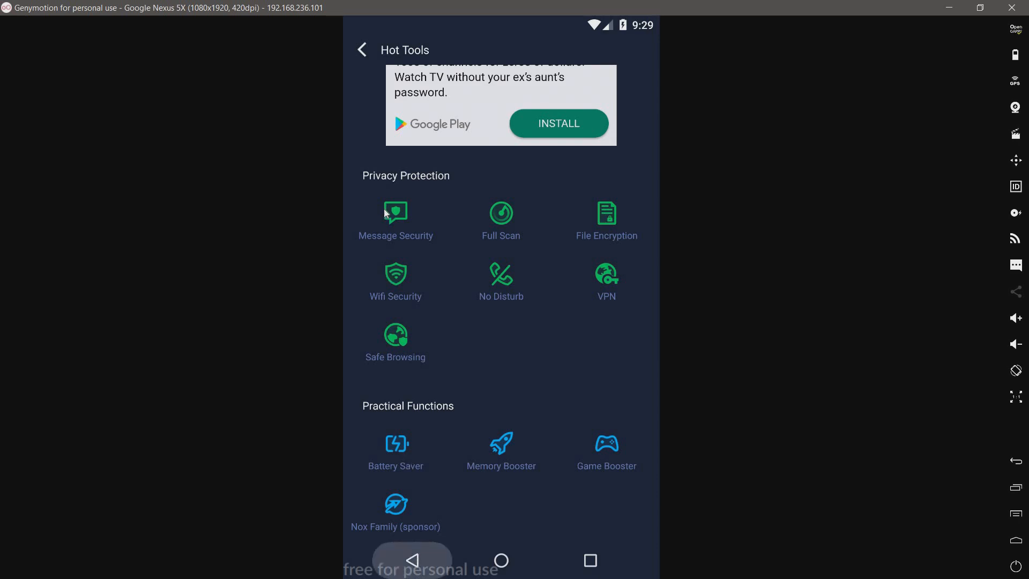
left_click(362, 49)
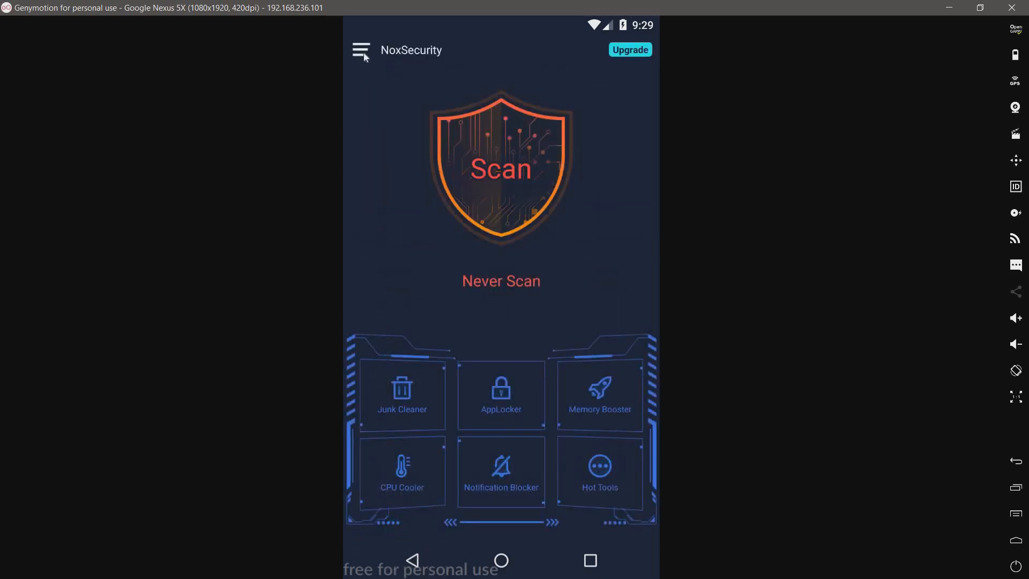
View the Medium security level with Real-time Protection on, then open Settings from the drawer
left_click(360, 49)
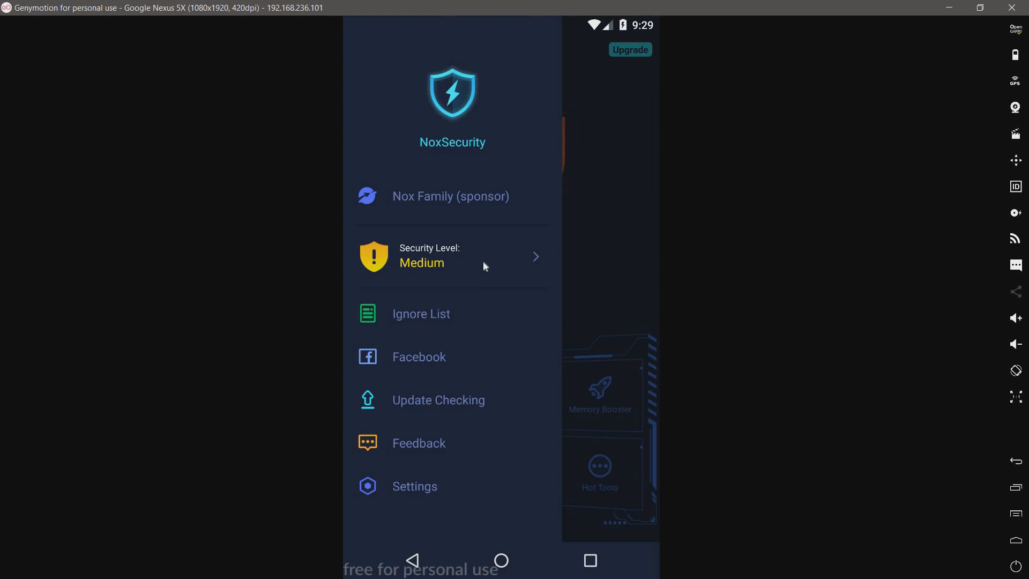
left_click(451, 257)
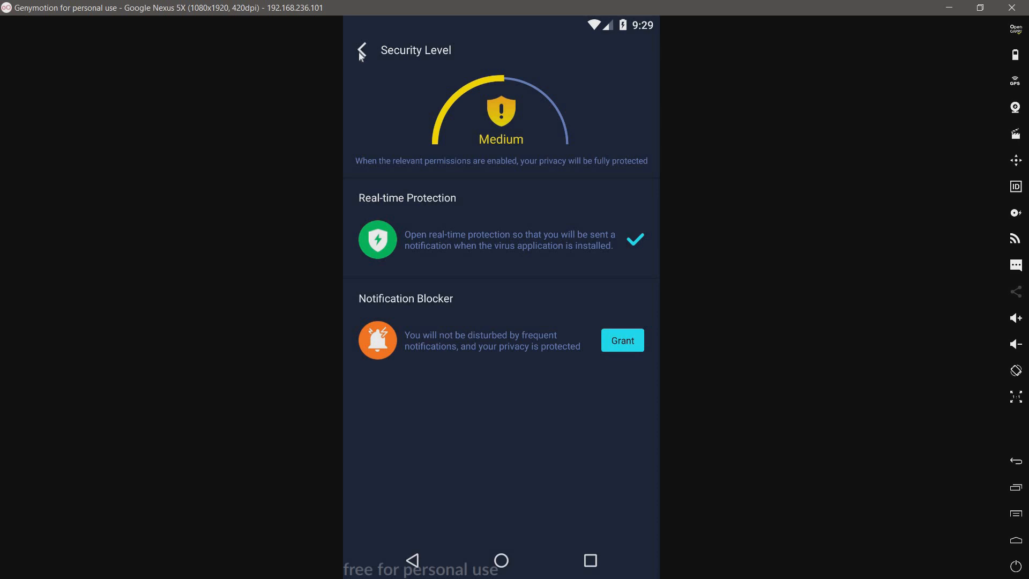
left_click(361, 50)
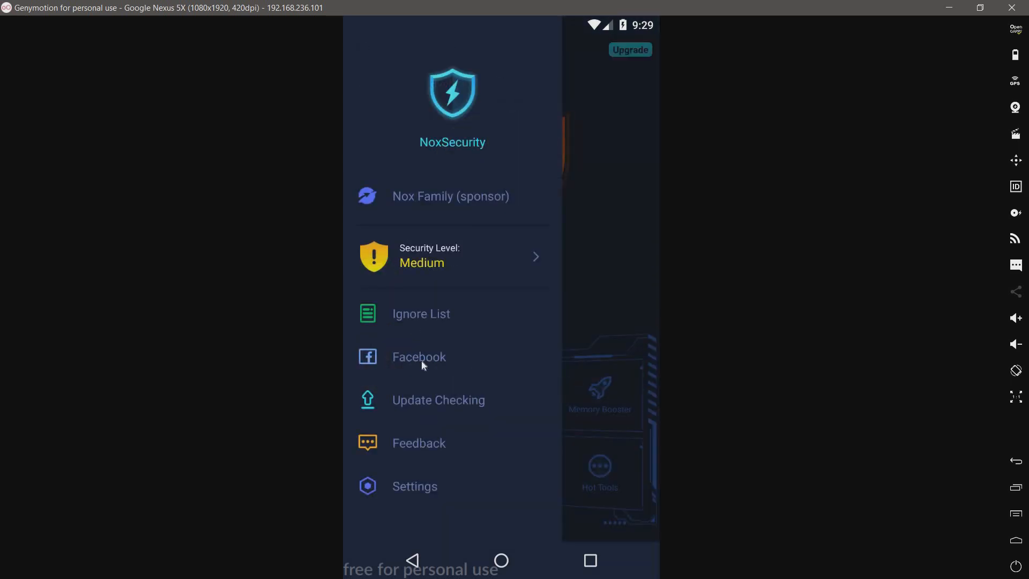
mouse_move(446, 408)
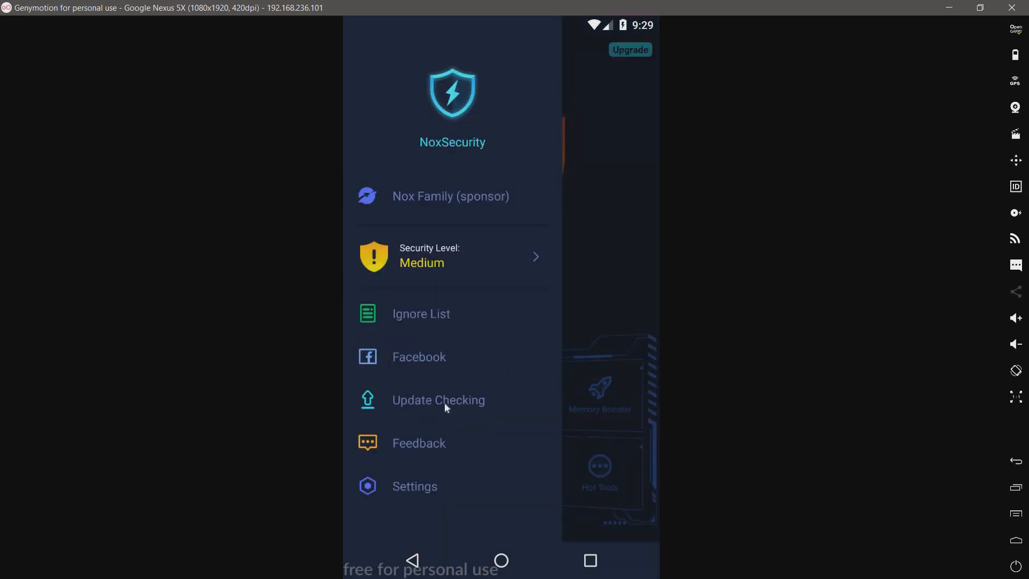
left_click(438, 400)
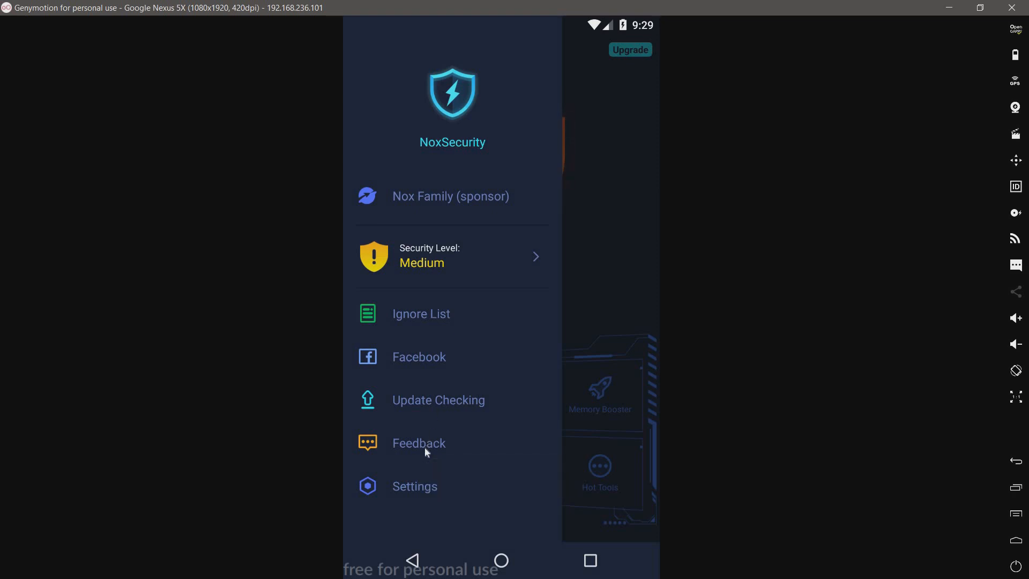
mouse_move(415, 492)
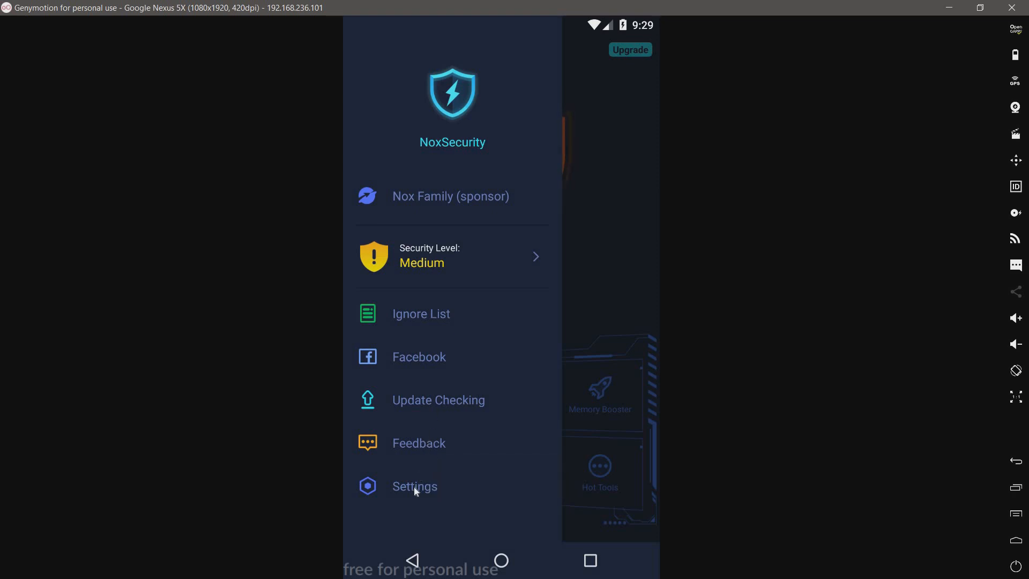
left_click(415, 486)
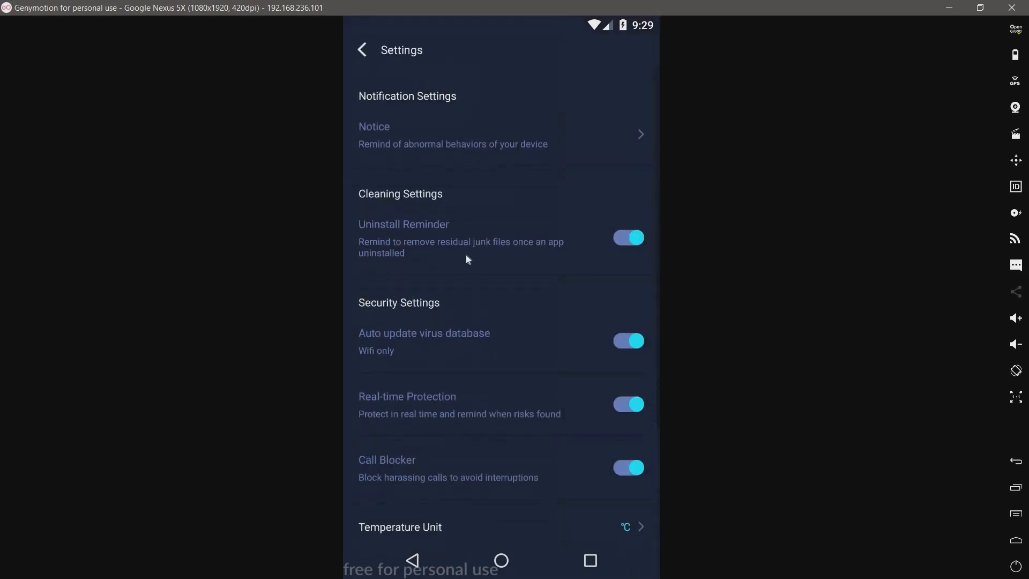
mouse_move(462, 150)
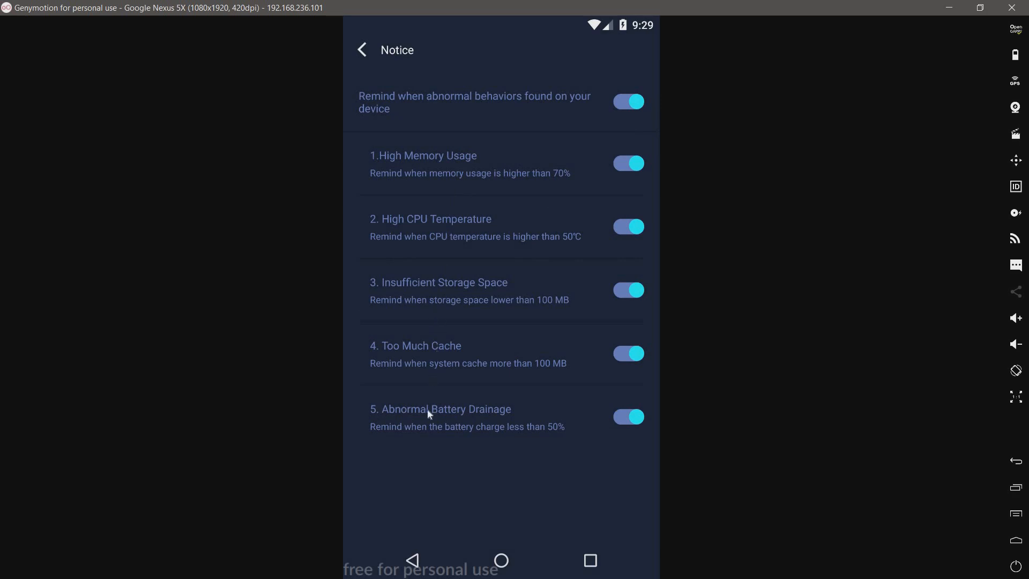
mouse_move(373, 72)
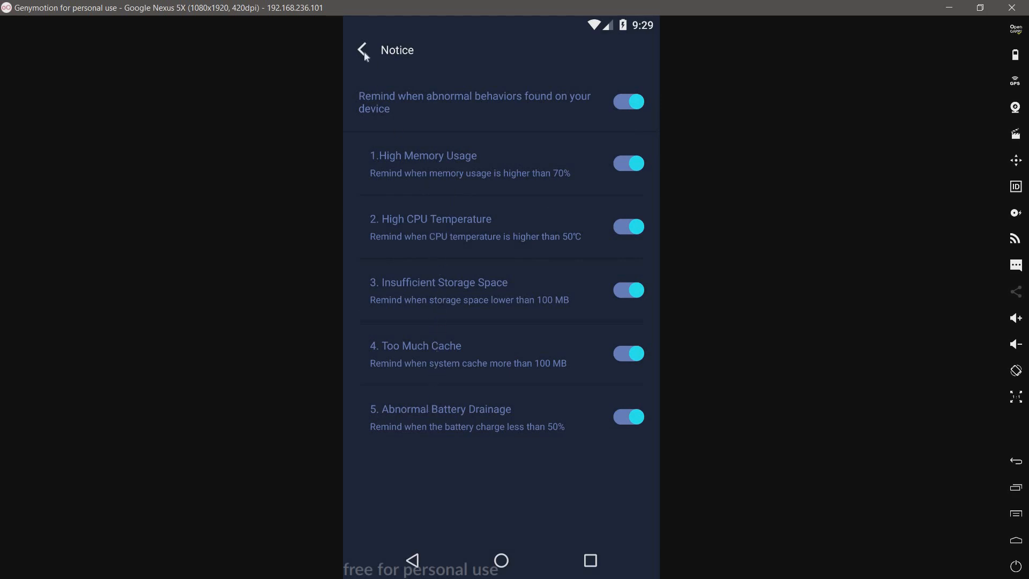
left_click(363, 50)
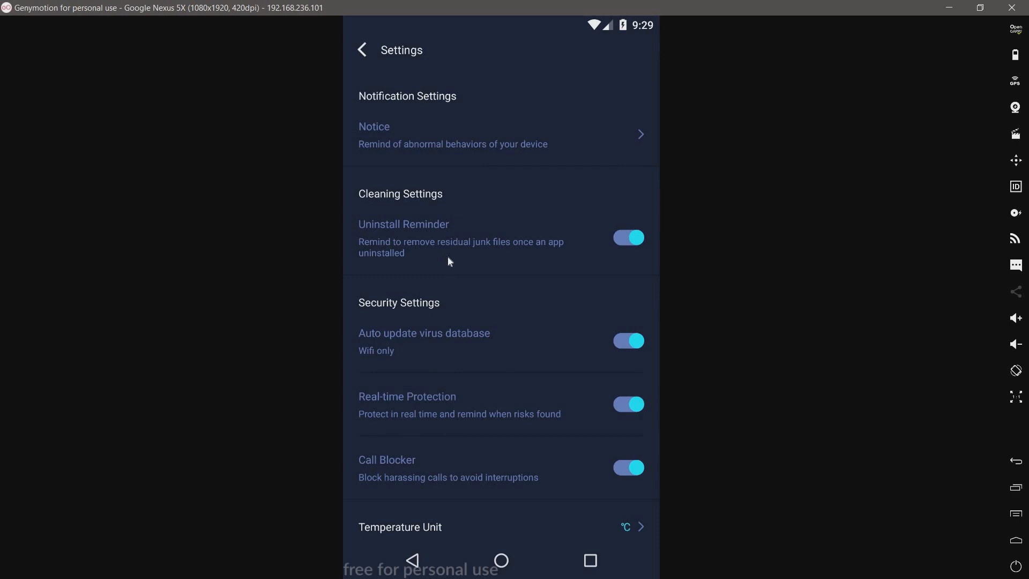
mouse_move(525, 286)
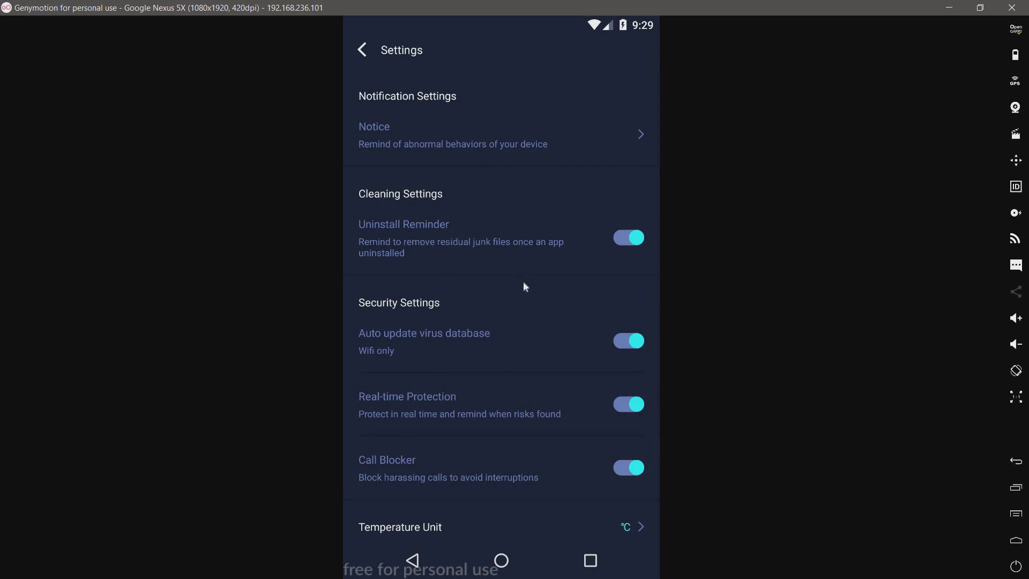
scroll("down", 3)
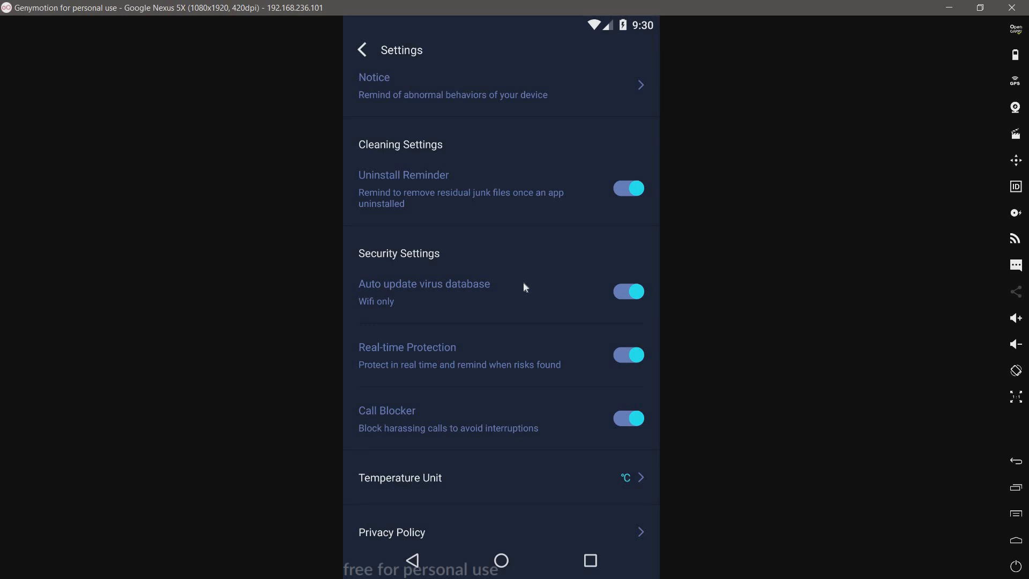
mouse_move(417, 376)
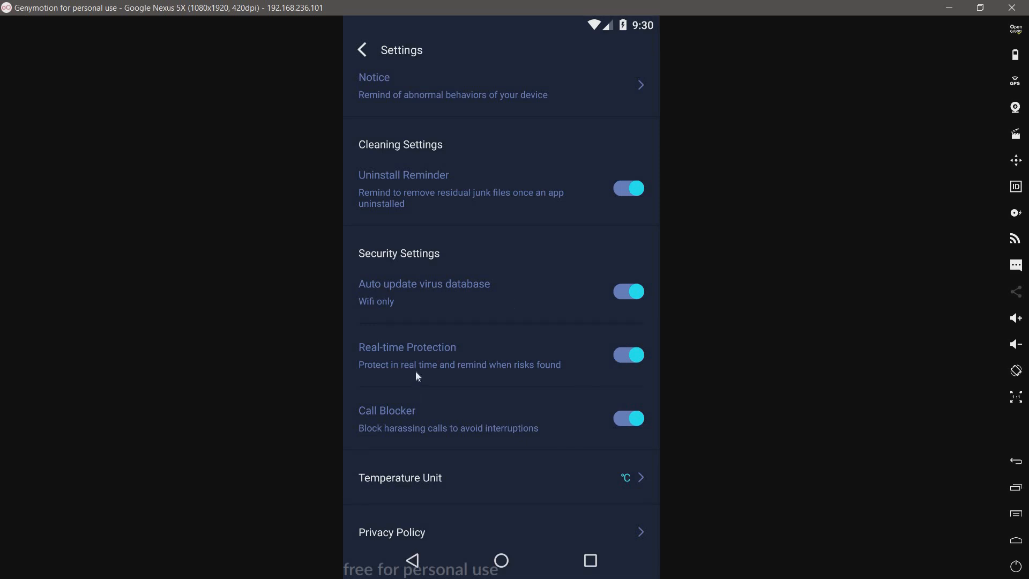
mouse_move(469, 376)
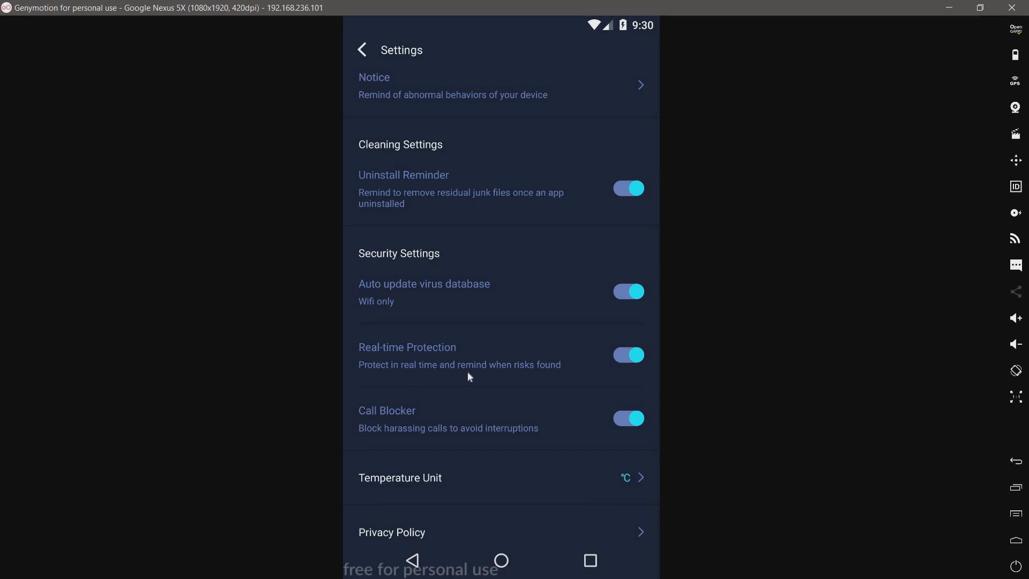
mouse_move(468, 388)
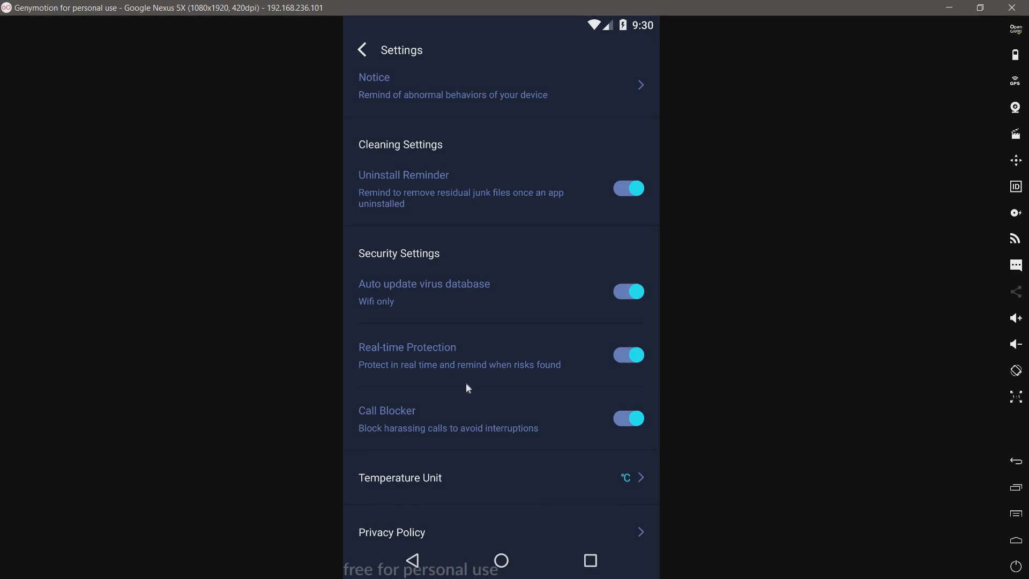
scroll("down", 3)
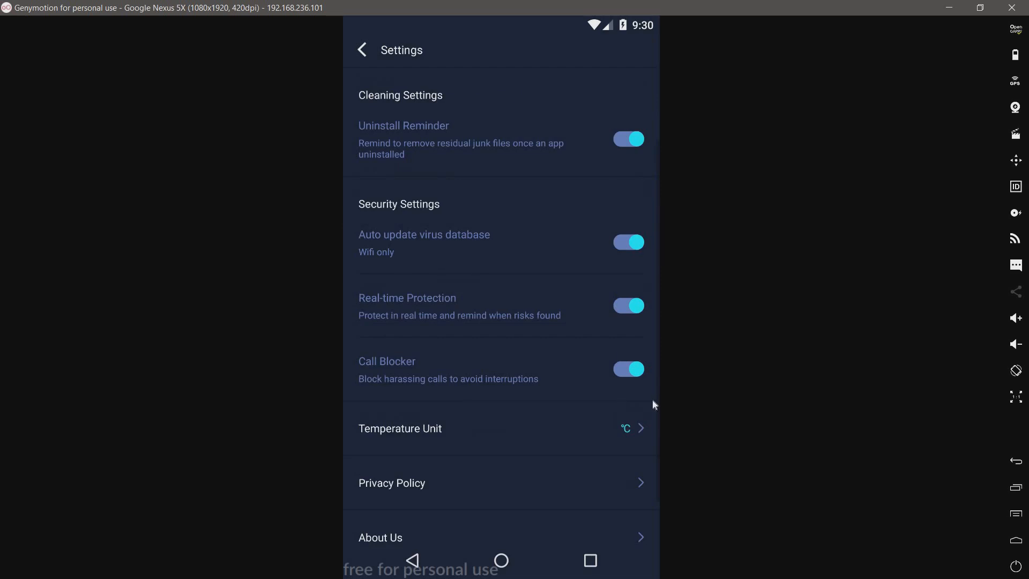
scroll("down", 3)
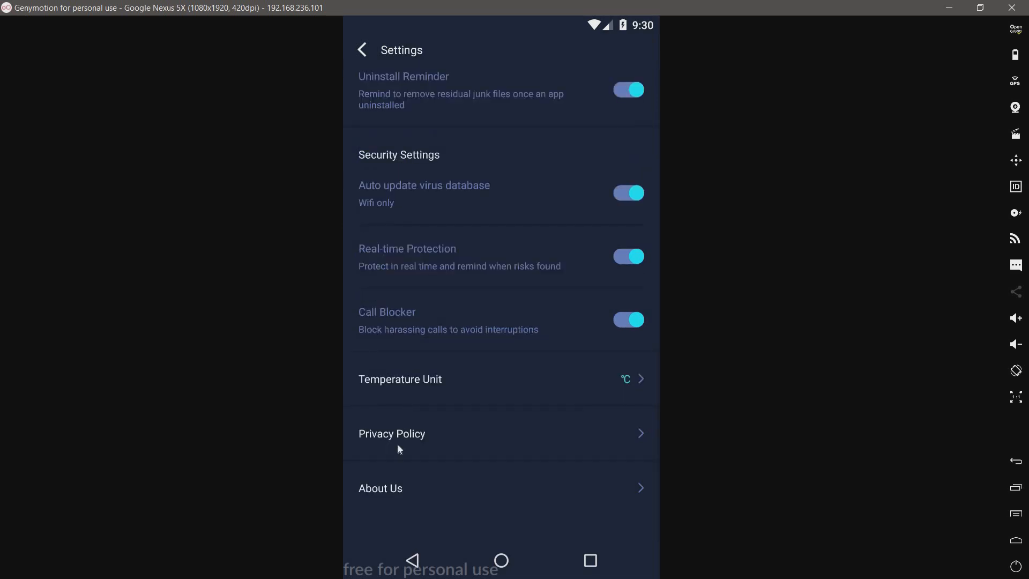
mouse_move(552, 387)
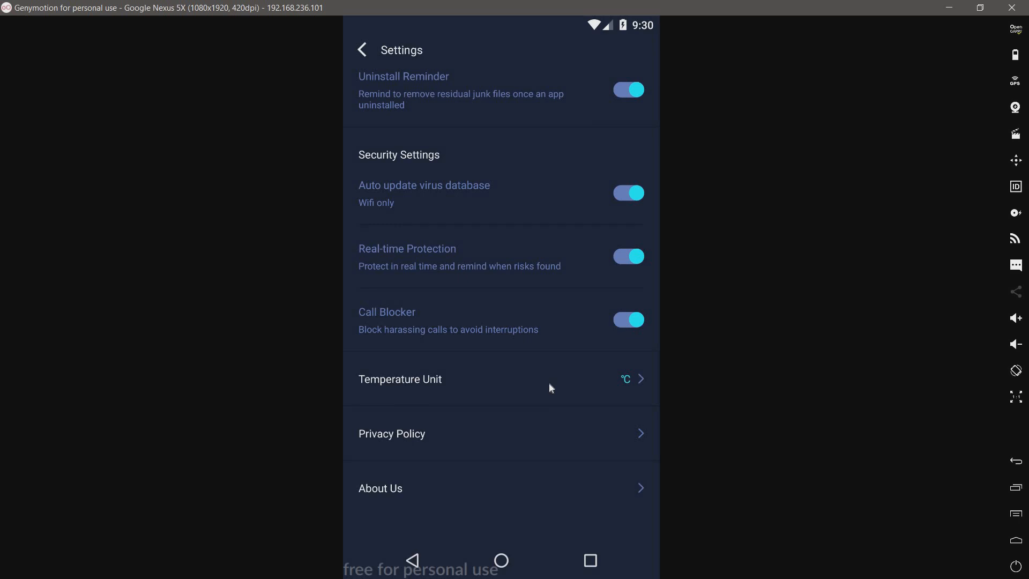
mouse_move(418, 552)
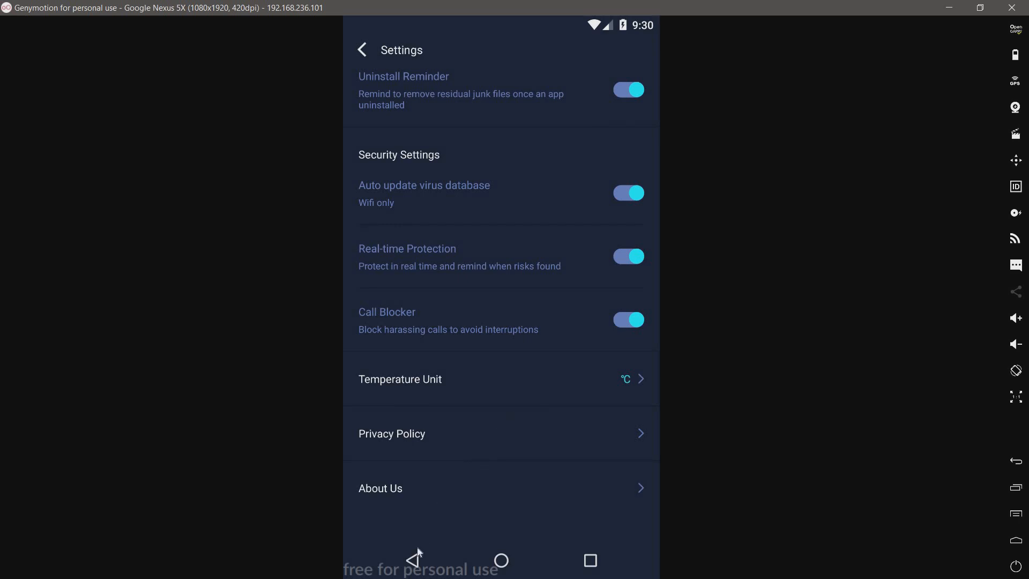
mouse_move(422, 500)
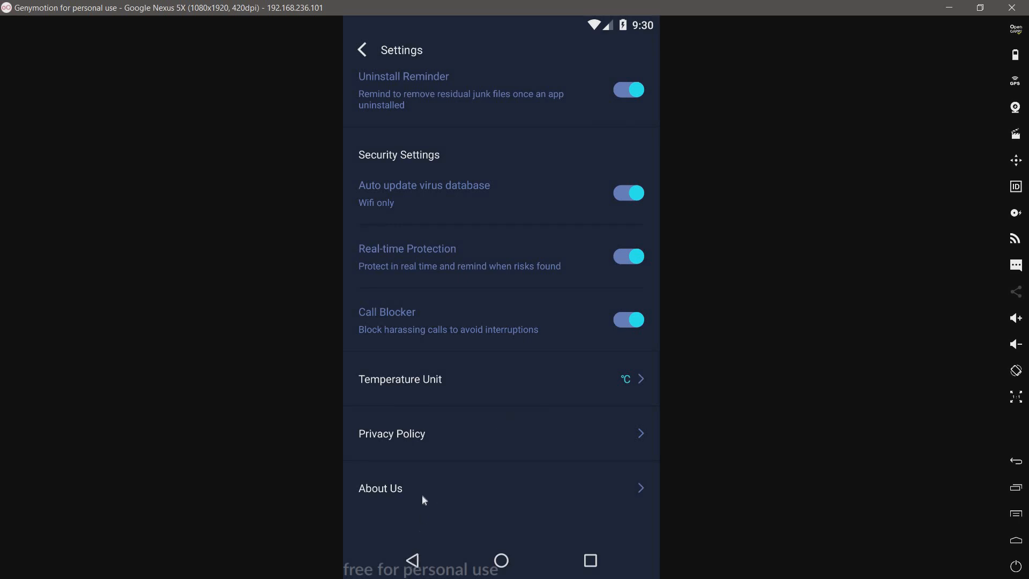
mouse_move(421, 438)
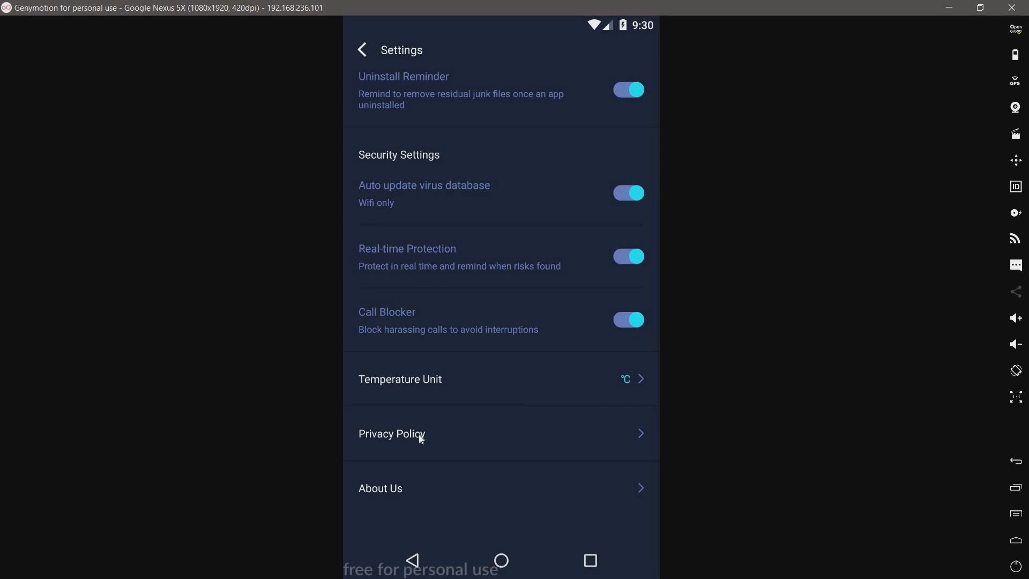
left_click(392, 433)
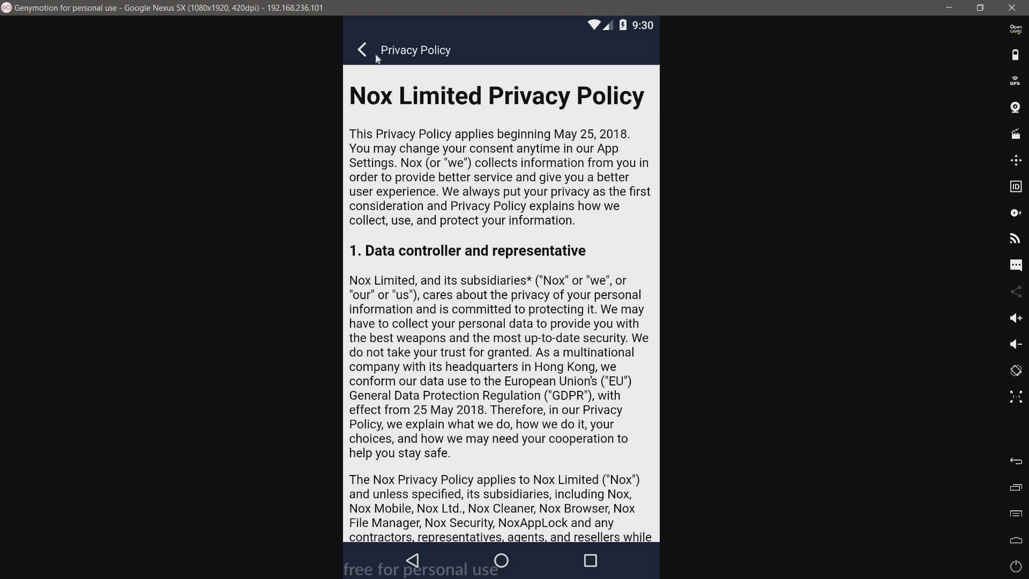
mouse_move(482, 357)
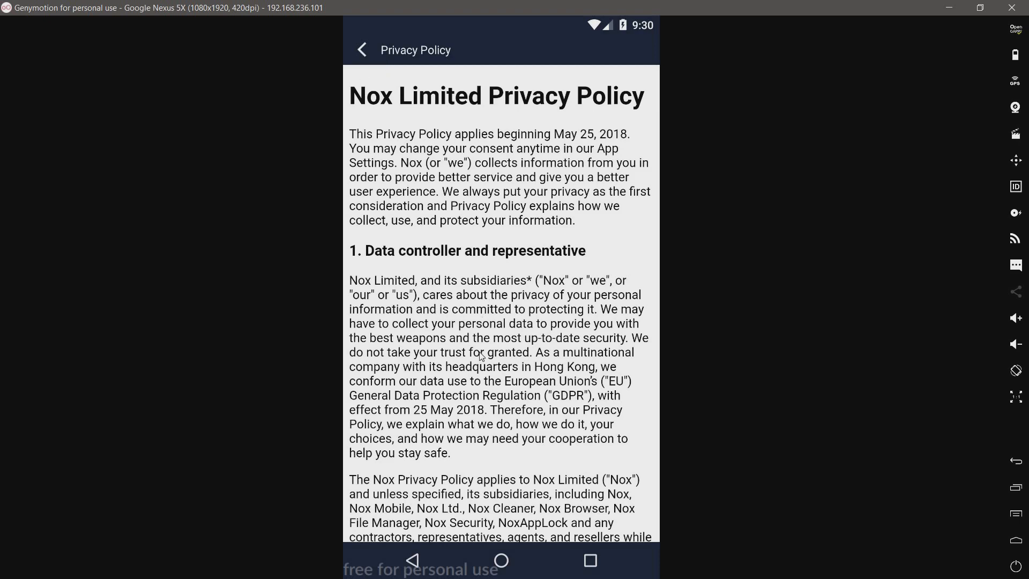
Leave the privacy policy, view About Us showing version 1.6.8, and return home
left_click(362, 49)
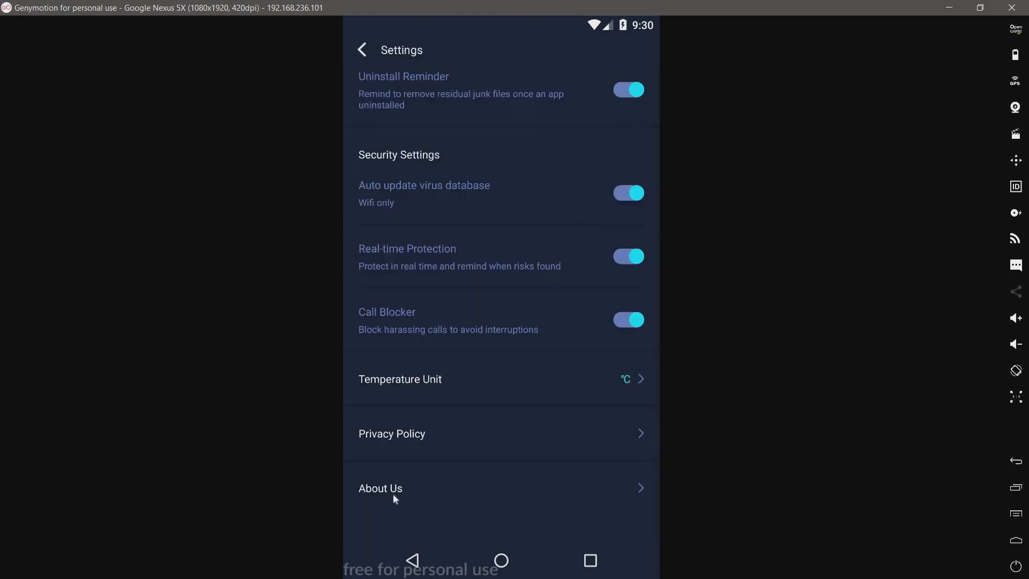
left_click(380, 488)
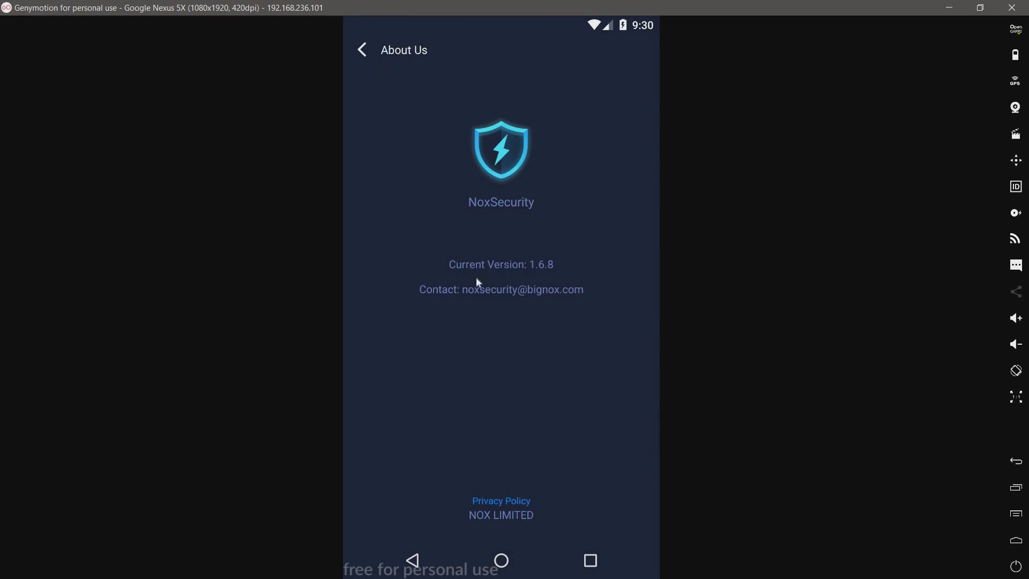
mouse_move(551, 280)
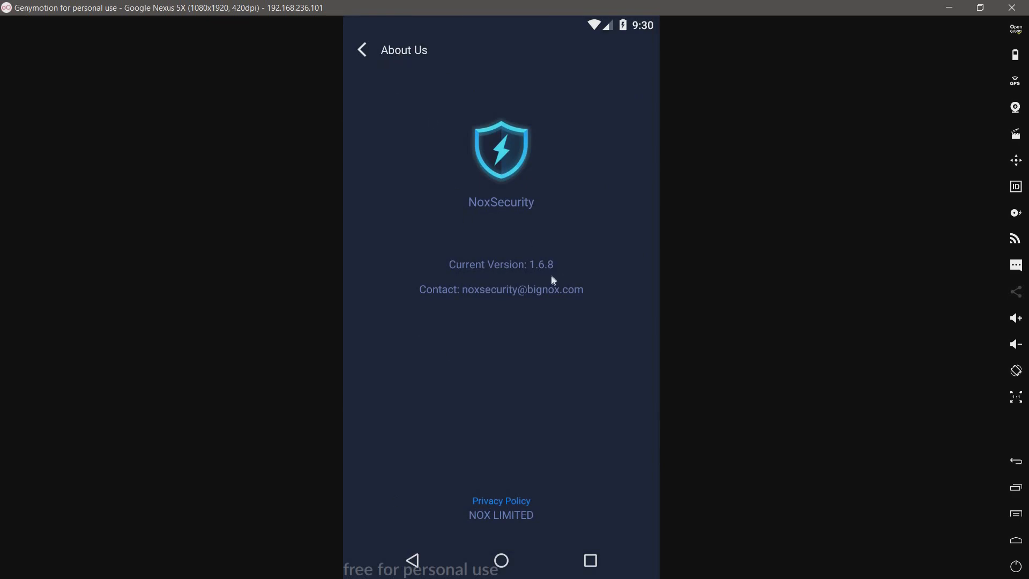
mouse_move(535, 281)
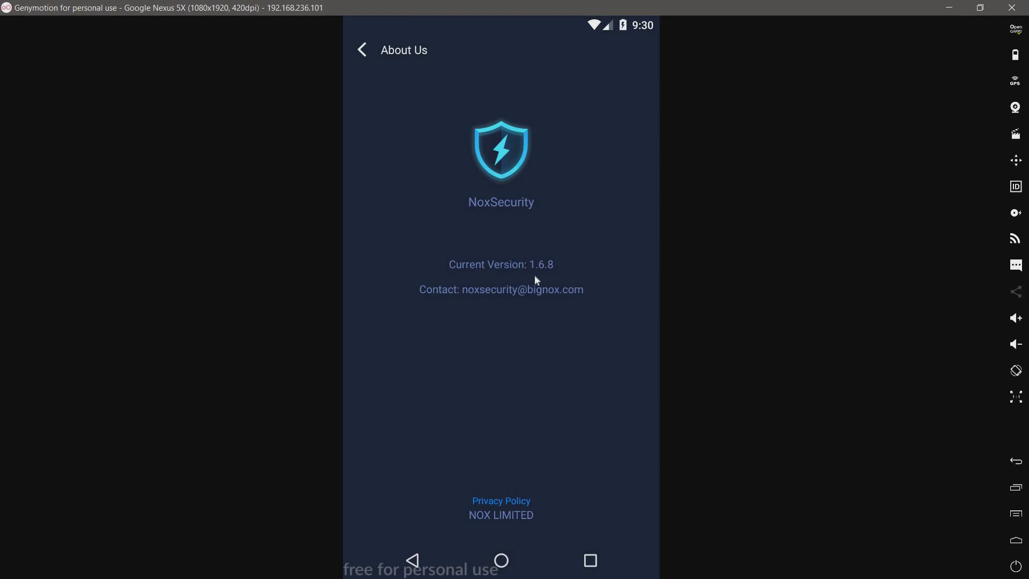
mouse_move(822, 533)
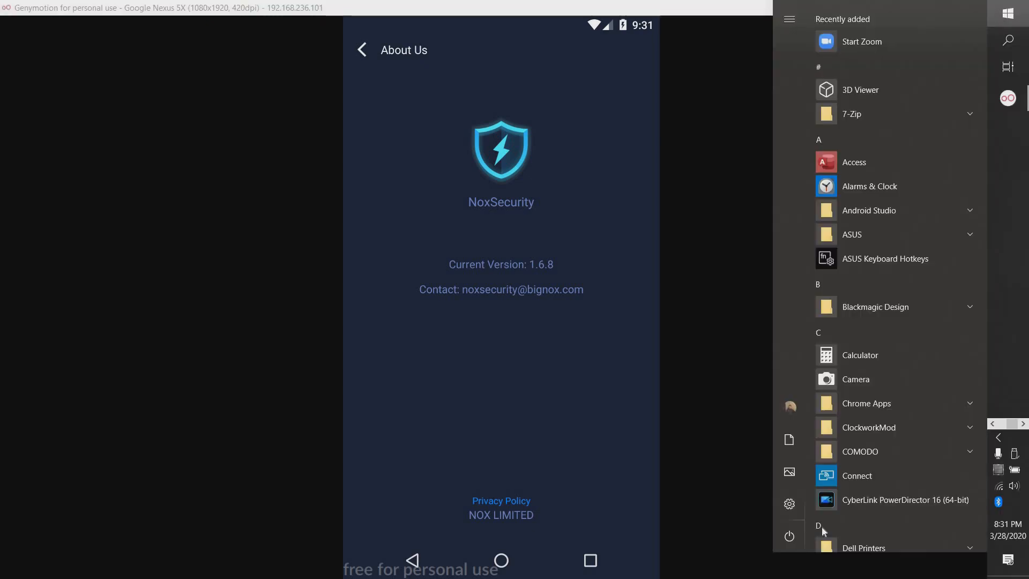
mouse_move(766, 508)
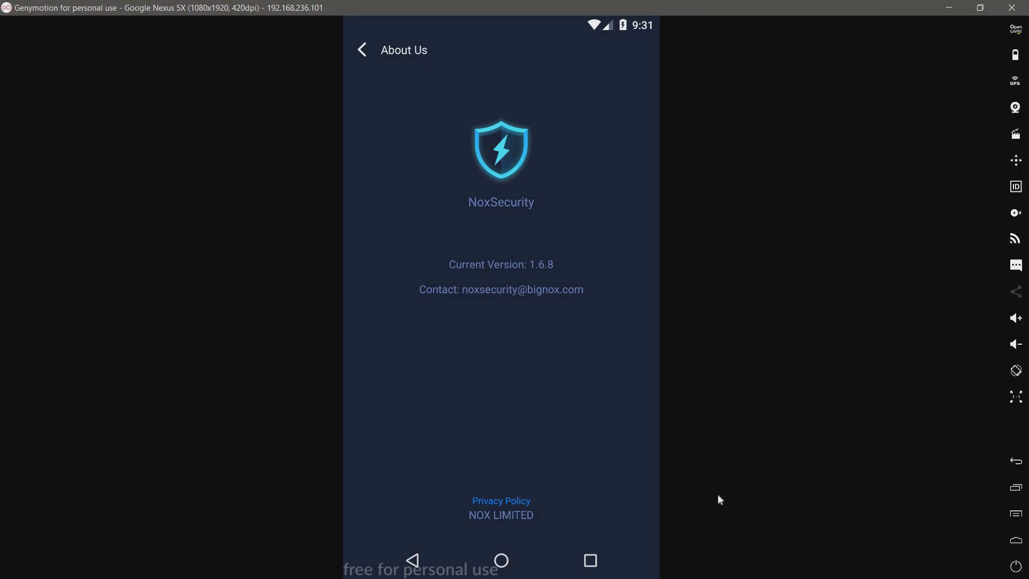
mouse_move(405, 564)
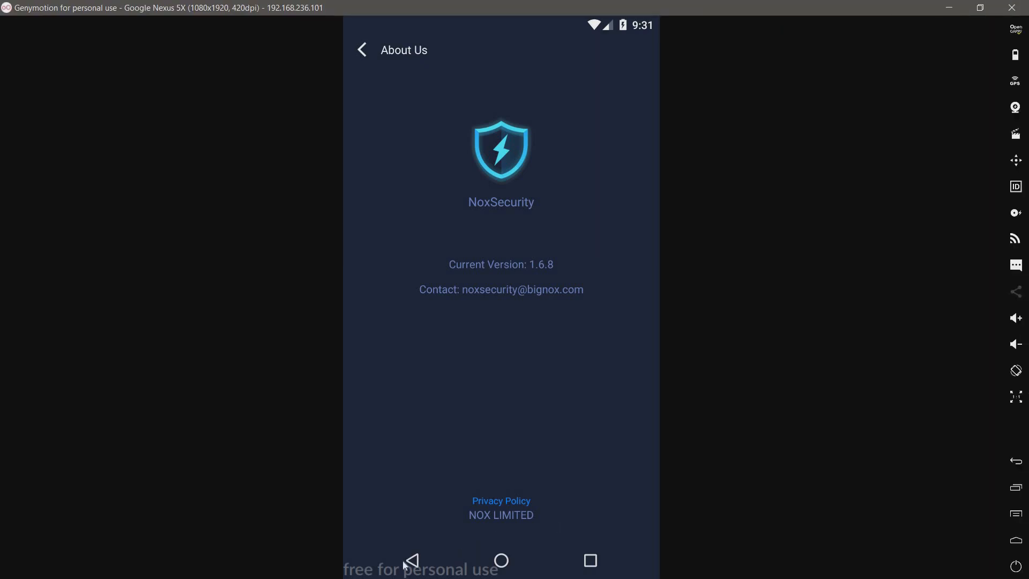
left_click(415, 559)
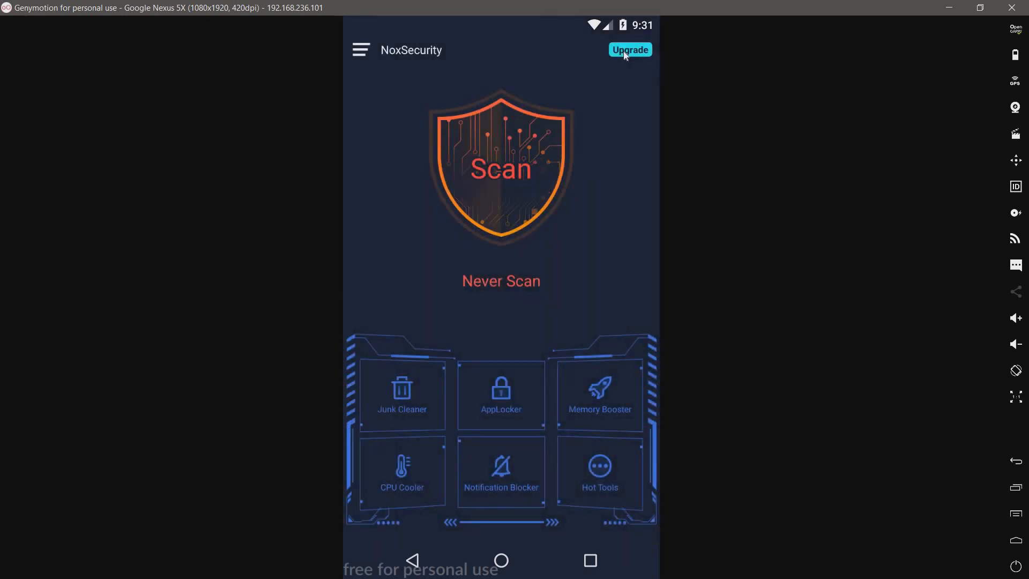
Review the PRO and Ultimate upgrade plans and dismiss the 40% off popup
left_click(632, 49)
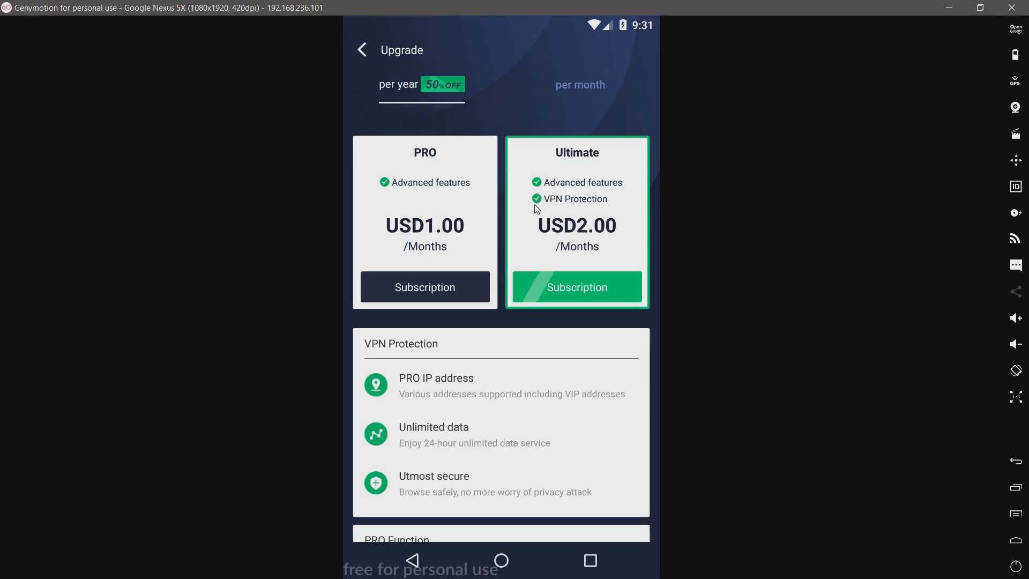
scroll("down", 3)
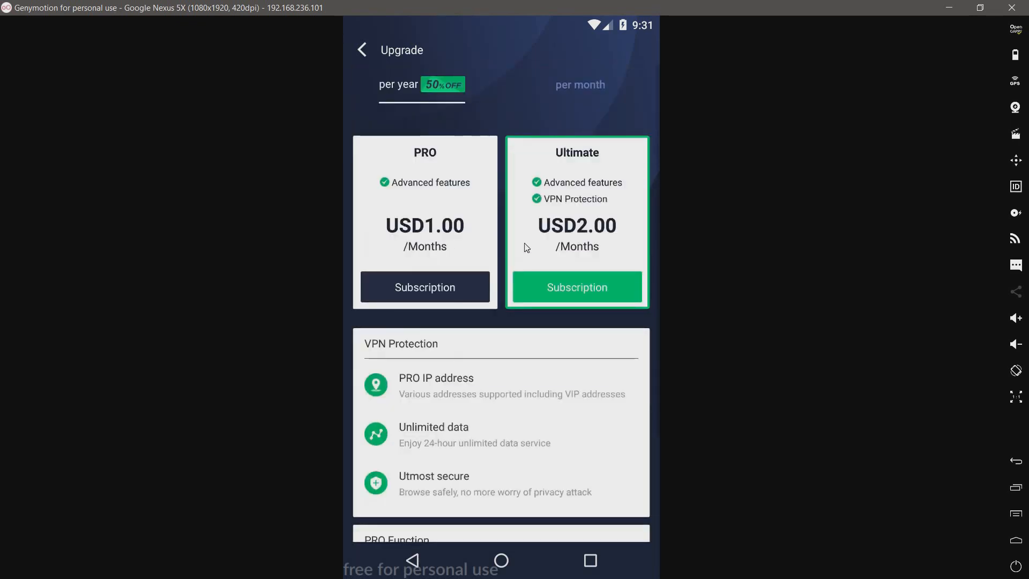
left_click(576, 287)
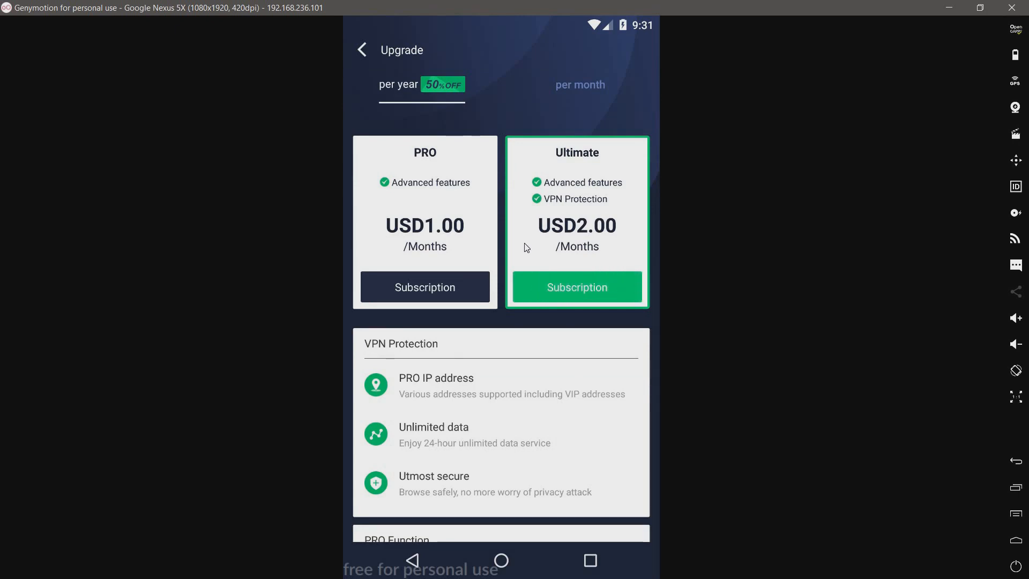
left_click(577, 287)
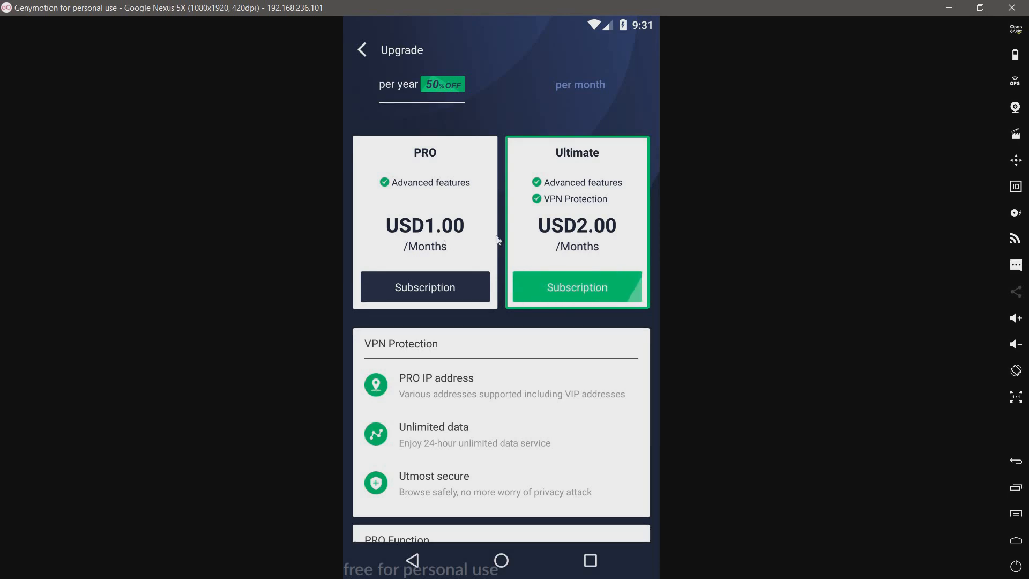
mouse_move(556, 227)
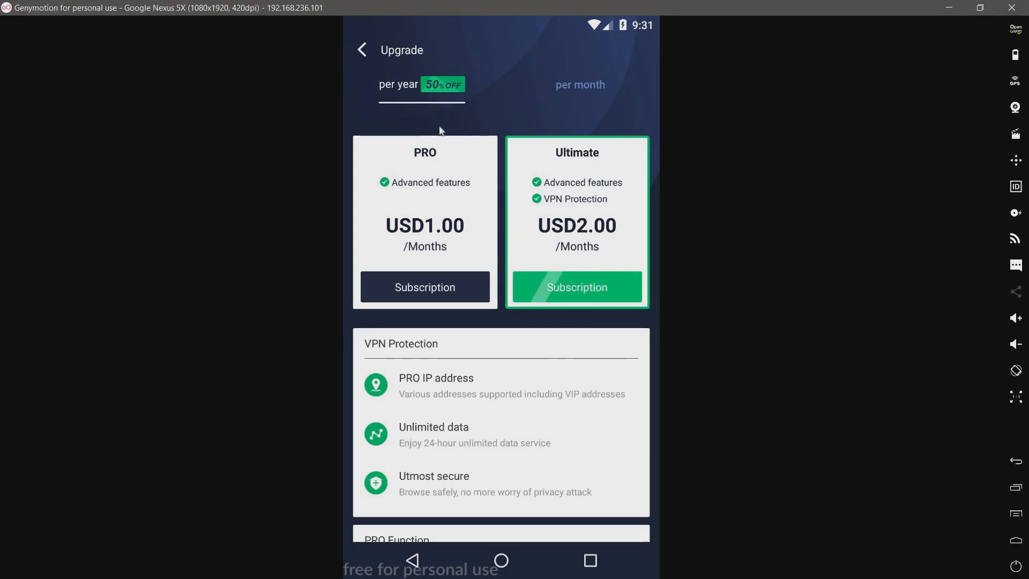
mouse_move(372, 66)
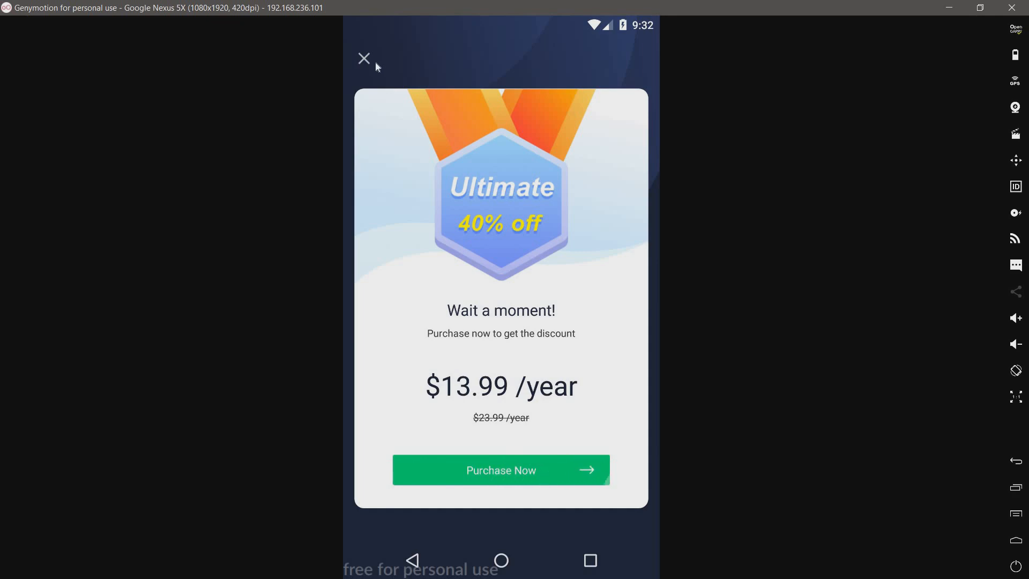
mouse_move(367, 64)
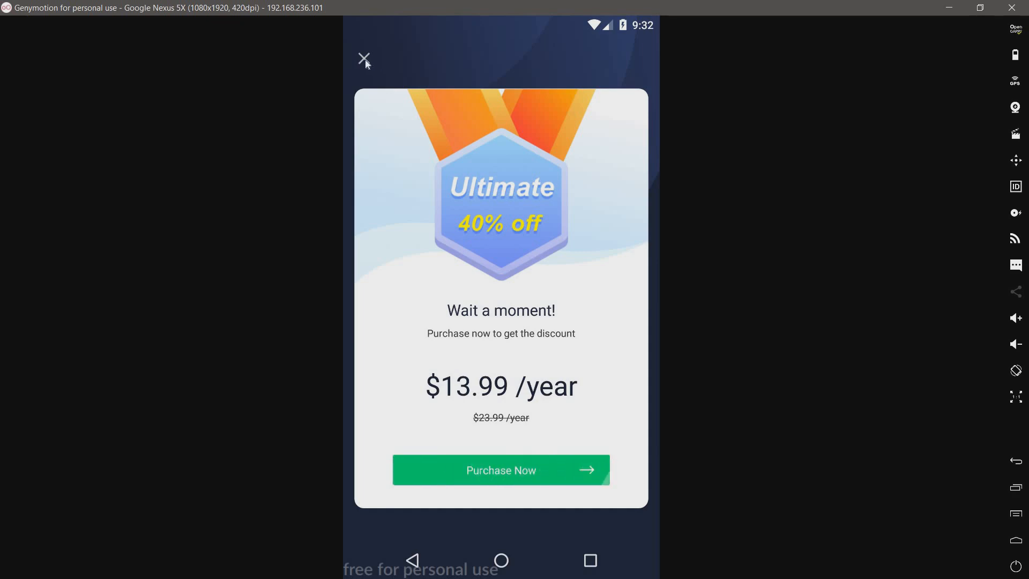
left_click(364, 58)
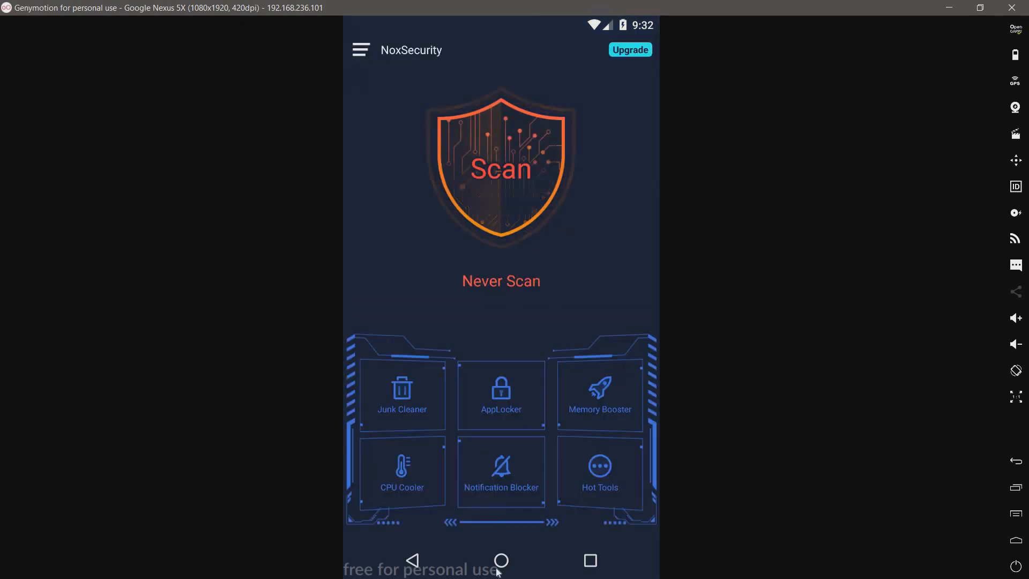
In Amaze, view Android Malware folder properties showing 106 files, 272 MiB
left_click(501, 561)
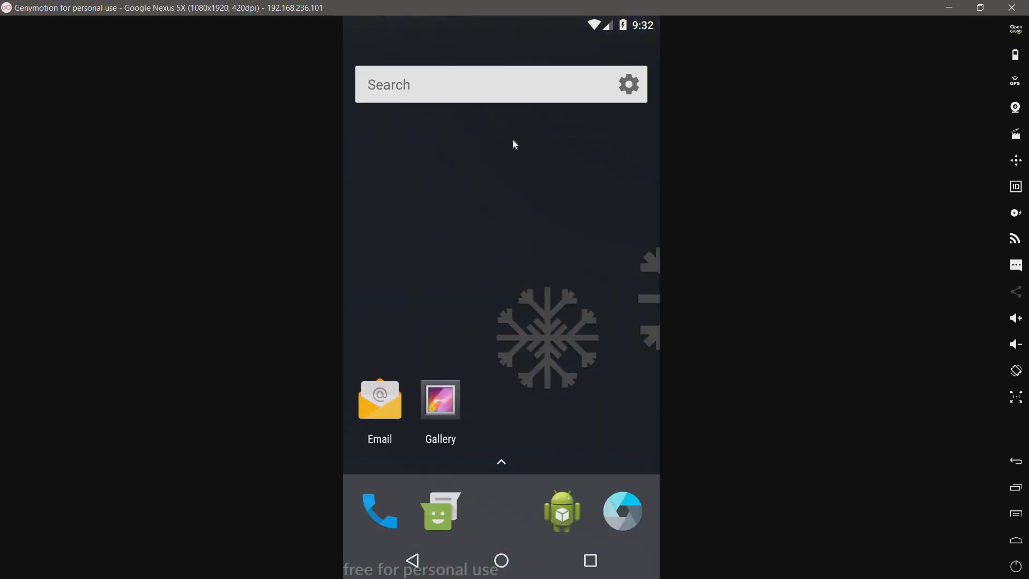
left_click(501, 462)
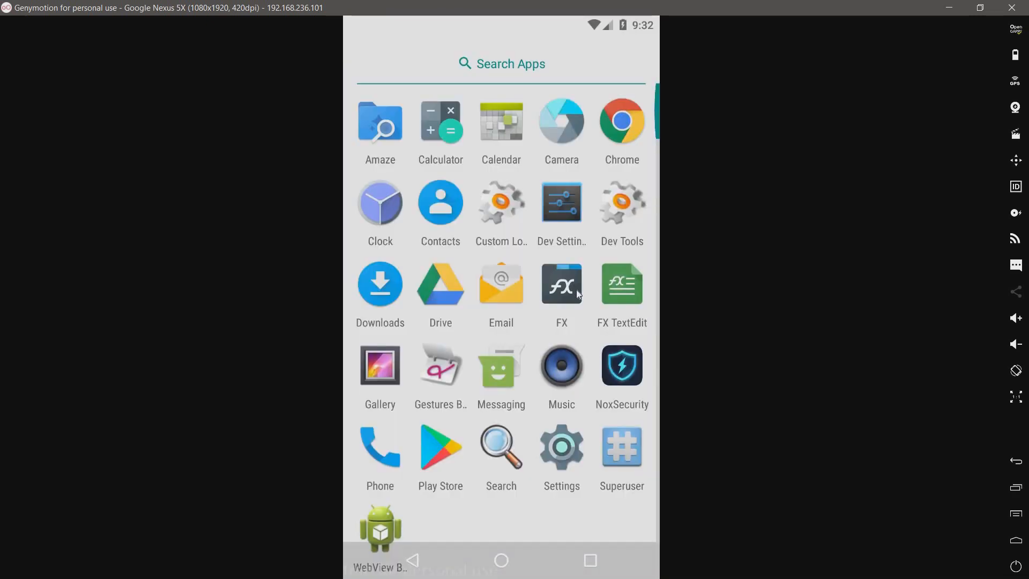
mouse_move(570, 242)
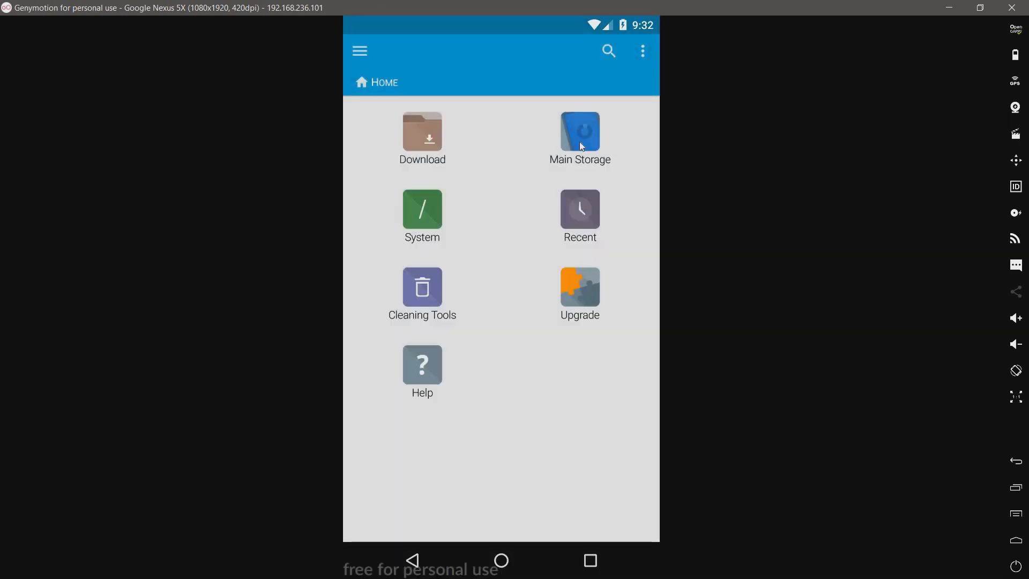
left_click(580, 131)
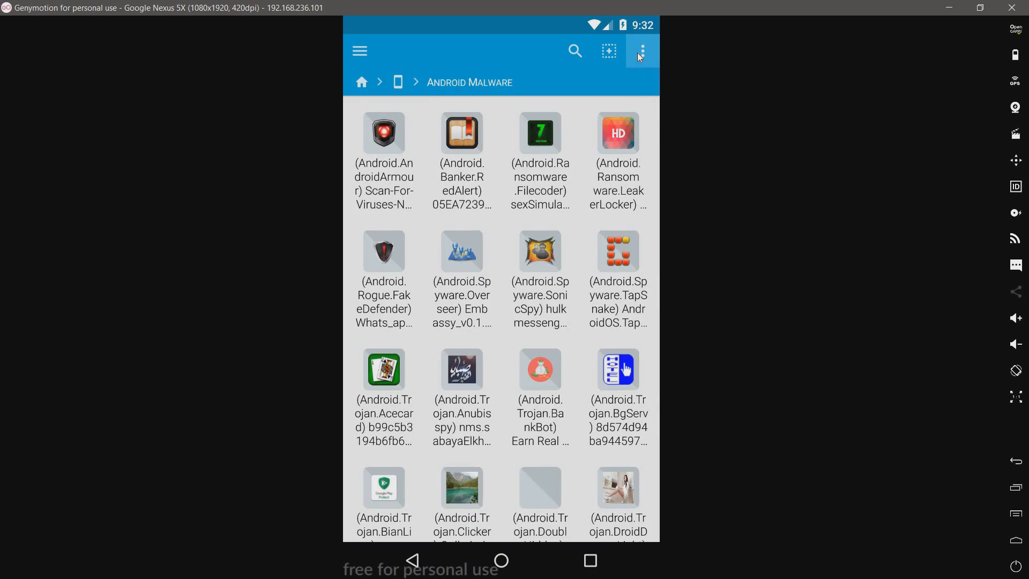
left_click(643, 50)
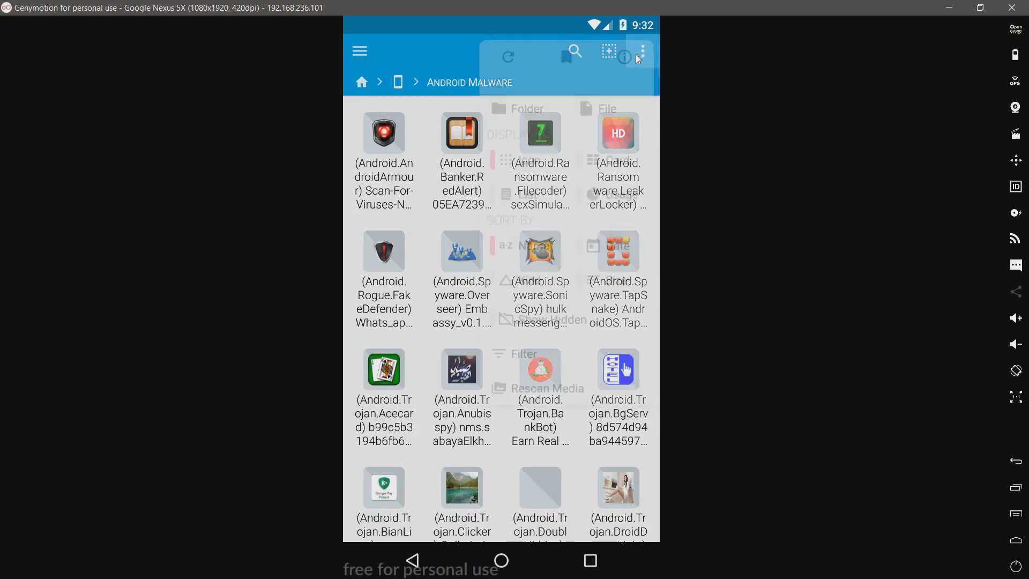
left_click(642, 51)
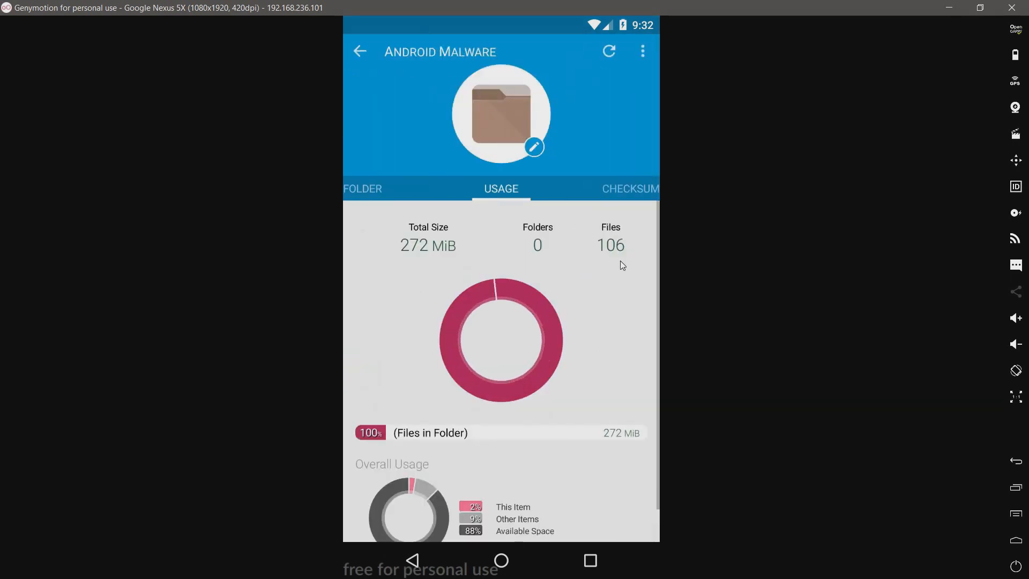
mouse_move(587, 262)
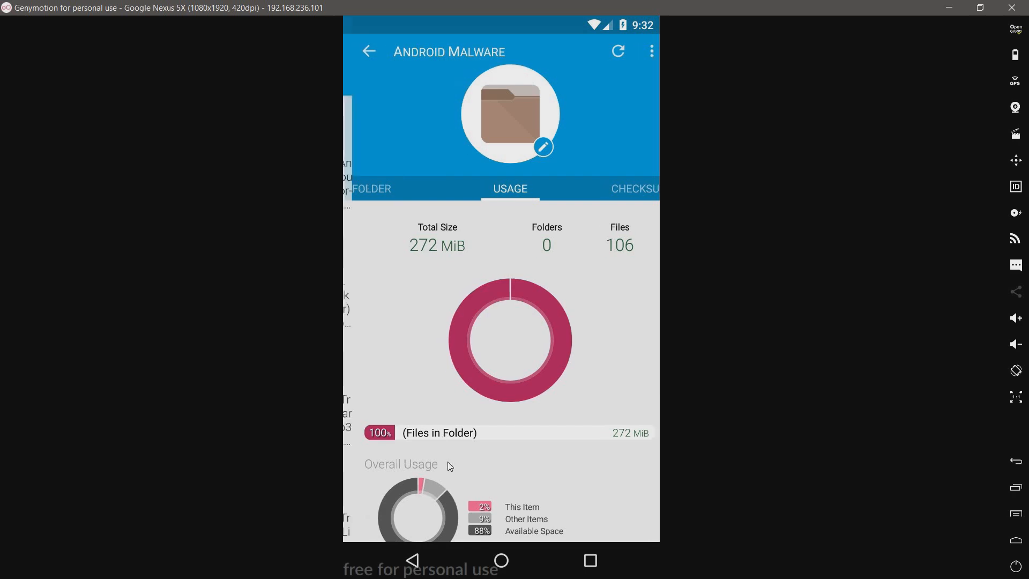
left_click(368, 51)
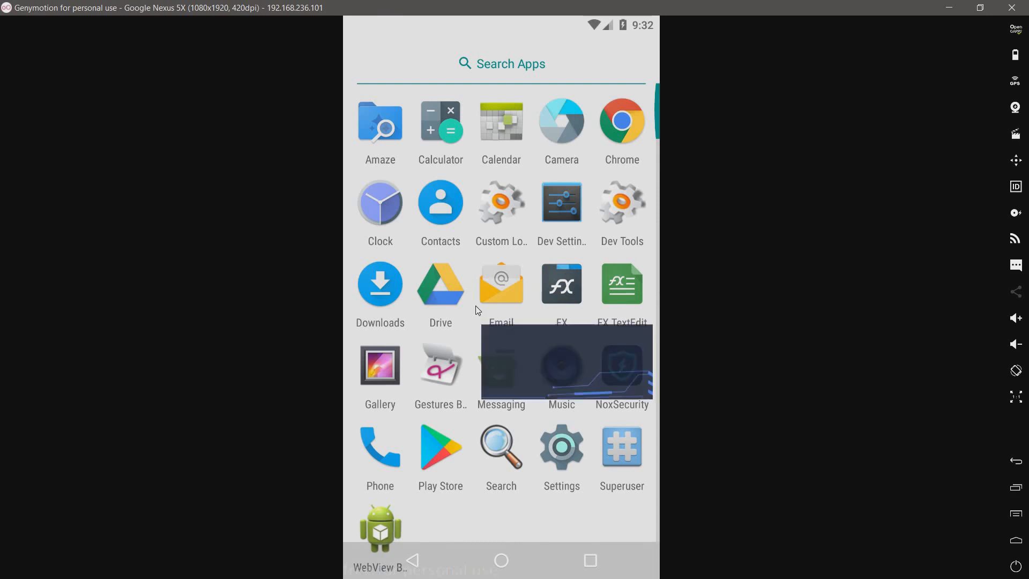
Relaunch NoxSecurity and run a Full Scan from Hot Tools
left_click(622, 364)
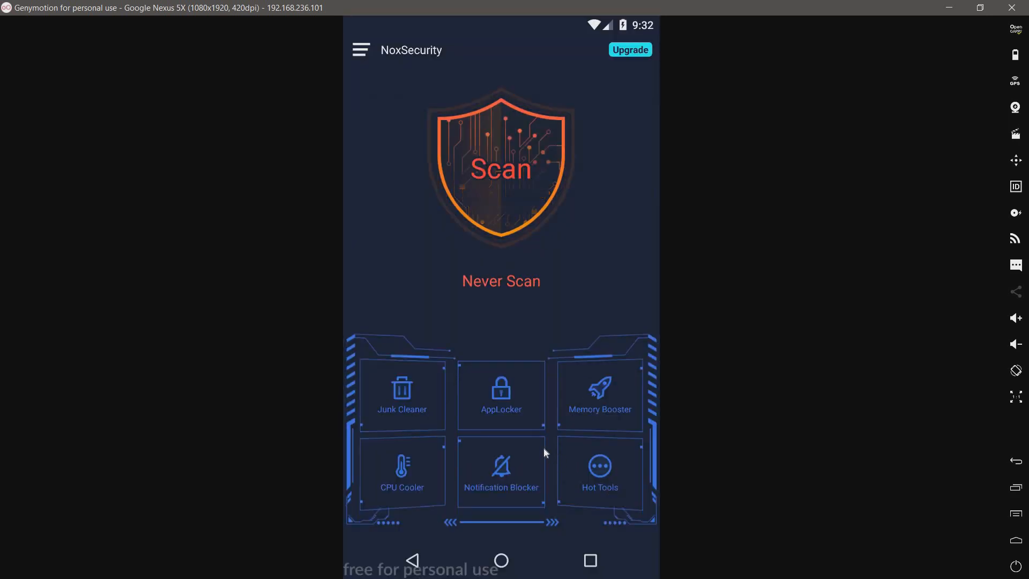
left_click(599, 470)
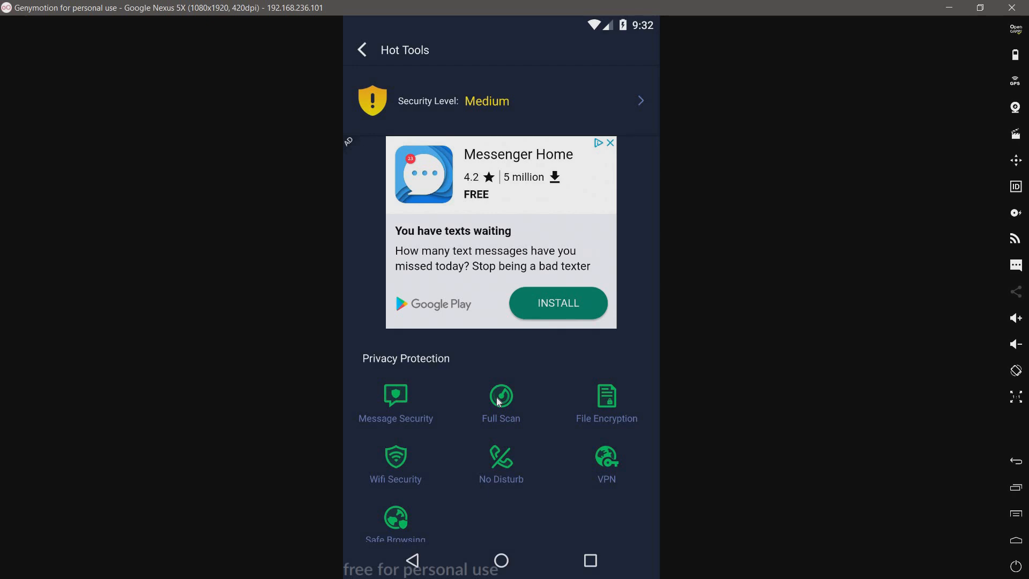
left_click(501, 395)
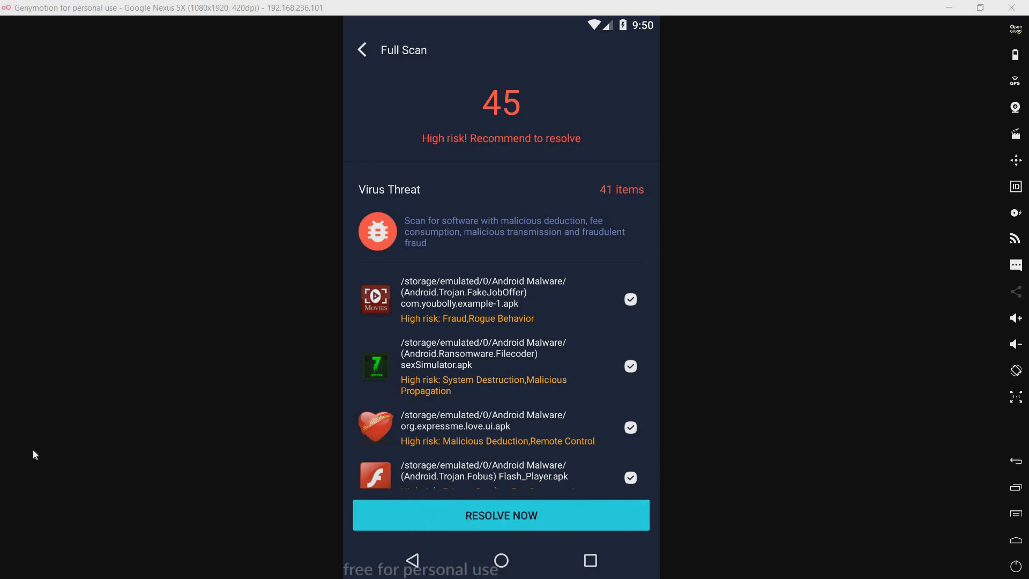
mouse_move(256, 448)
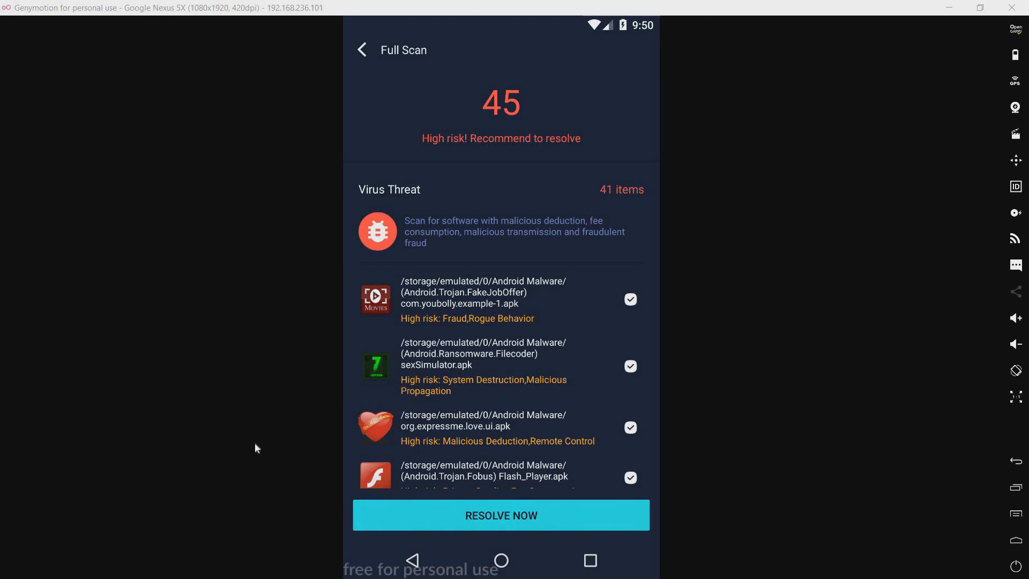
mouse_move(549, 160)
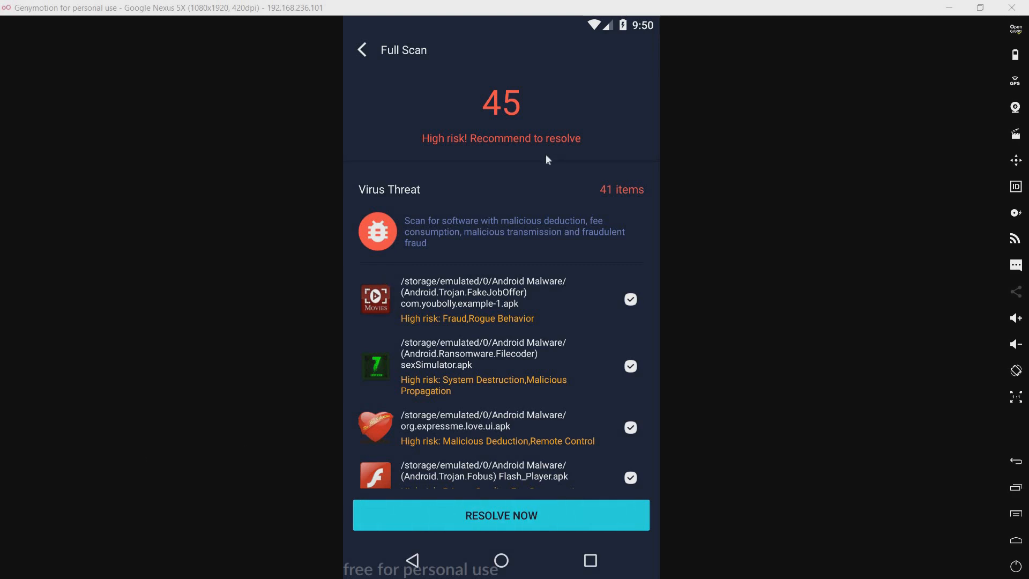
mouse_move(513, 156)
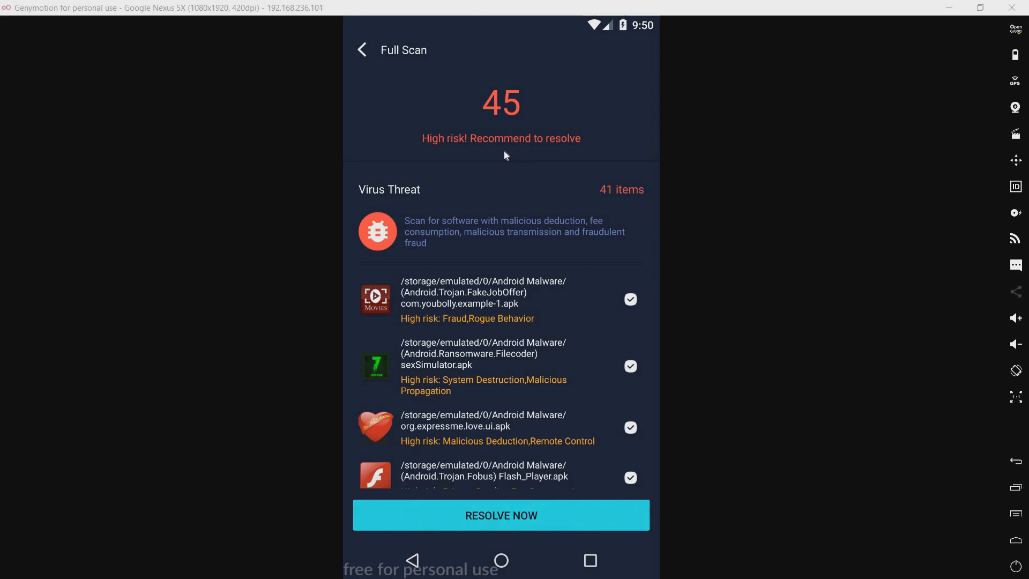
Start resolving the 45 high-risk threats listed in the Full Scan results
left_click(500, 515)
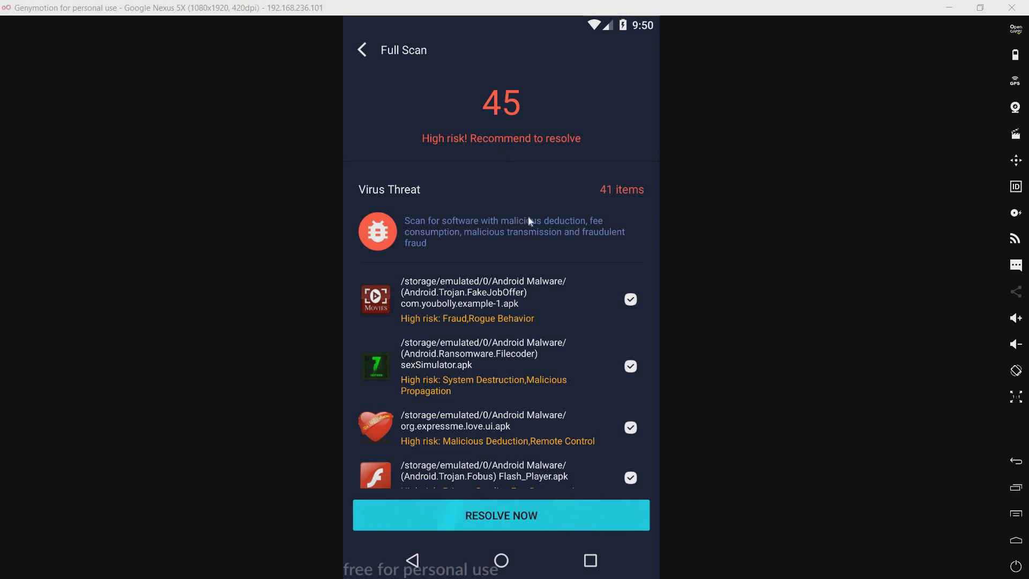
mouse_move(551, 336)
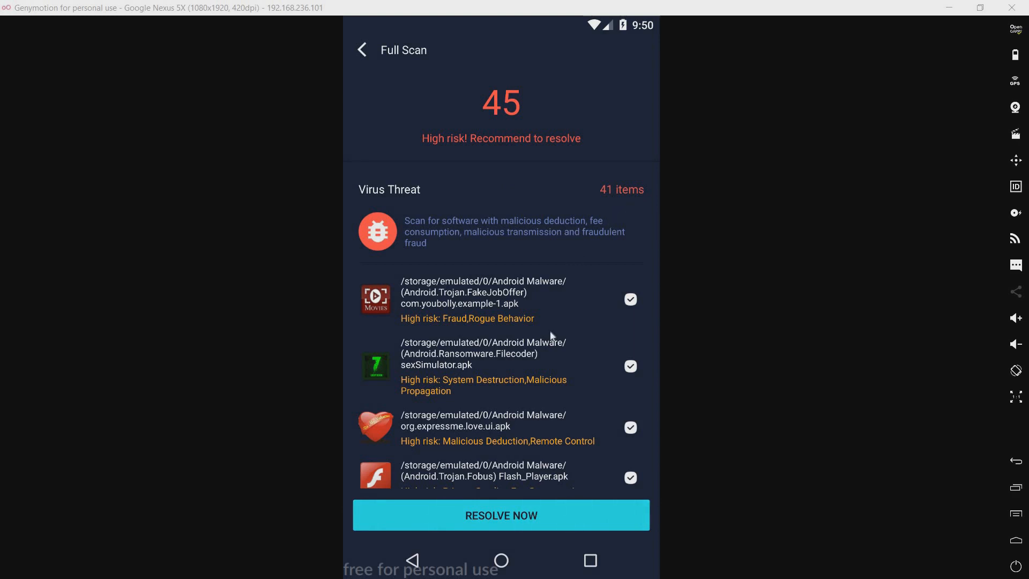
mouse_move(451, 329)
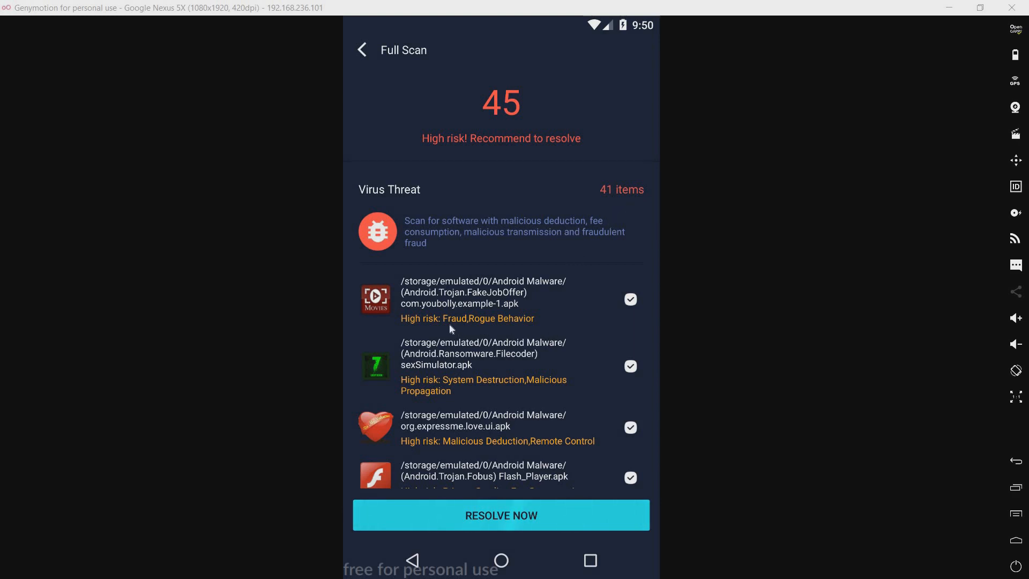
mouse_move(436, 316)
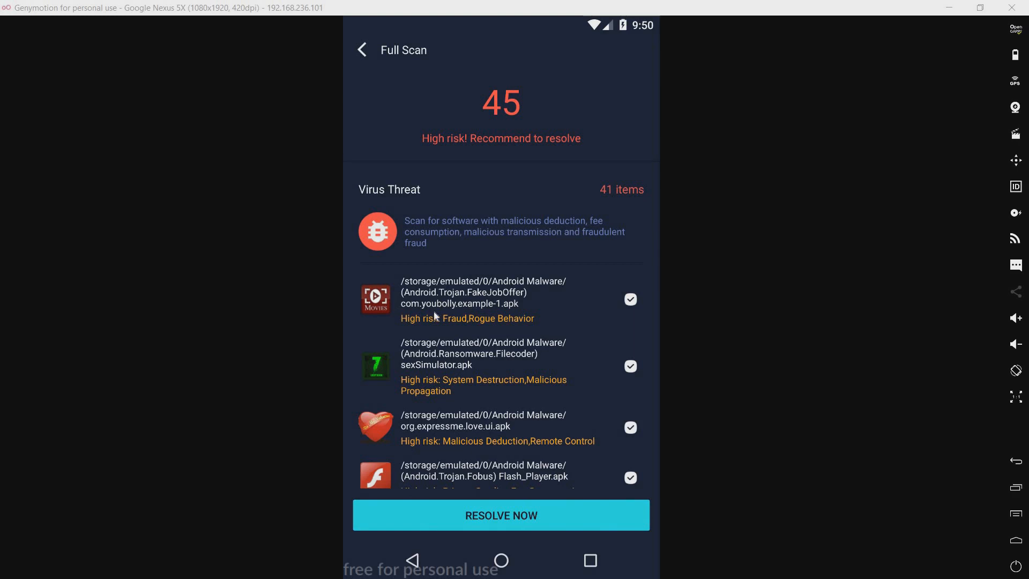
mouse_move(497, 307)
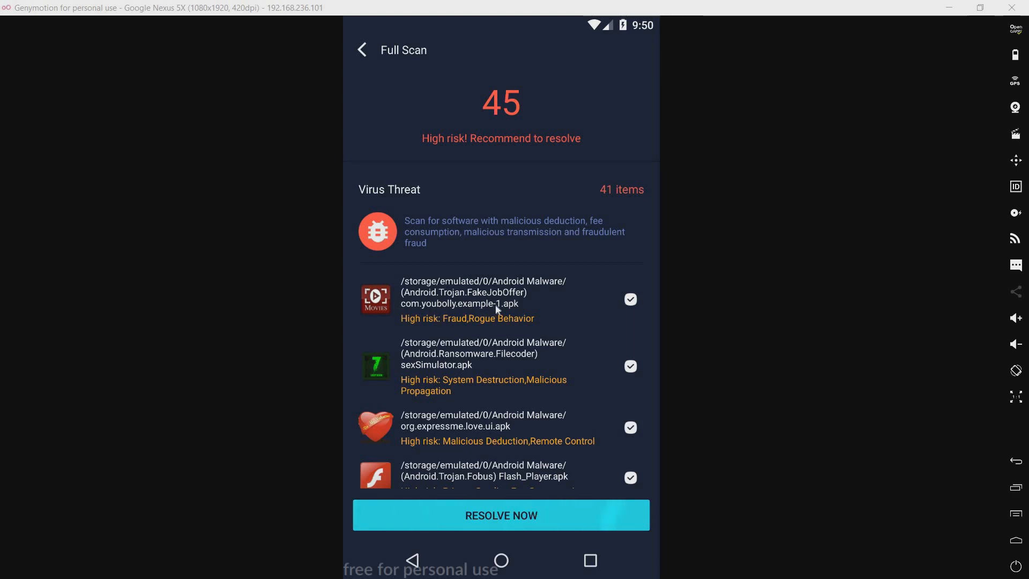
mouse_move(473, 329)
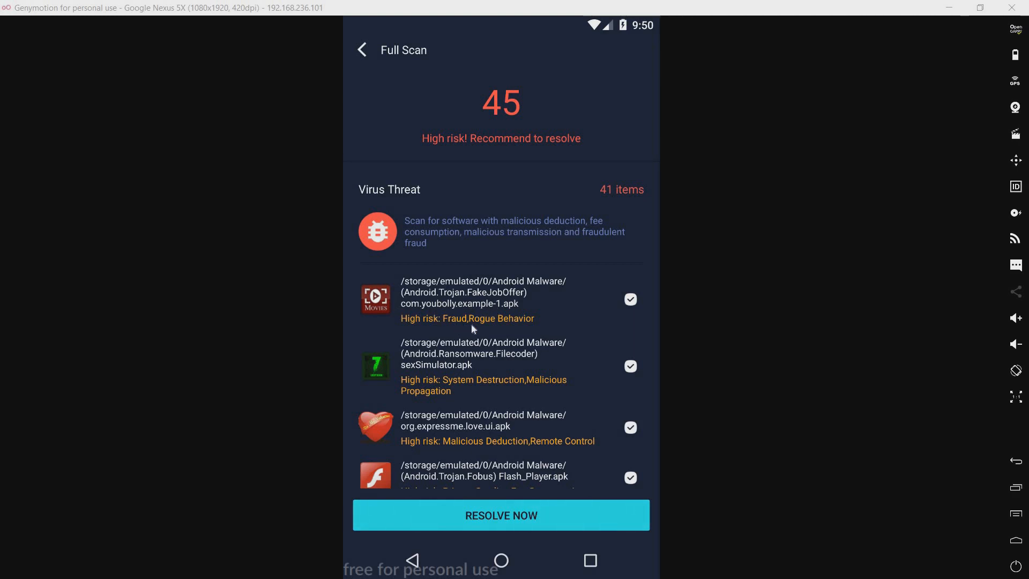
mouse_move(469, 329)
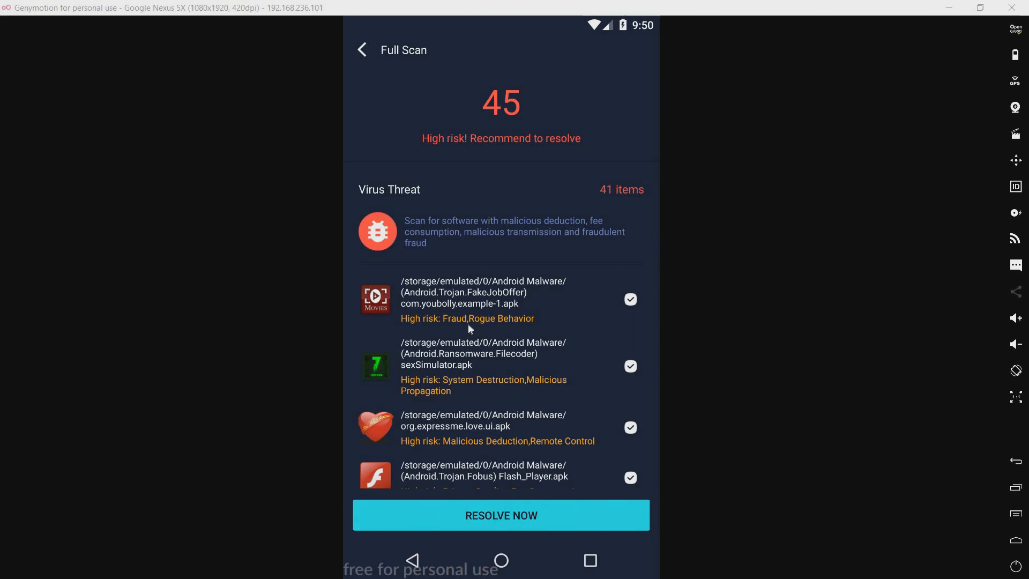
mouse_move(459, 314)
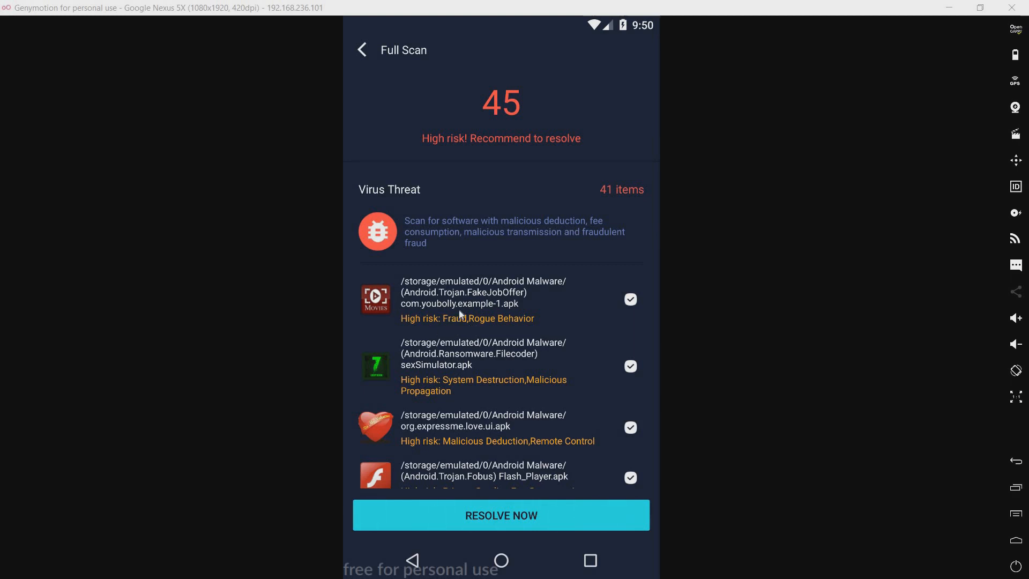
mouse_move(445, 303)
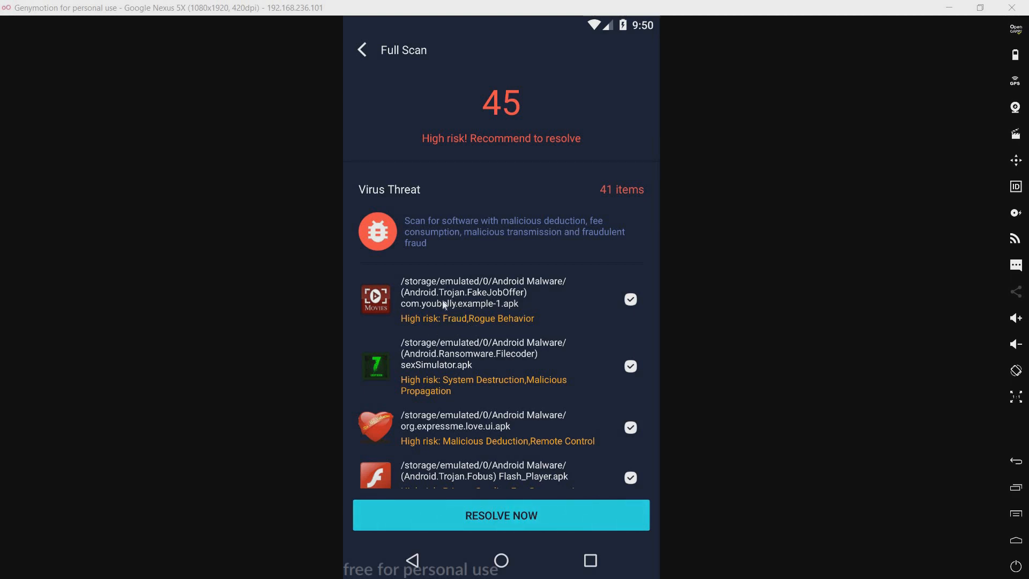
mouse_move(482, 301)
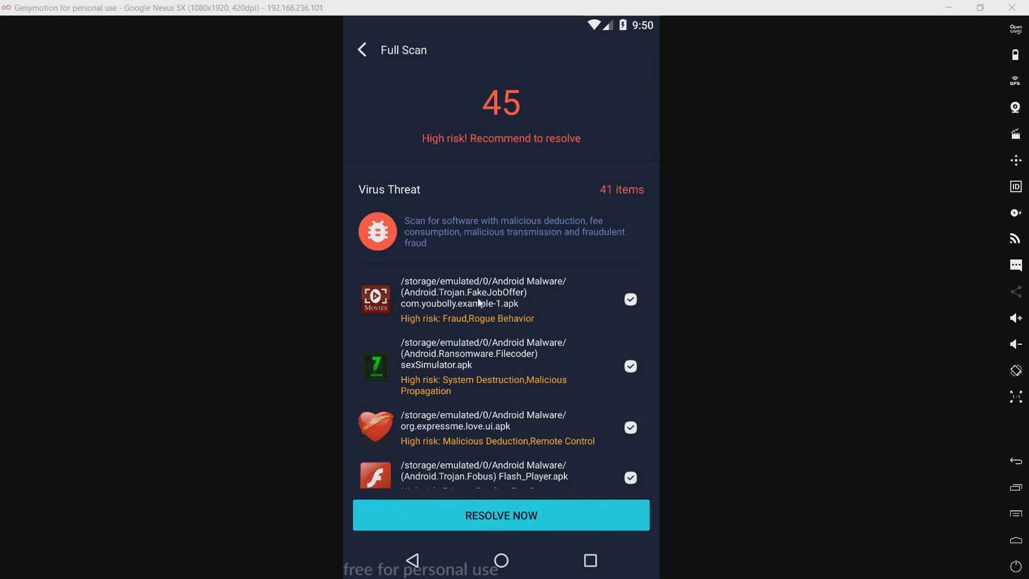
mouse_move(489, 385)
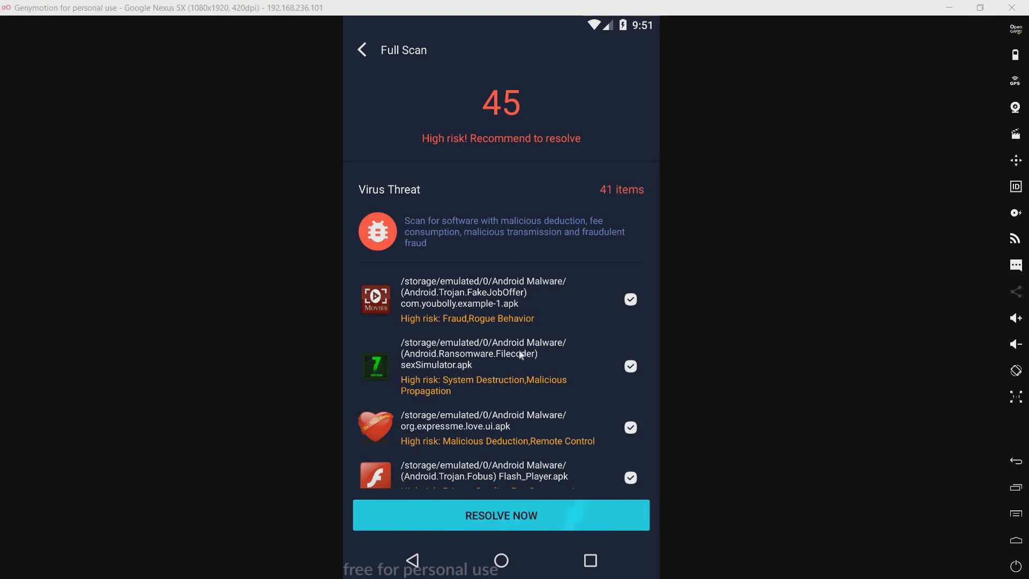
mouse_move(524, 367)
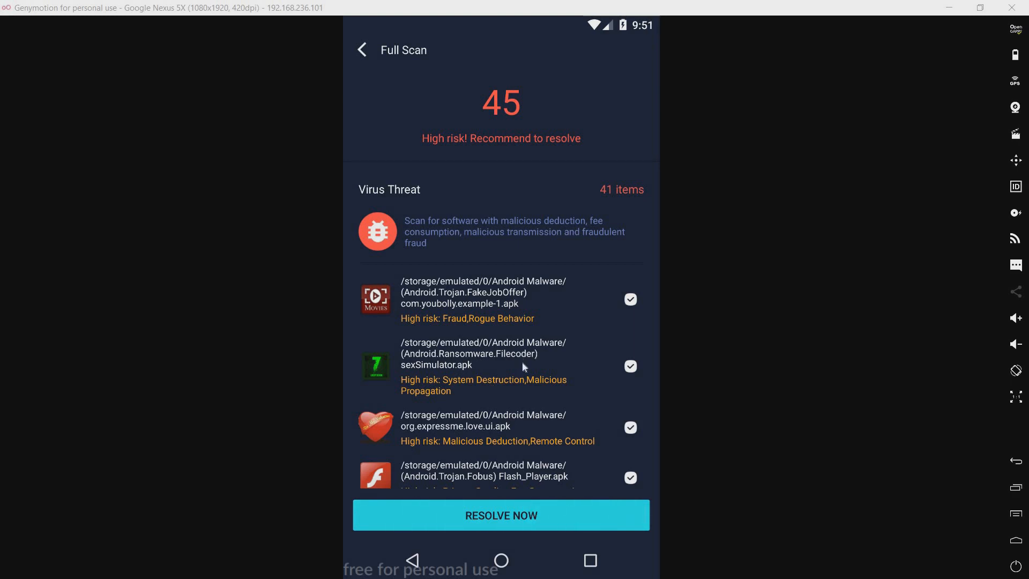
mouse_move(452, 379)
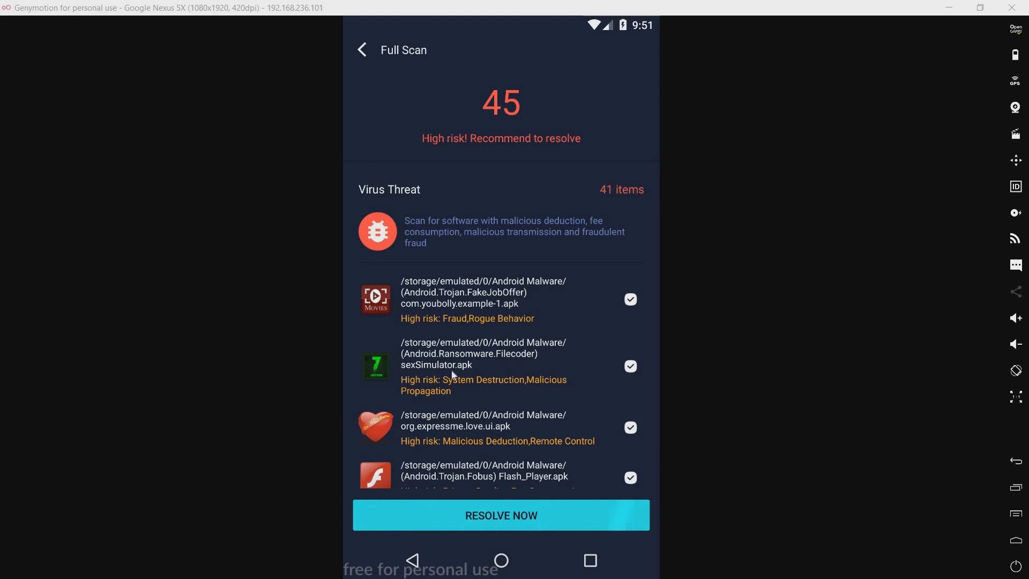
mouse_move(475, 374)
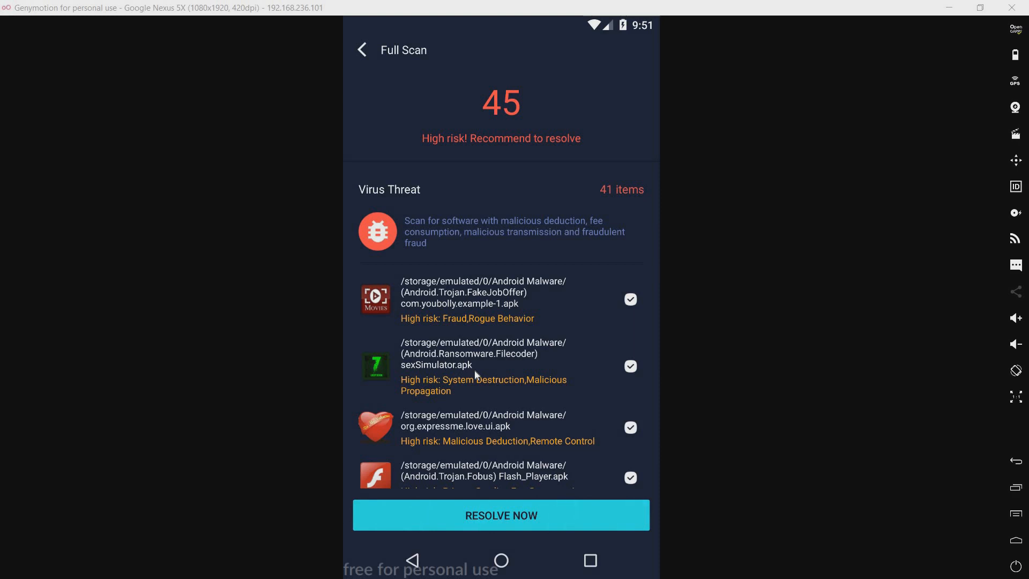
mouse_move(526, 266)
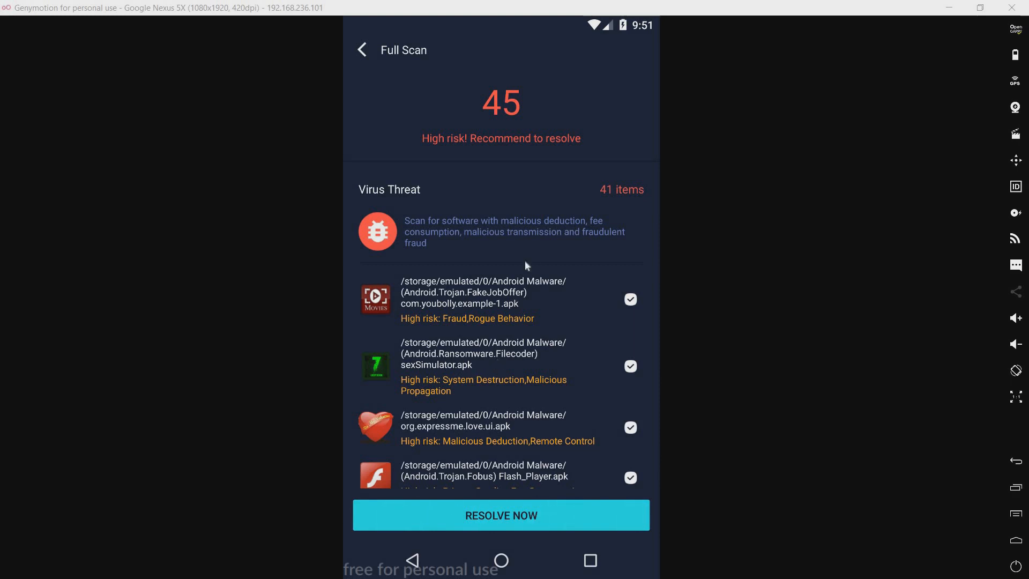
mouse_move(524, 533)
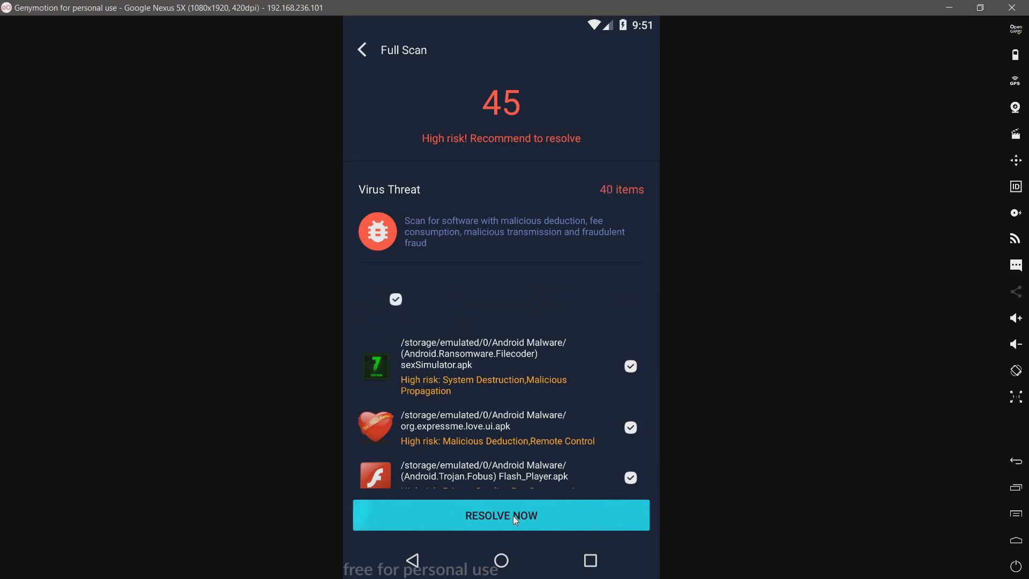
Resolve the detected threats and scroll through the remaining results
left_click(501, 515)
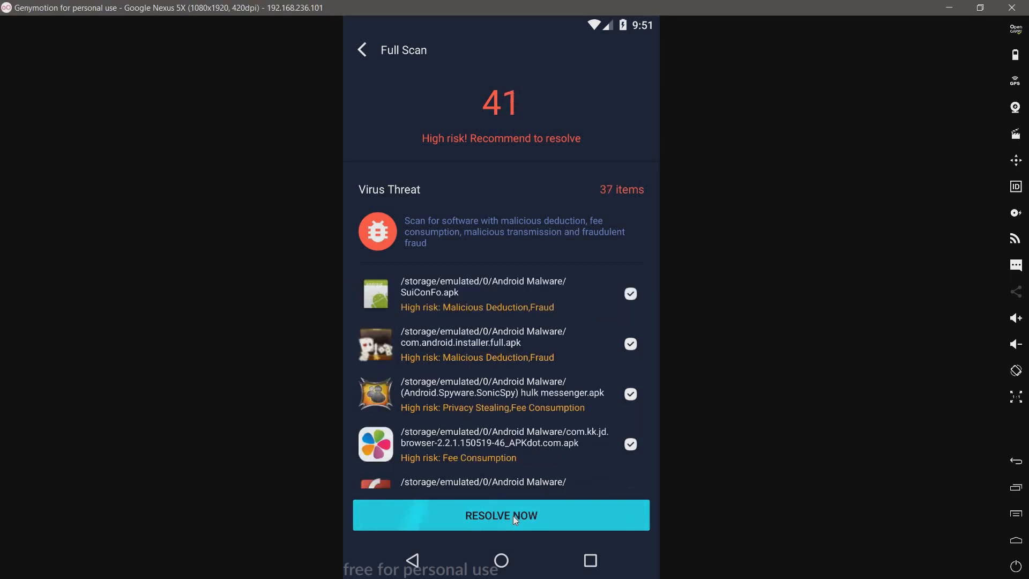
left_click(501, 515)
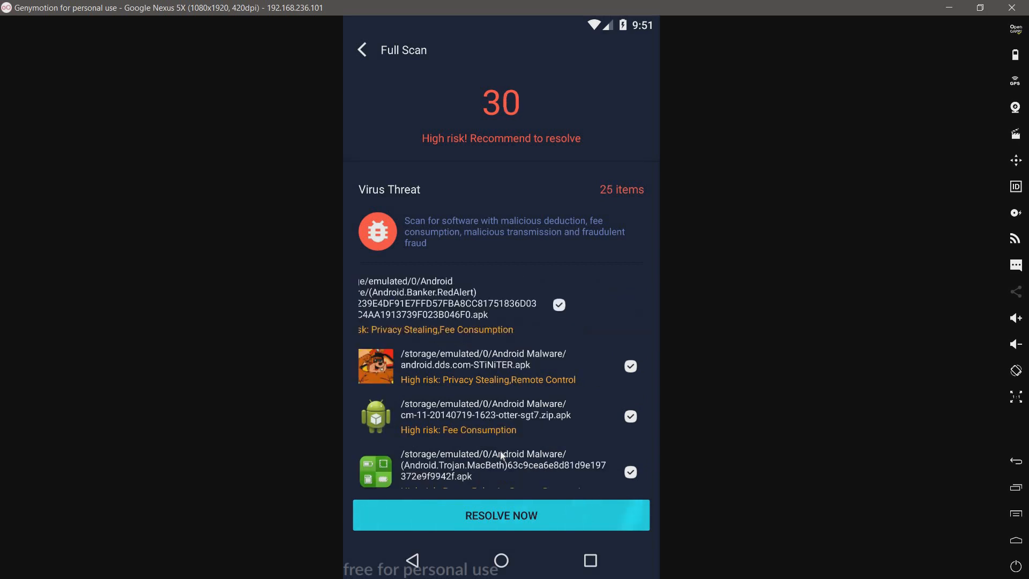
scroll("down", 3)
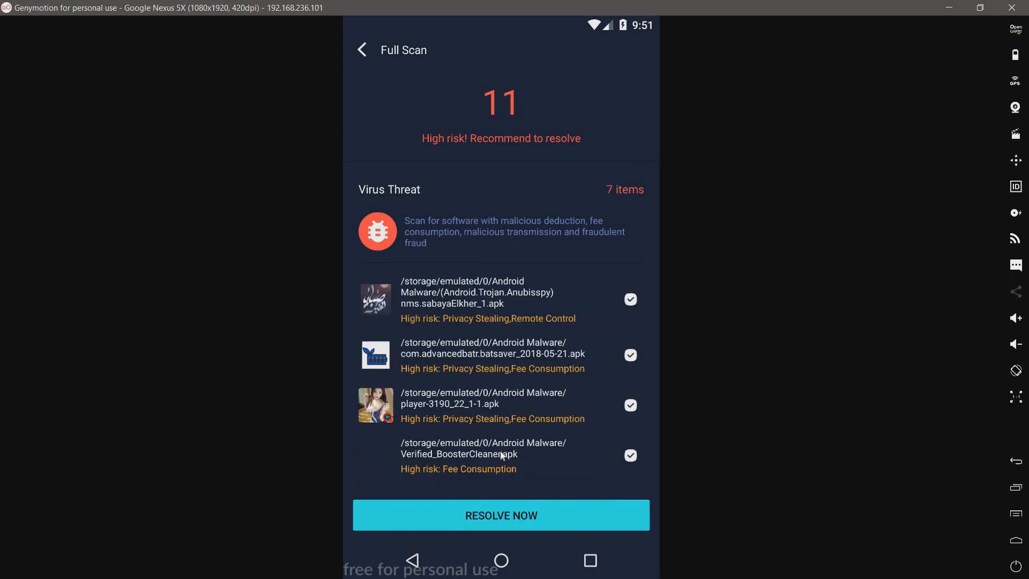
scroll("down", 3)
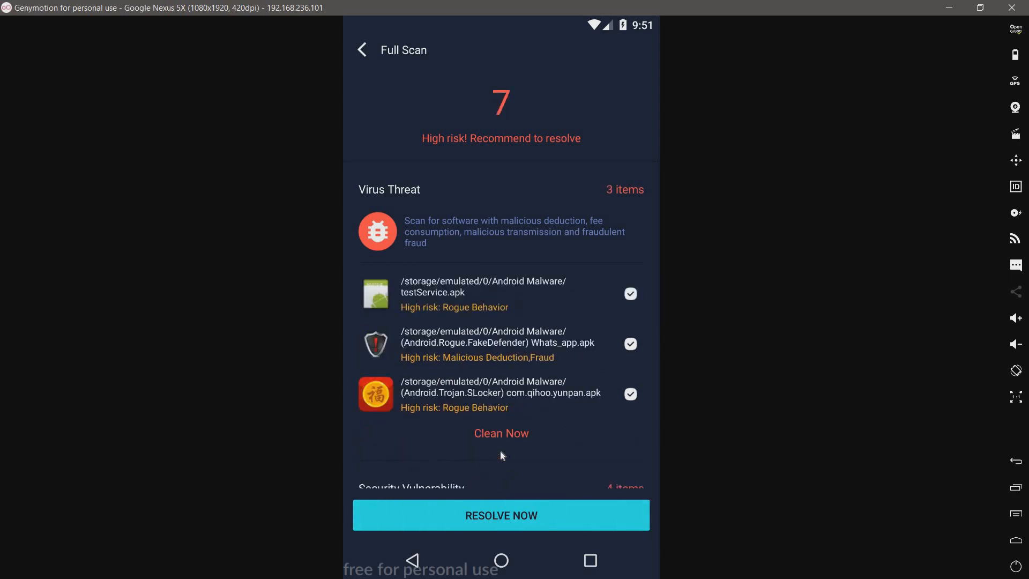
Clean the last virus threats and security vulnerability to reach 0, then go home
left_click(501, 433)
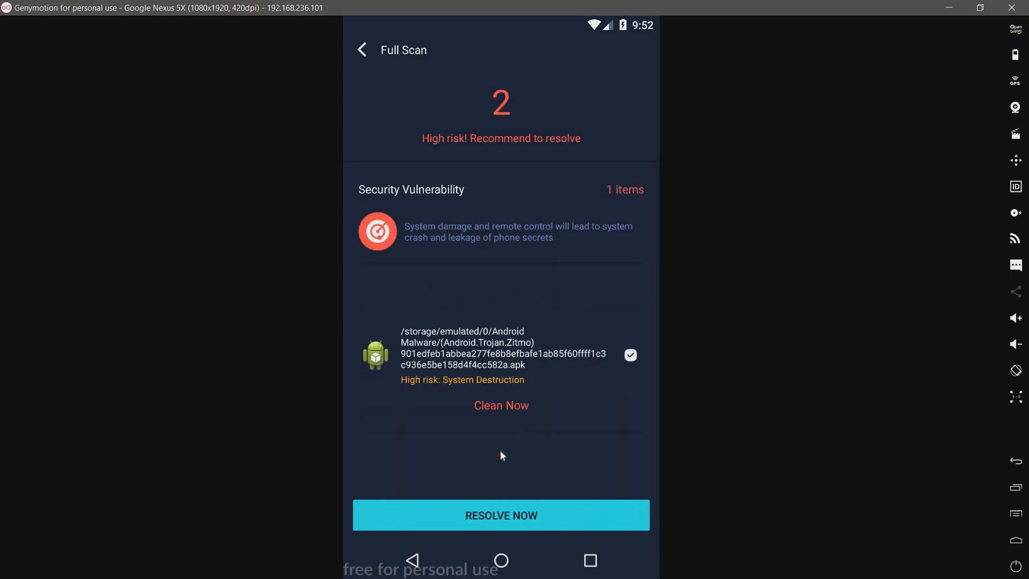
left_click(501, 405)
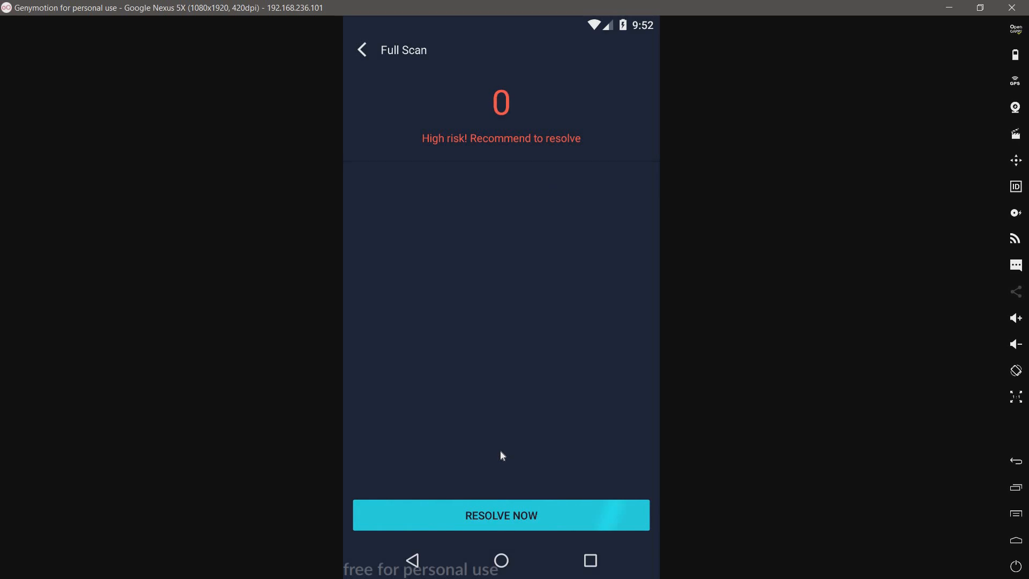
left_click(501, 515)
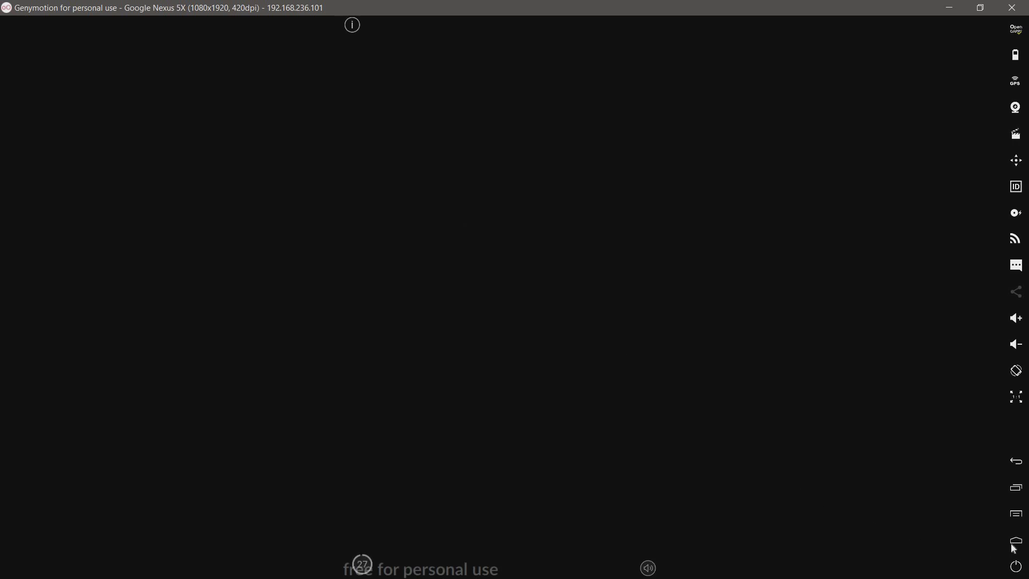
mouse_move(1016, 540)
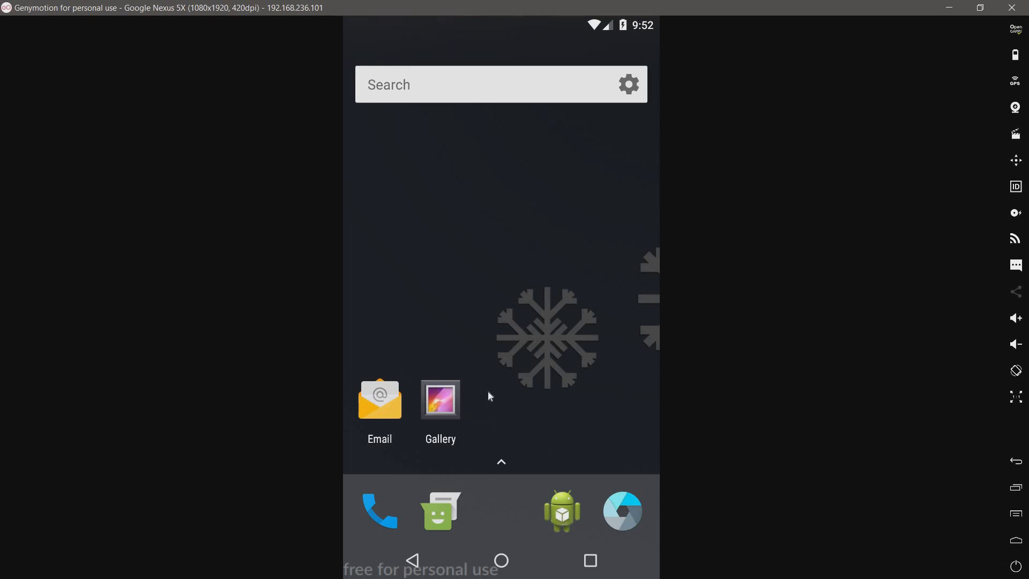
Launch Amaze and view the Android Malware folder's properties: 61 files, 190 MiB
left_click(501, 462)
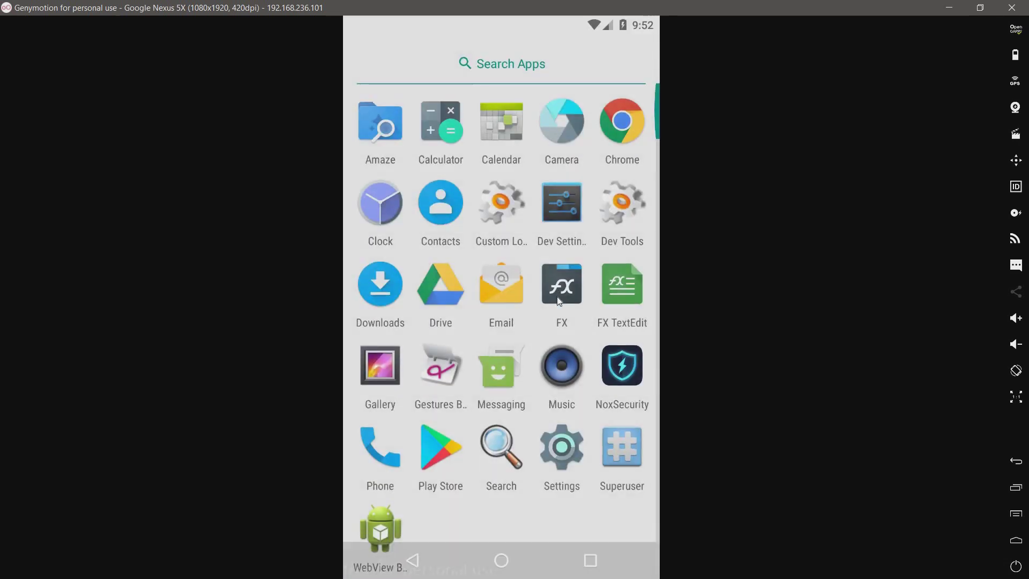
left_click(561, 284)
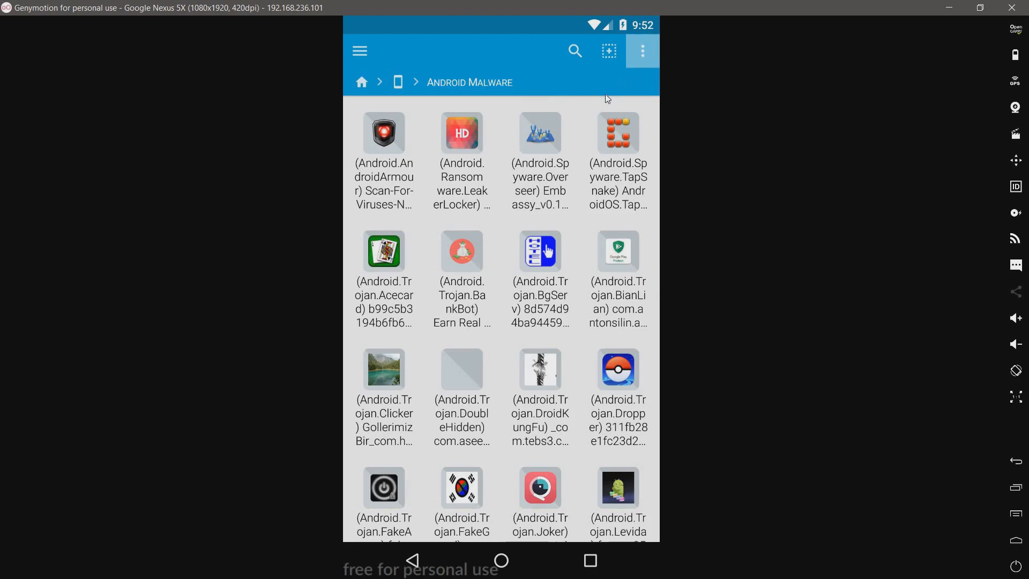
left_click(642, 51)
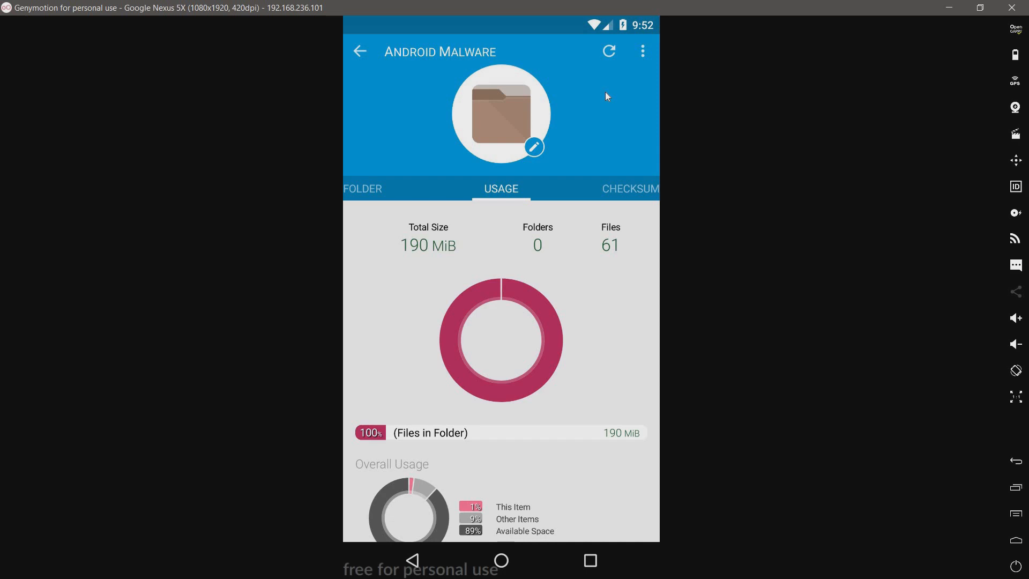
mouse_move(386, 60)
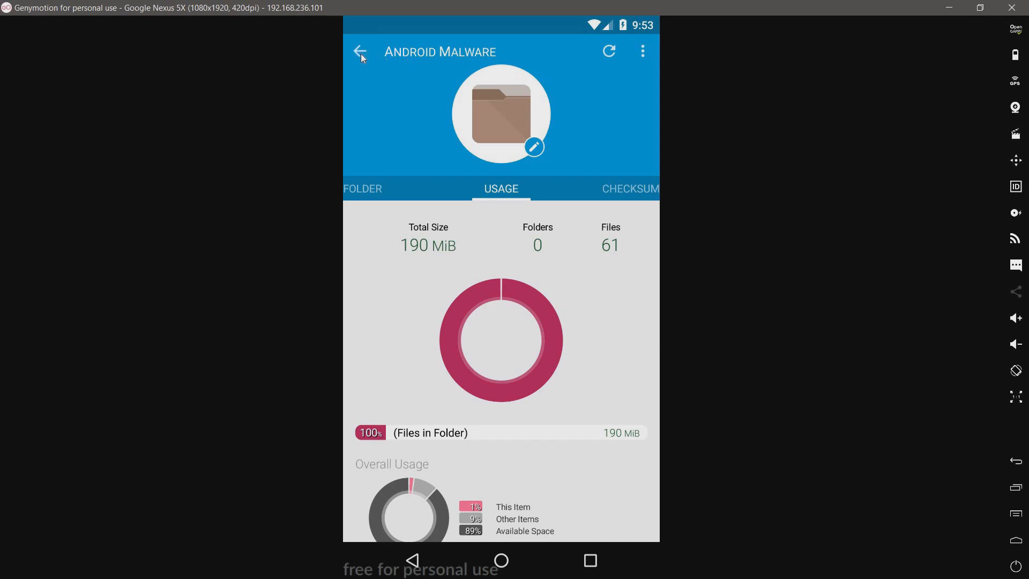
left_click(358, 52)
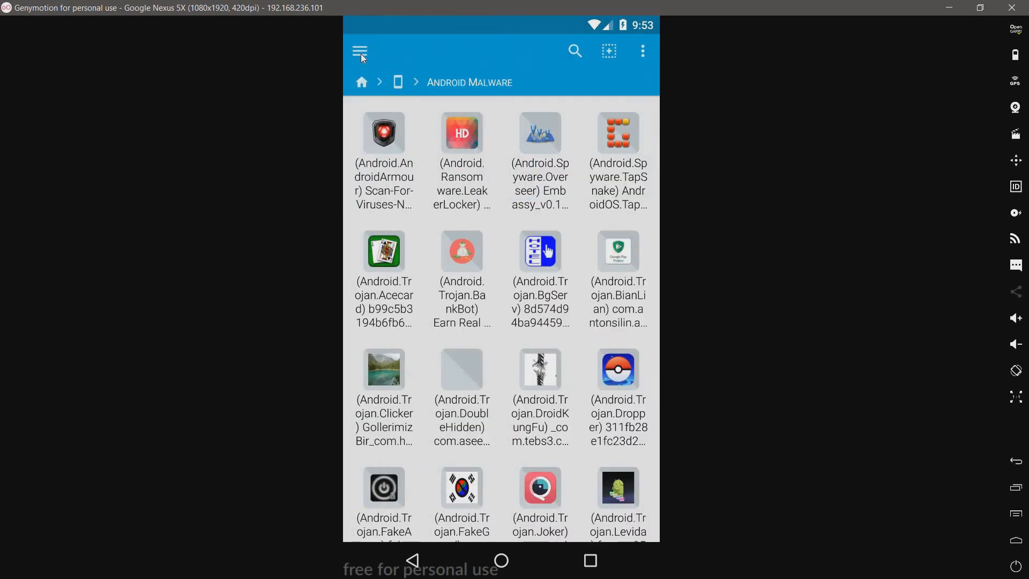